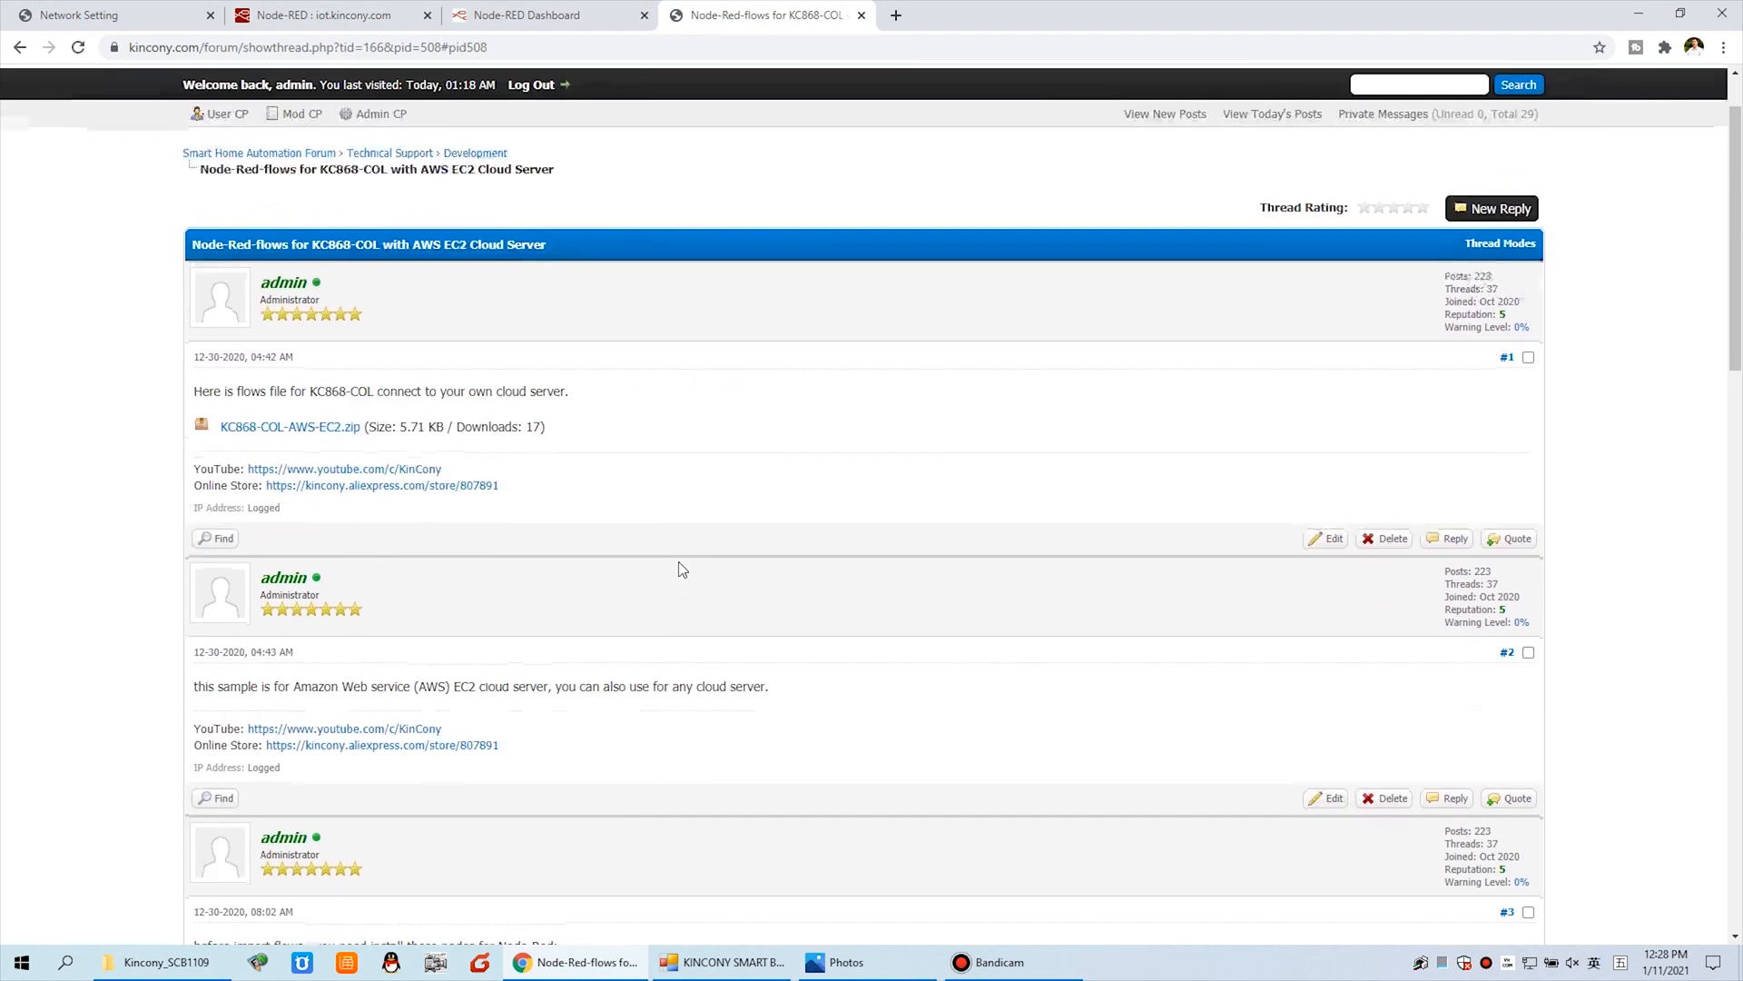
# - Scroll to post #6 and highlight its first line offering the Electric-Energy-Meter flow
pyautogui.scroll(-3)
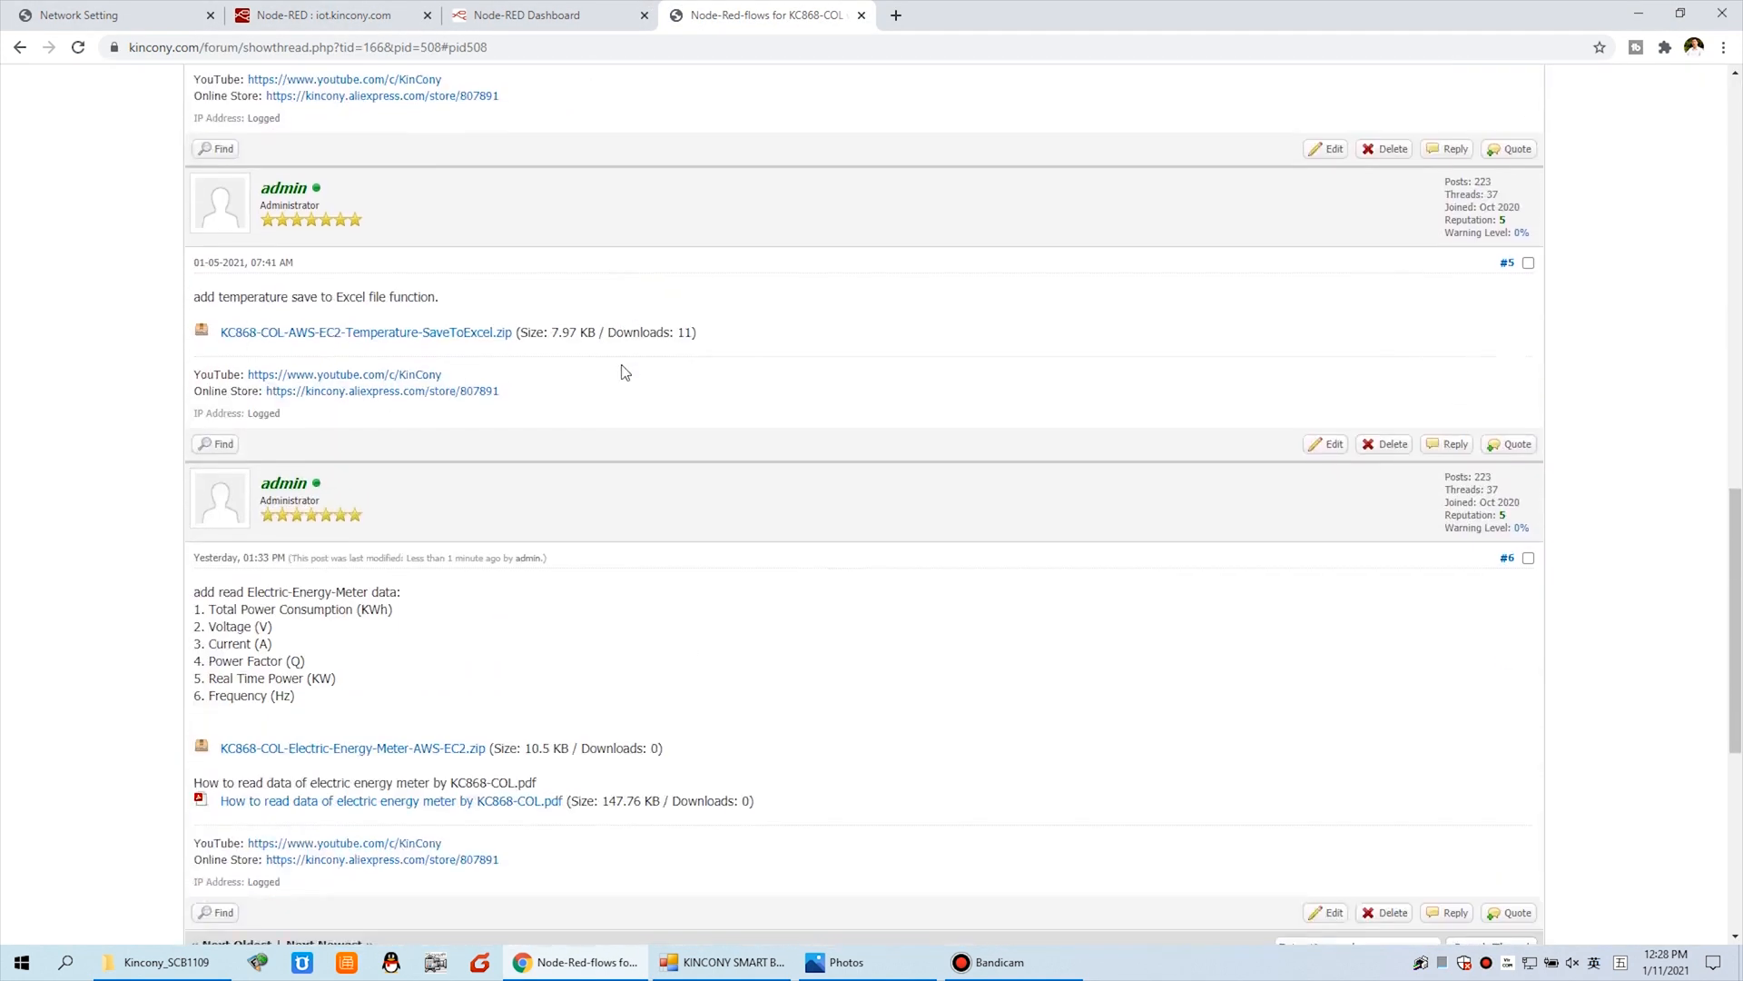
pyautogui.scroll(-3)
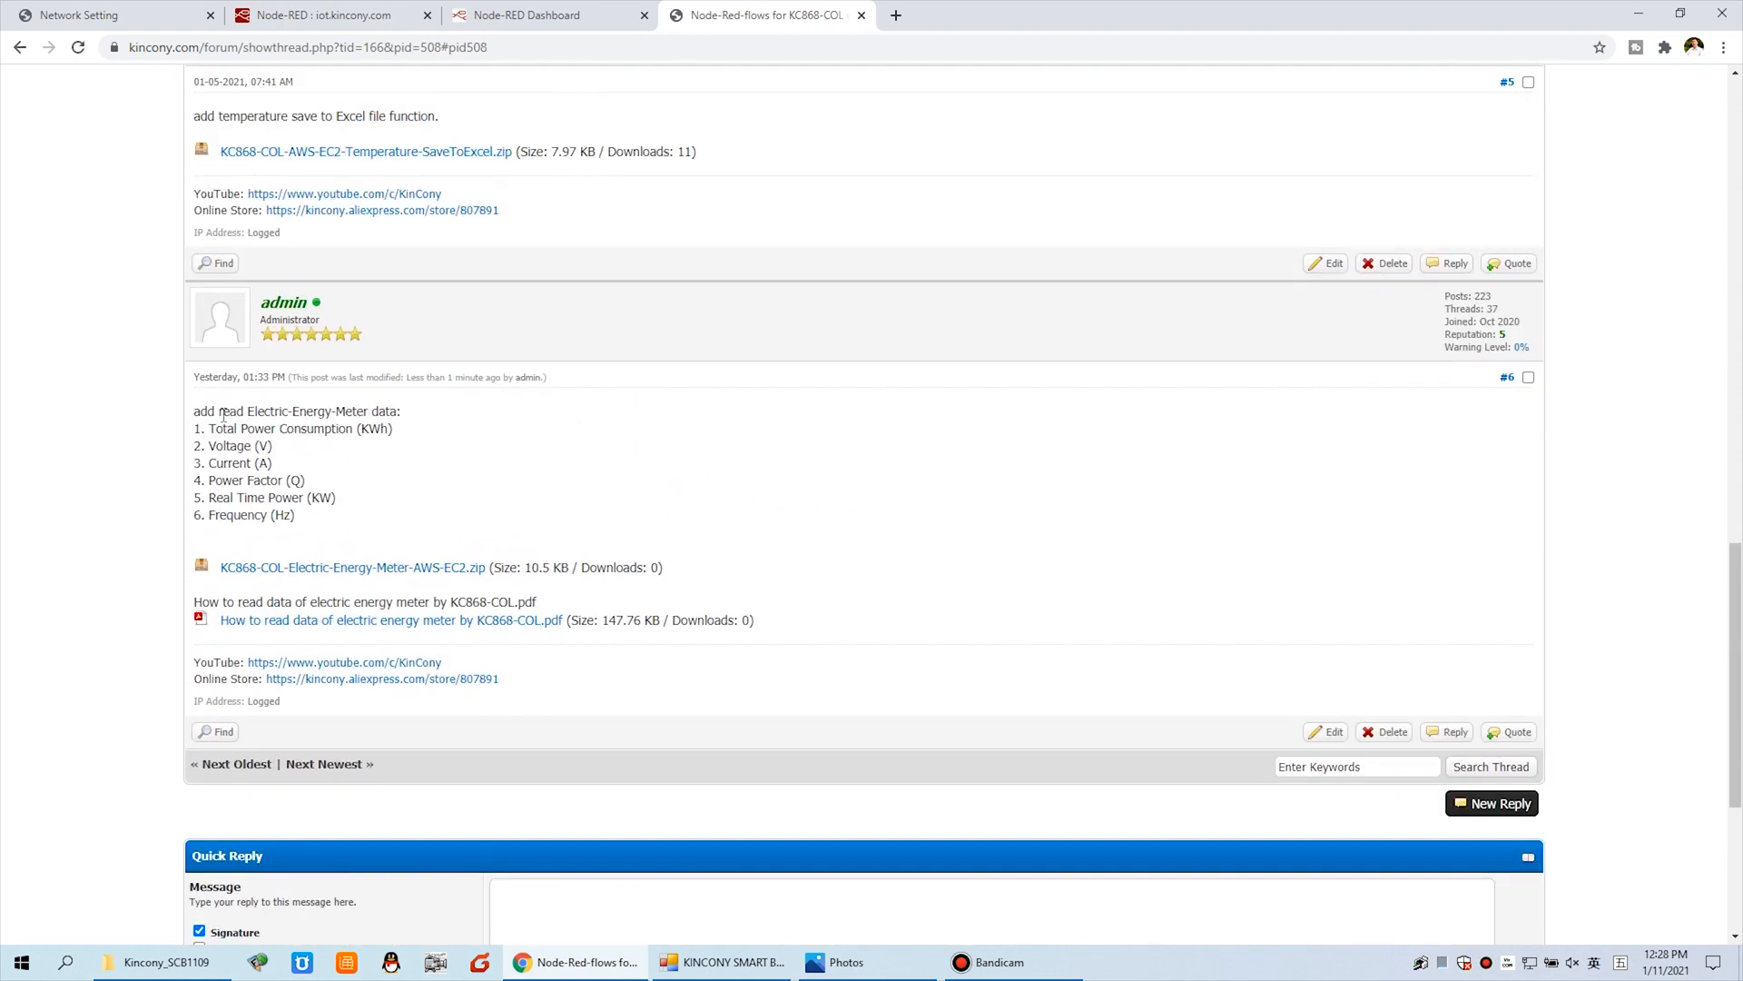
pyautogui.moveTo(193, 410); pyautogui.dragTo(332, 410)
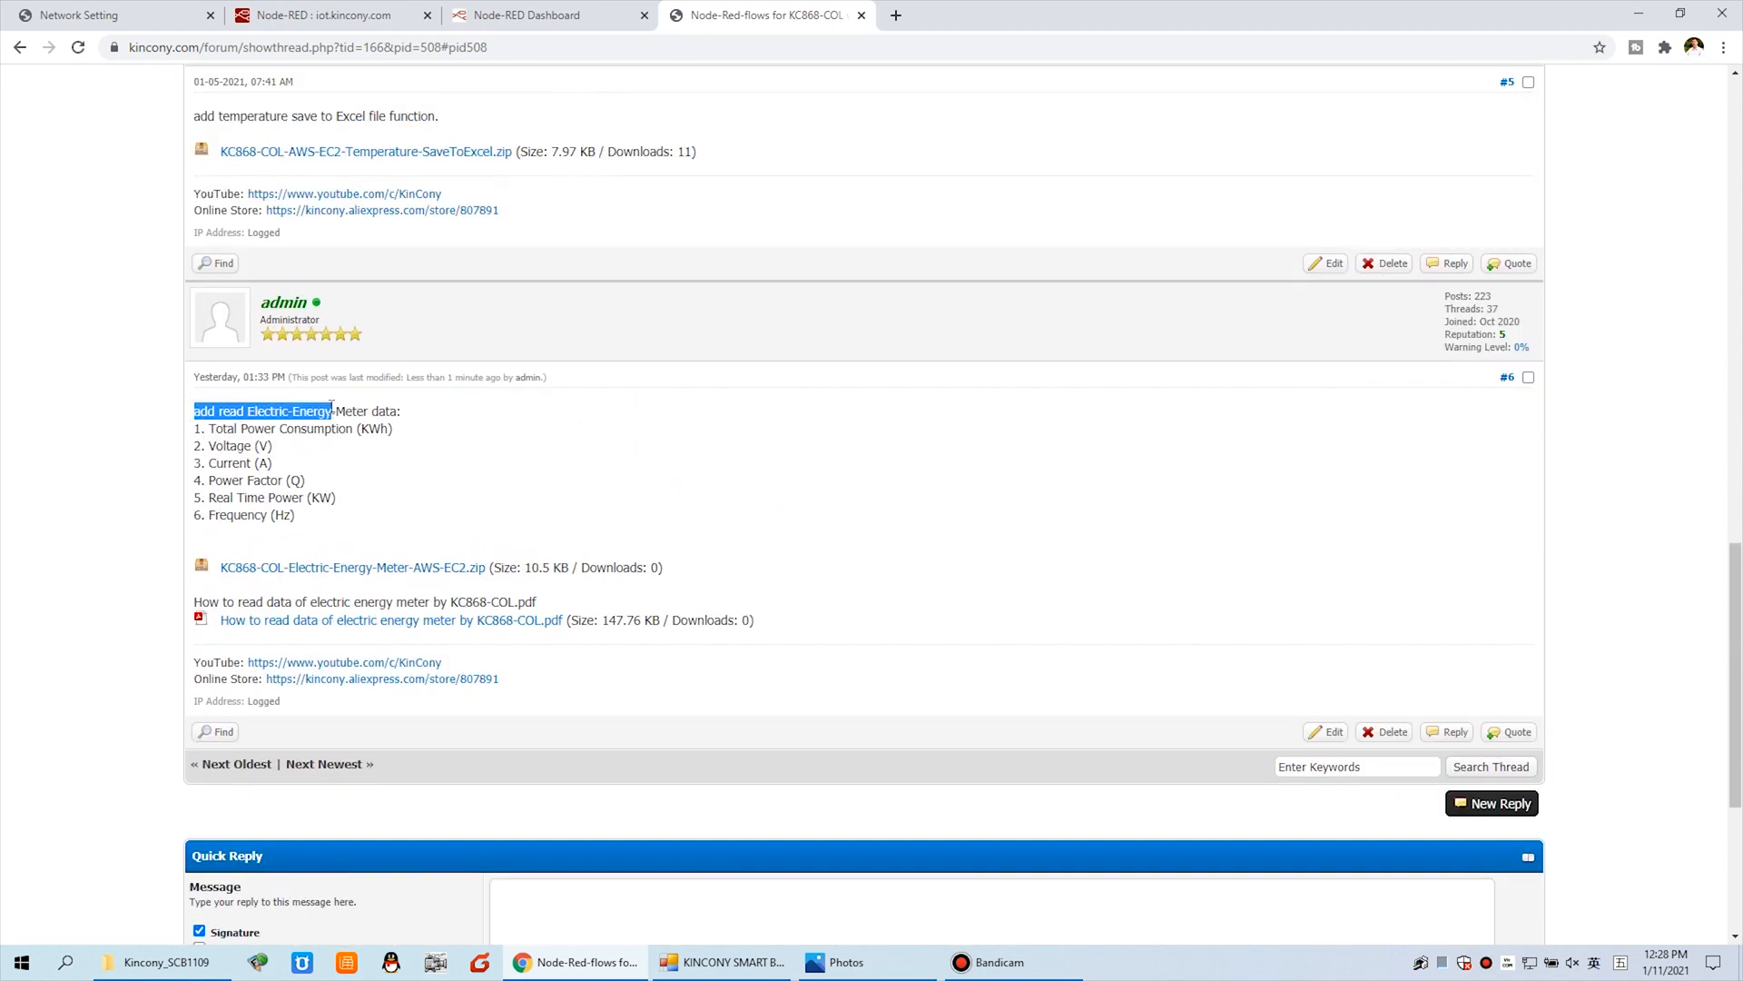
pyautogui.moveTo(331, 410); pyautogui.dragTo(417, 410)
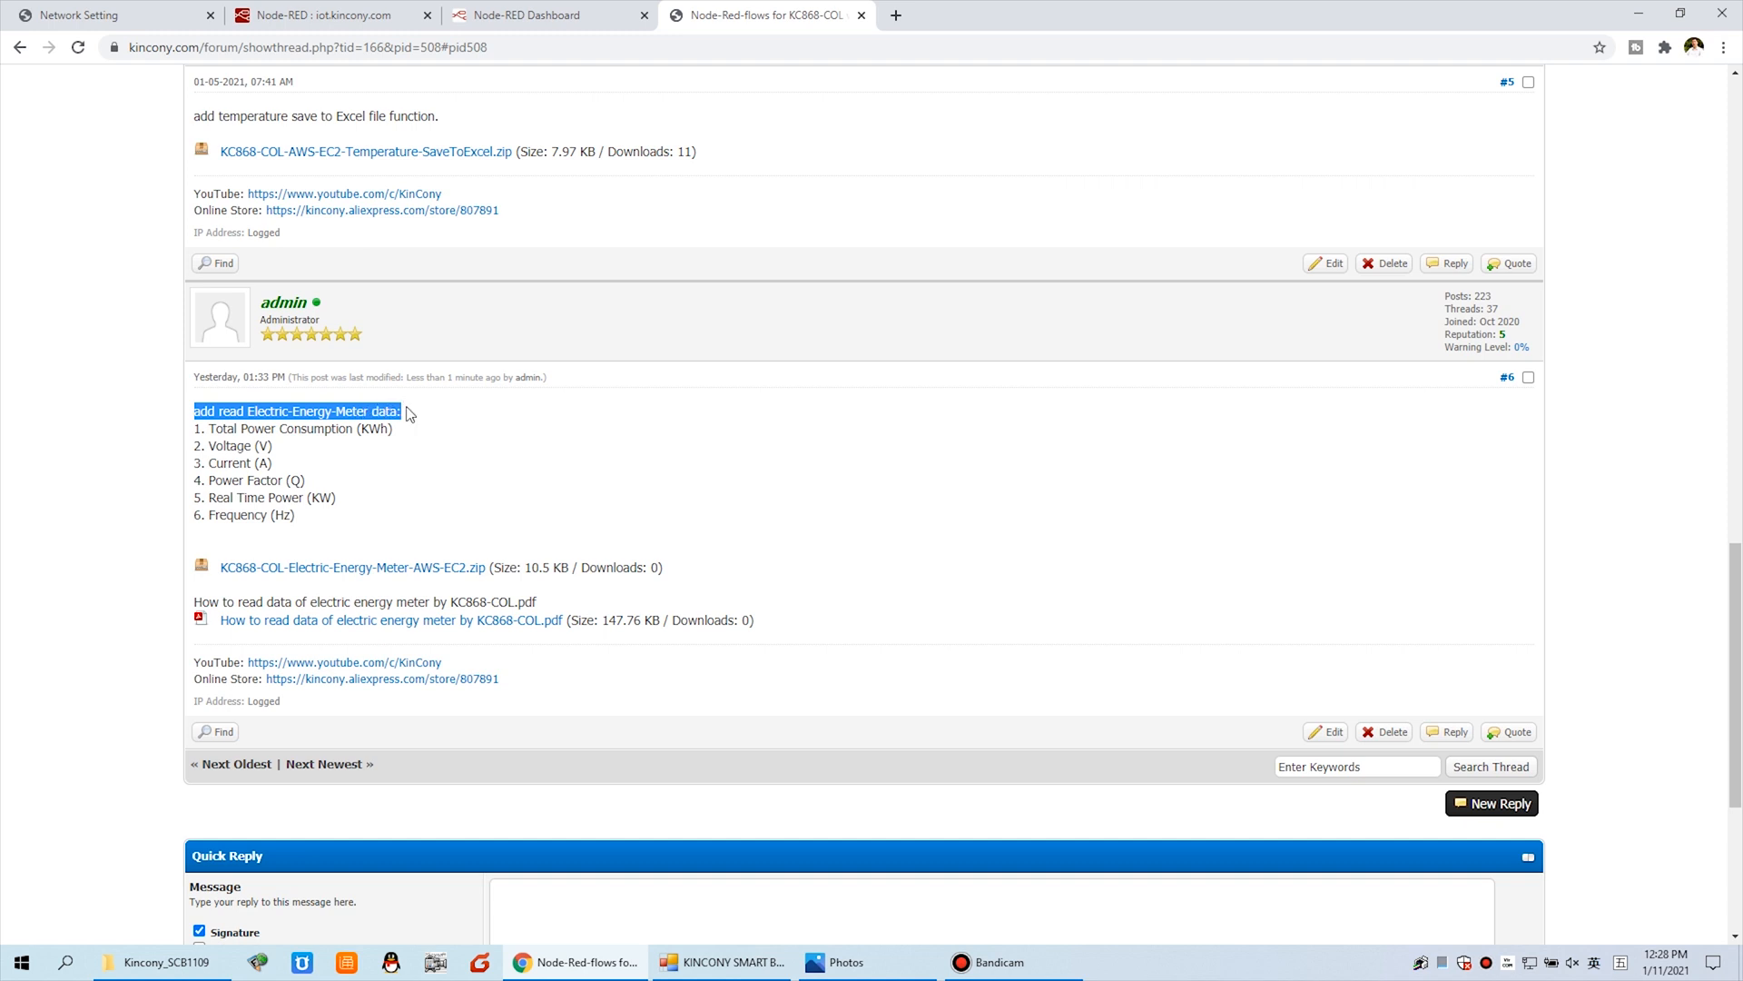
pyautogui.click(408, 505)
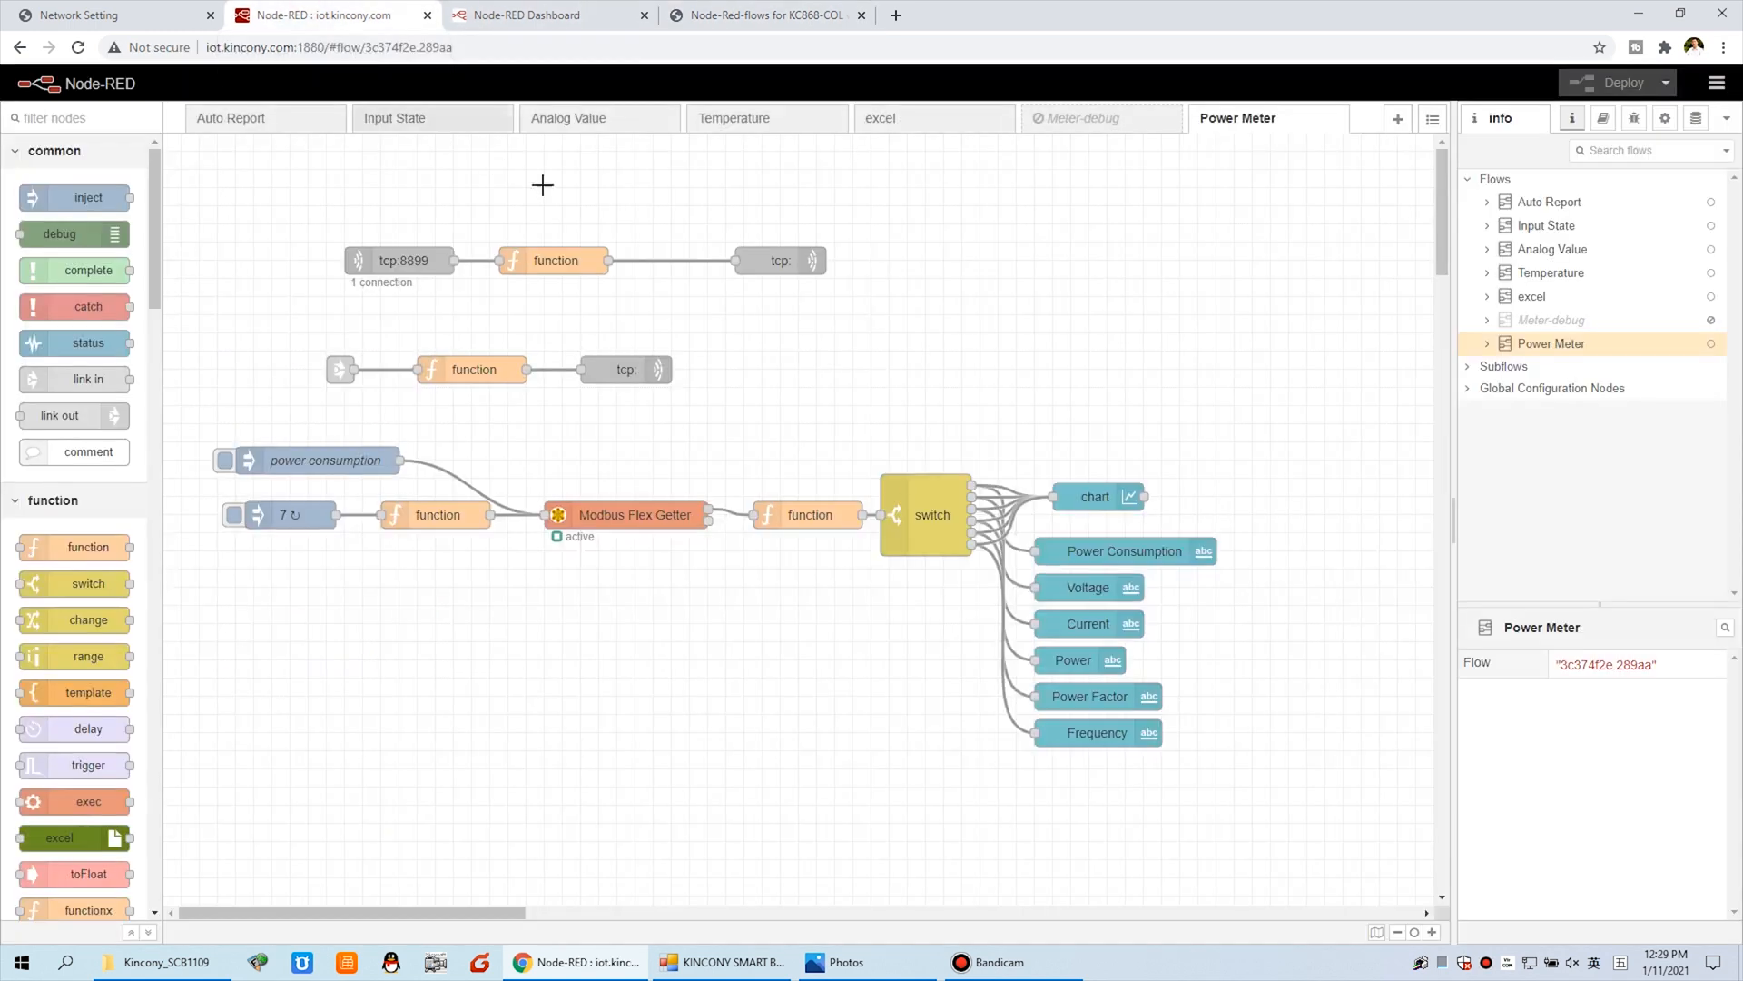
pyautogui.moveTo(1317, 315)
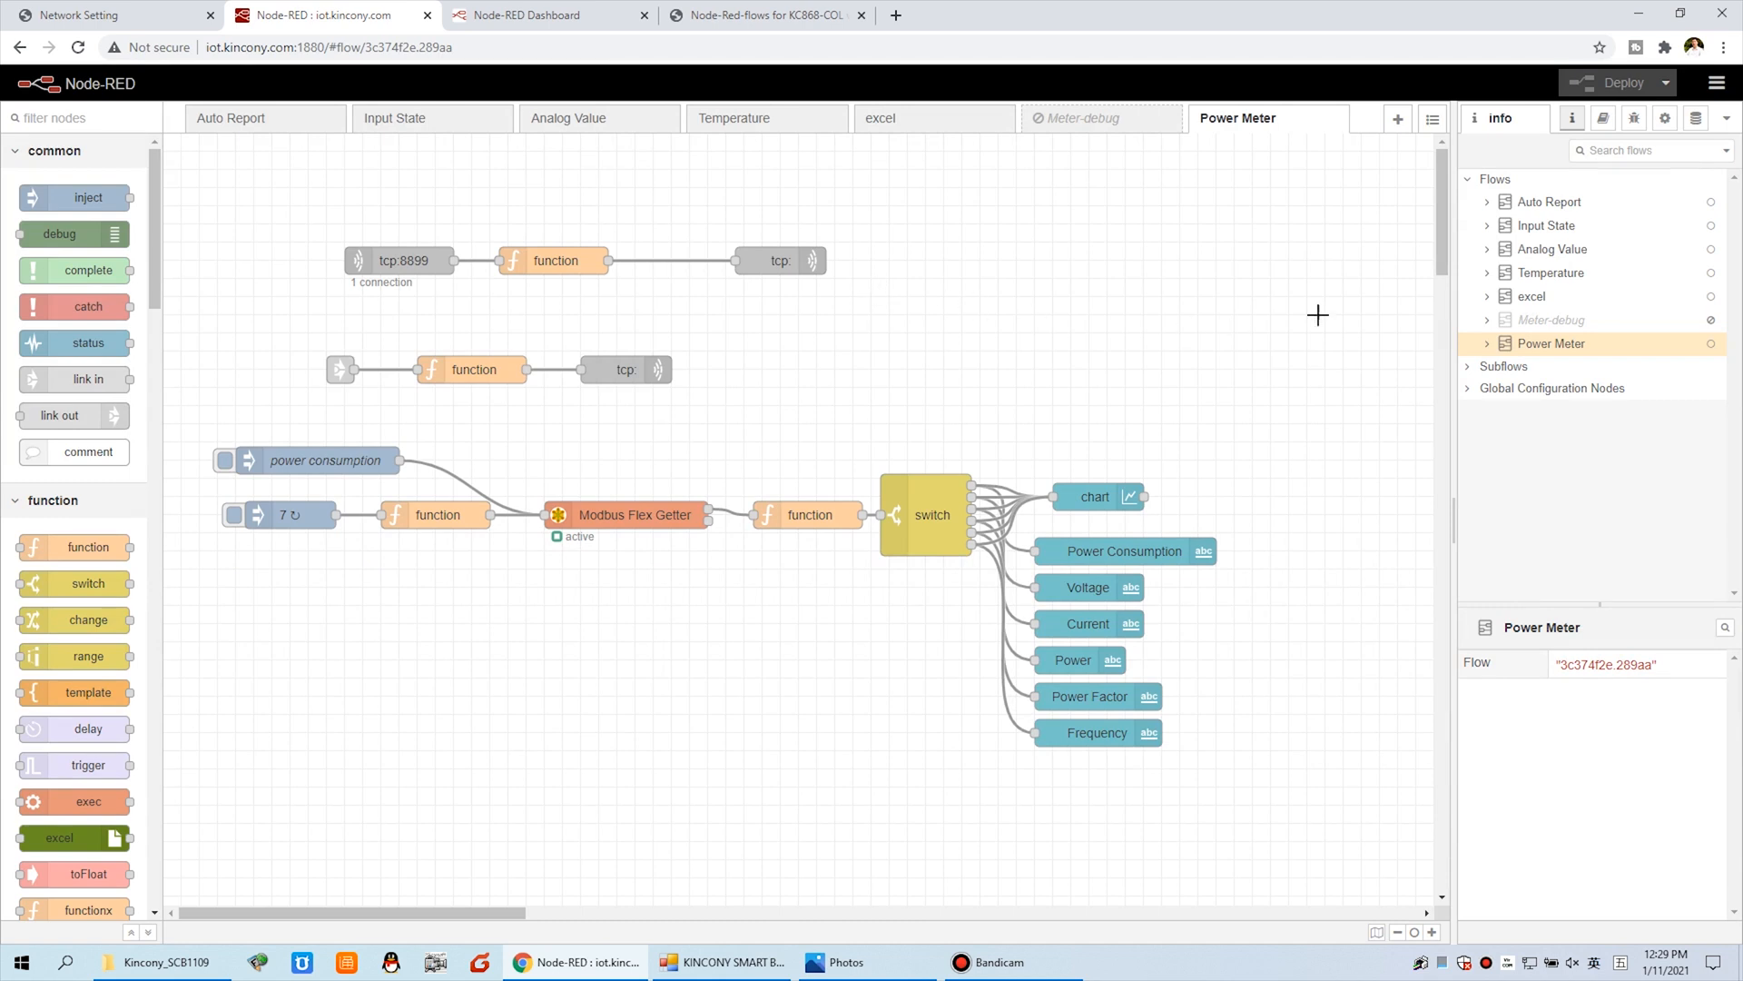
pyautogui.click(1715, 83)
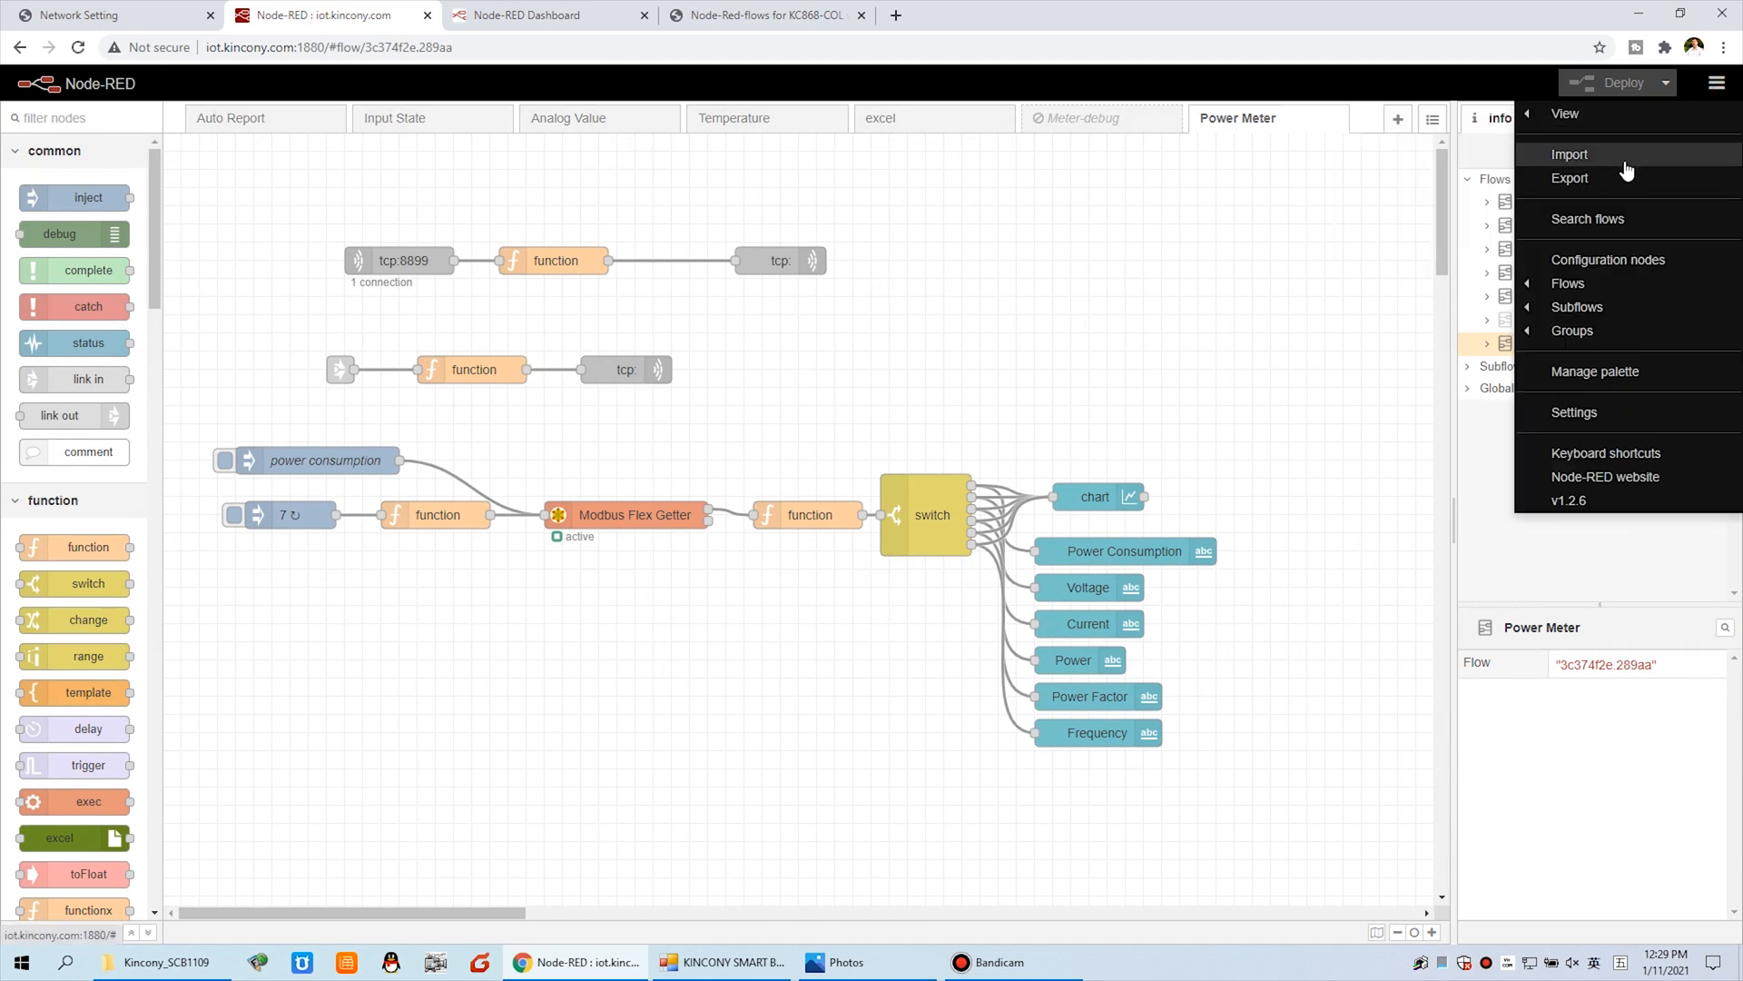
pyautogui.click(1569, 154)
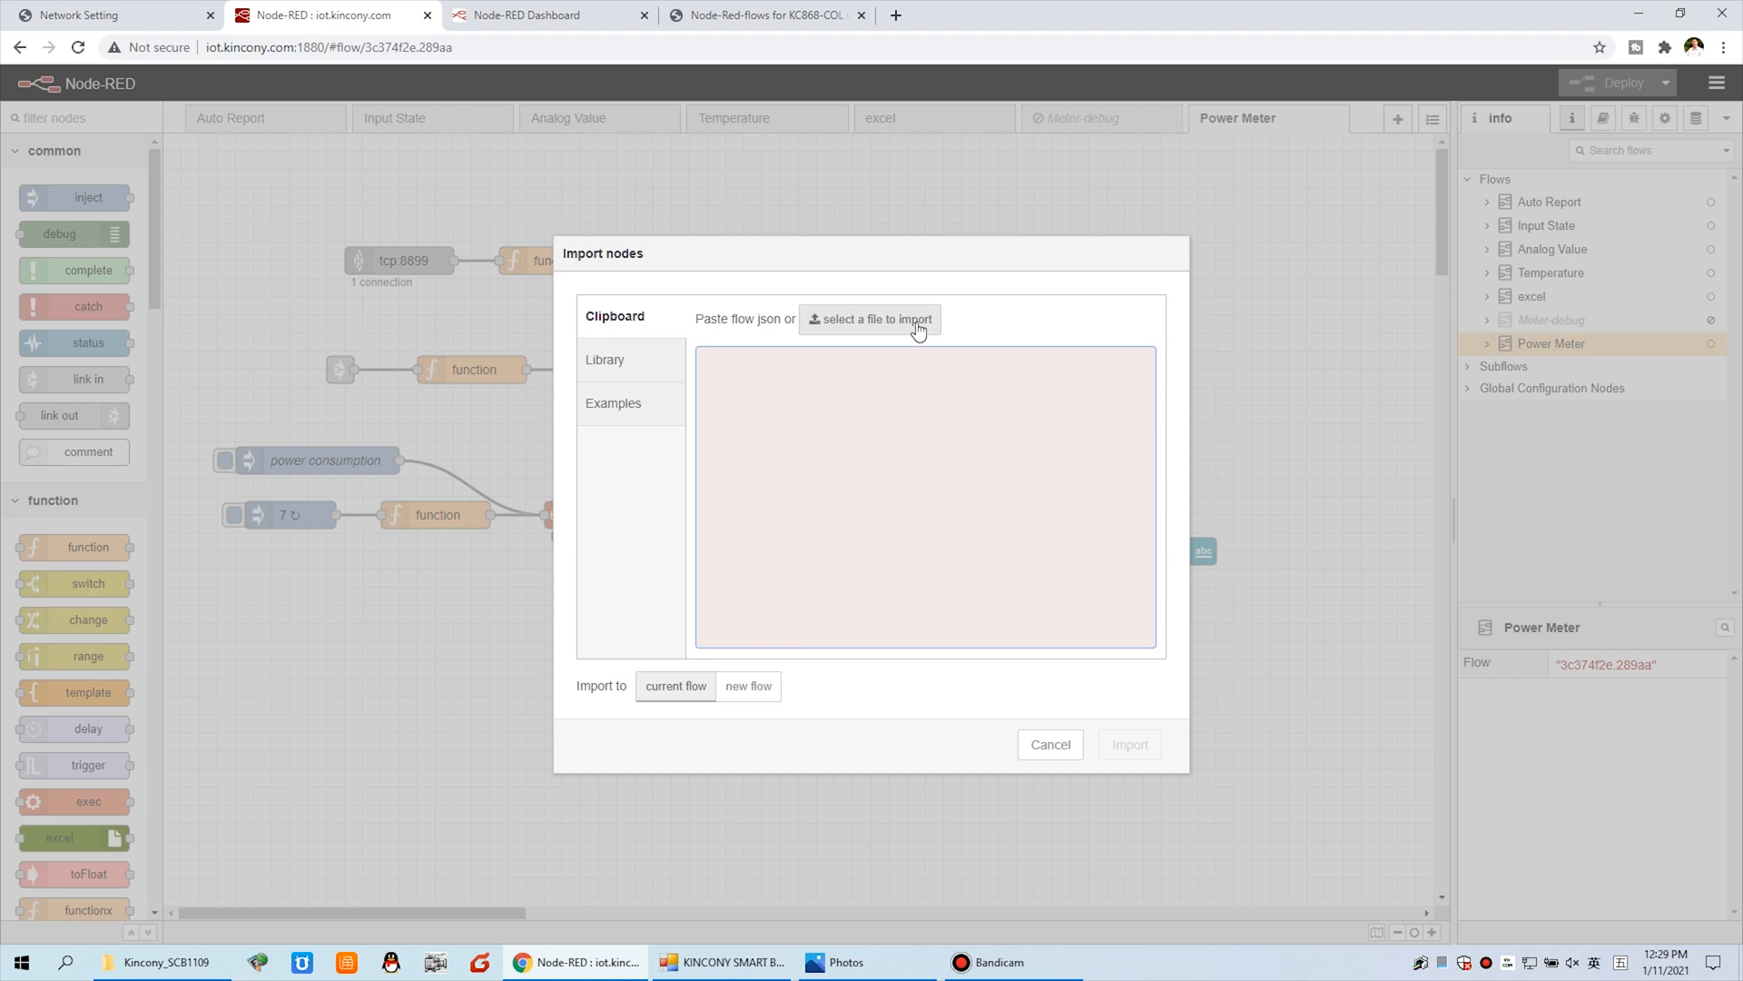
pyautogui.click(876, 319)
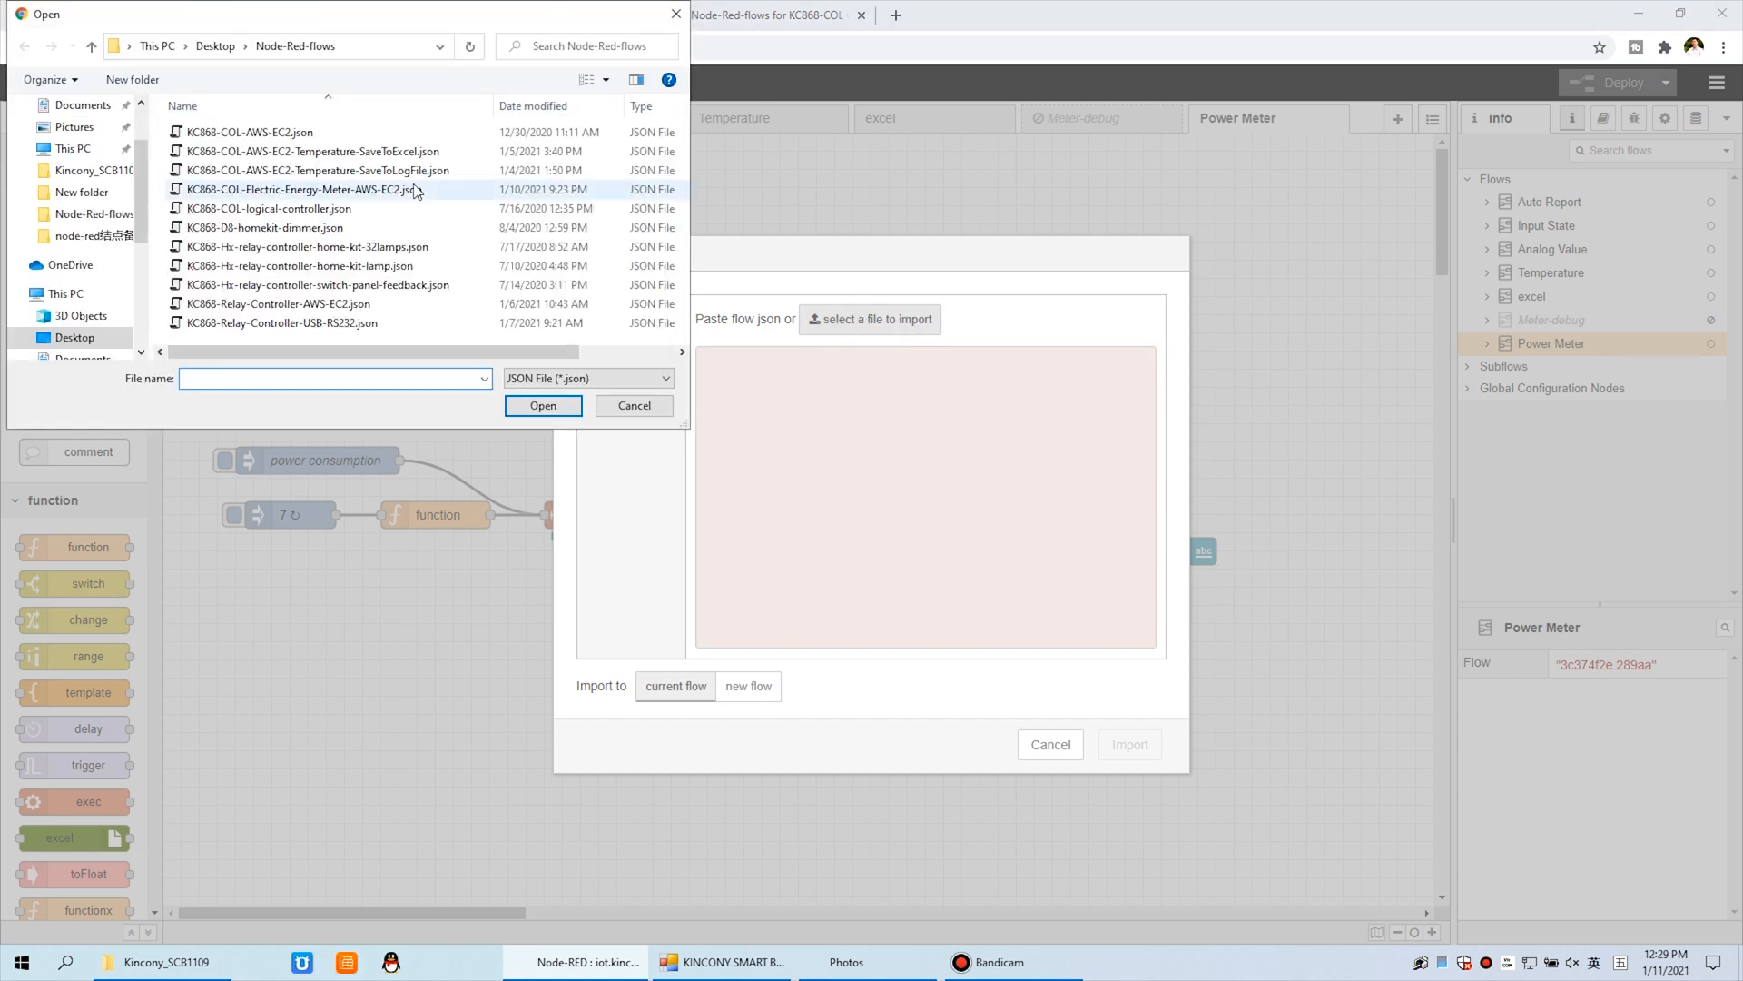
pyautogui.click(303, 189)
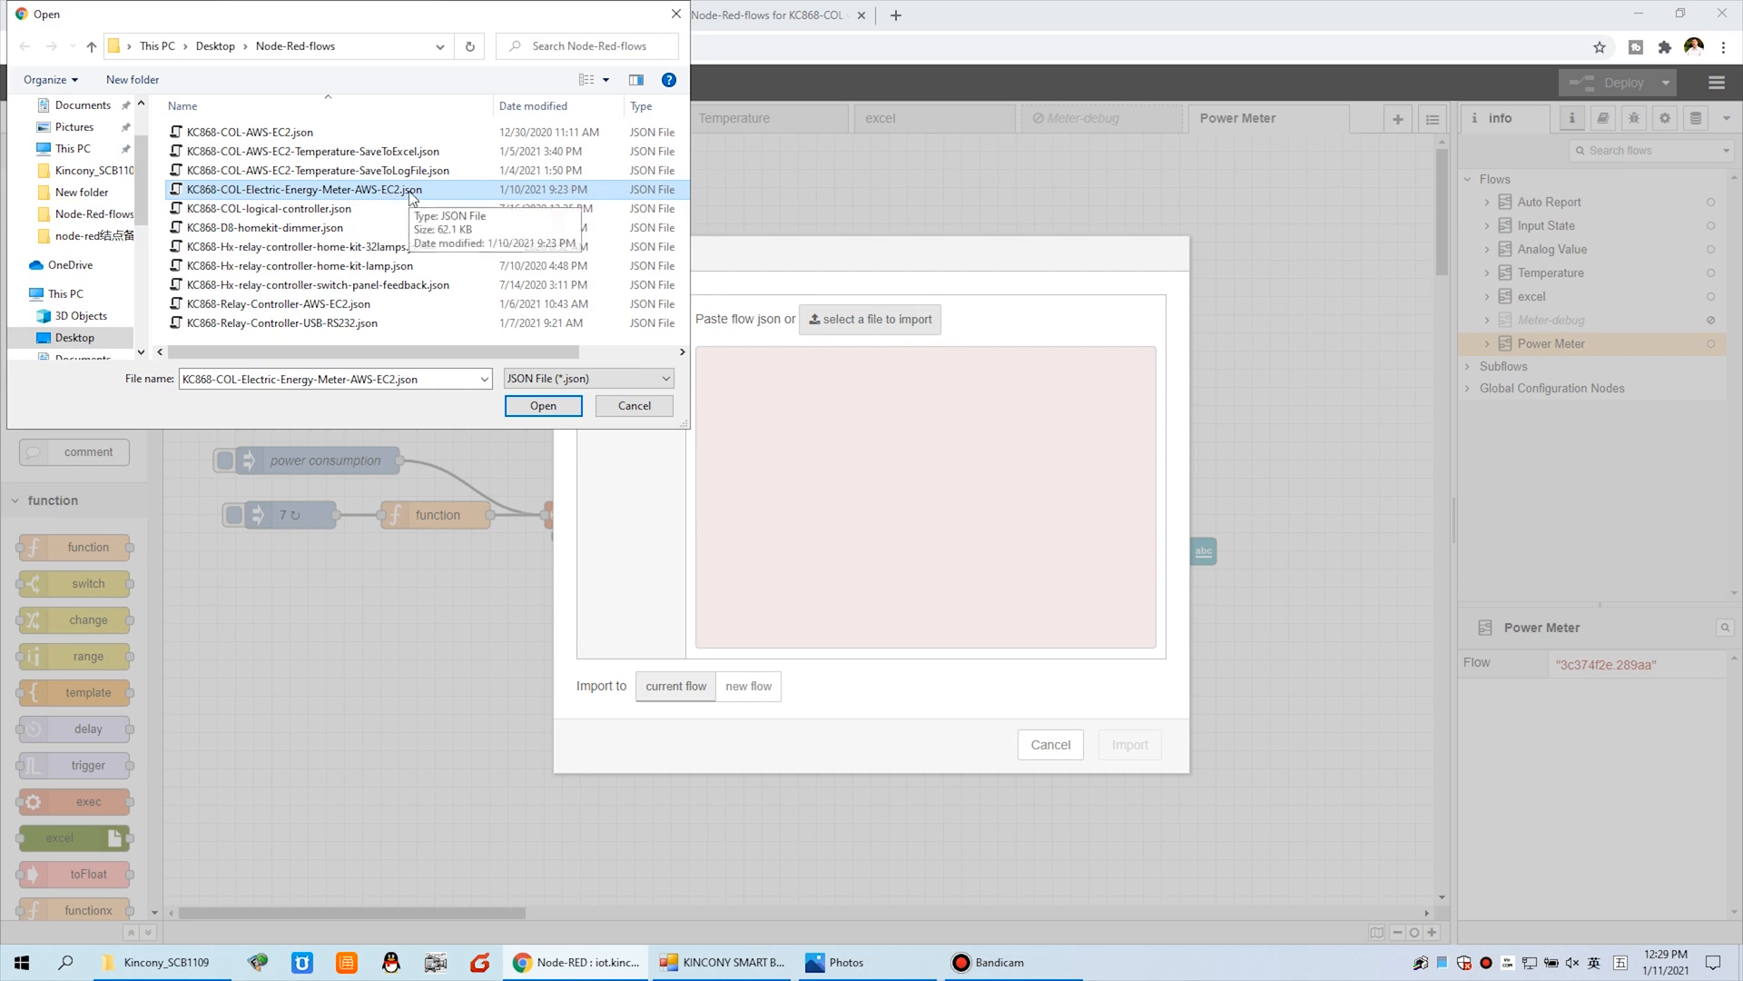
pyautogui.click(543, 405)
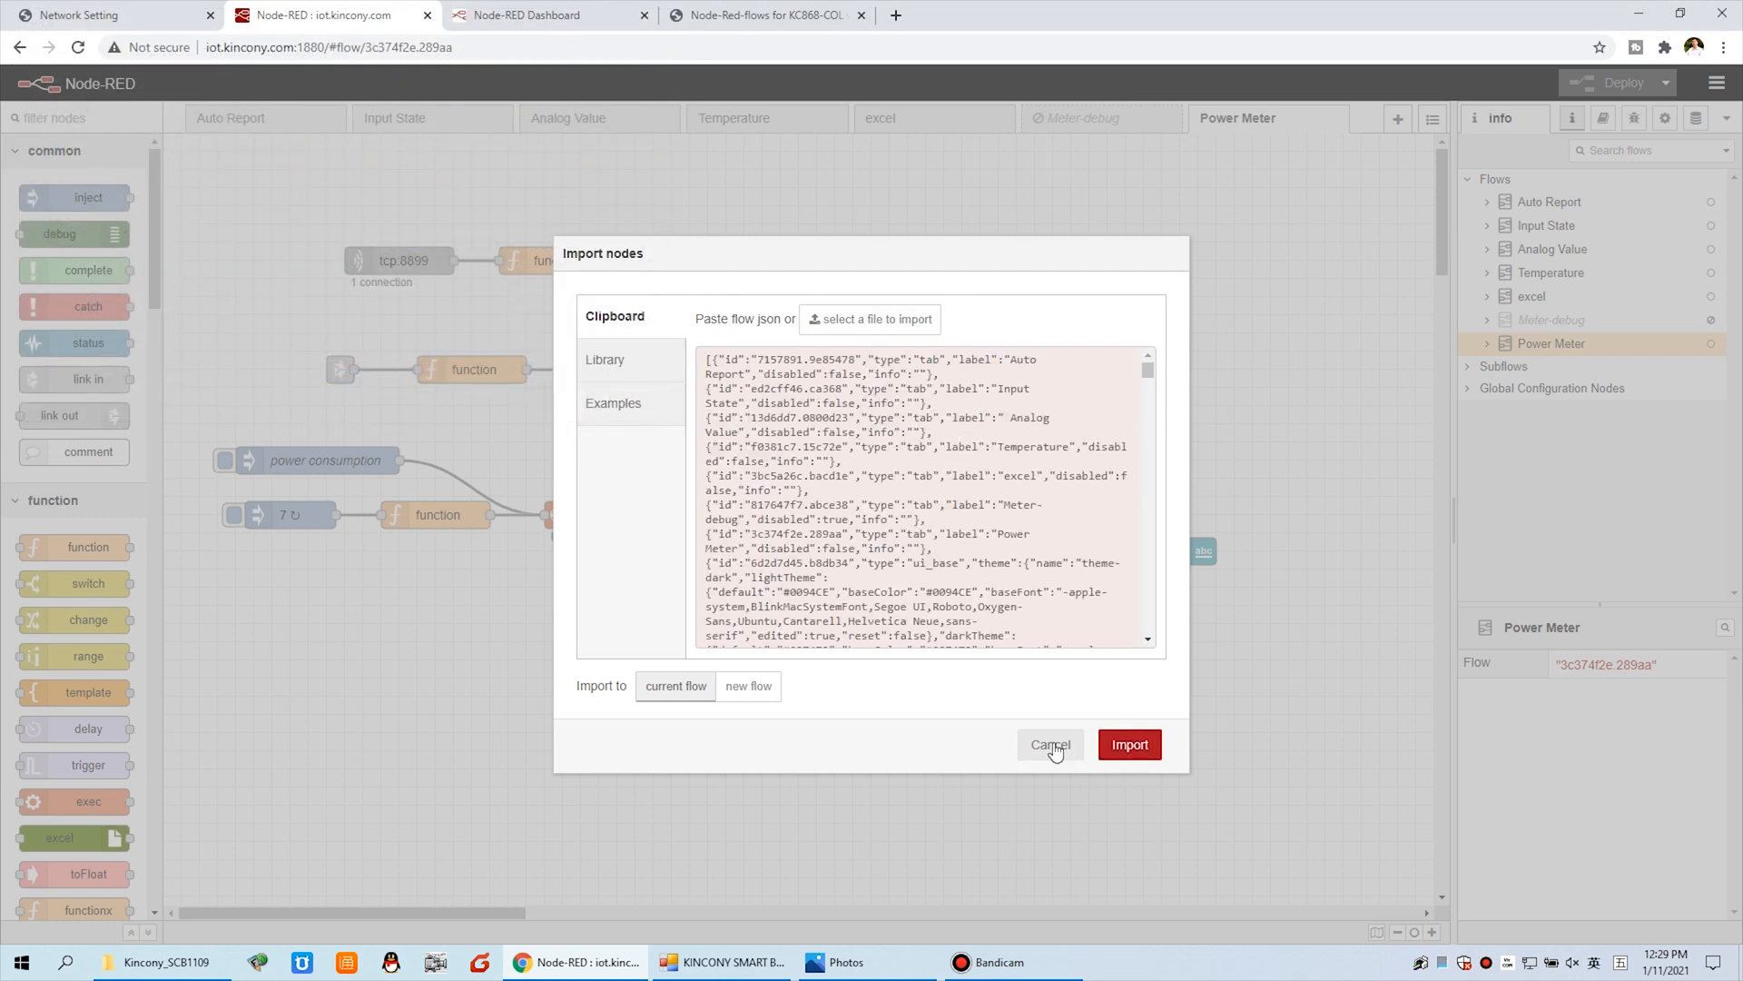
pyautogui.click(1049, 745)
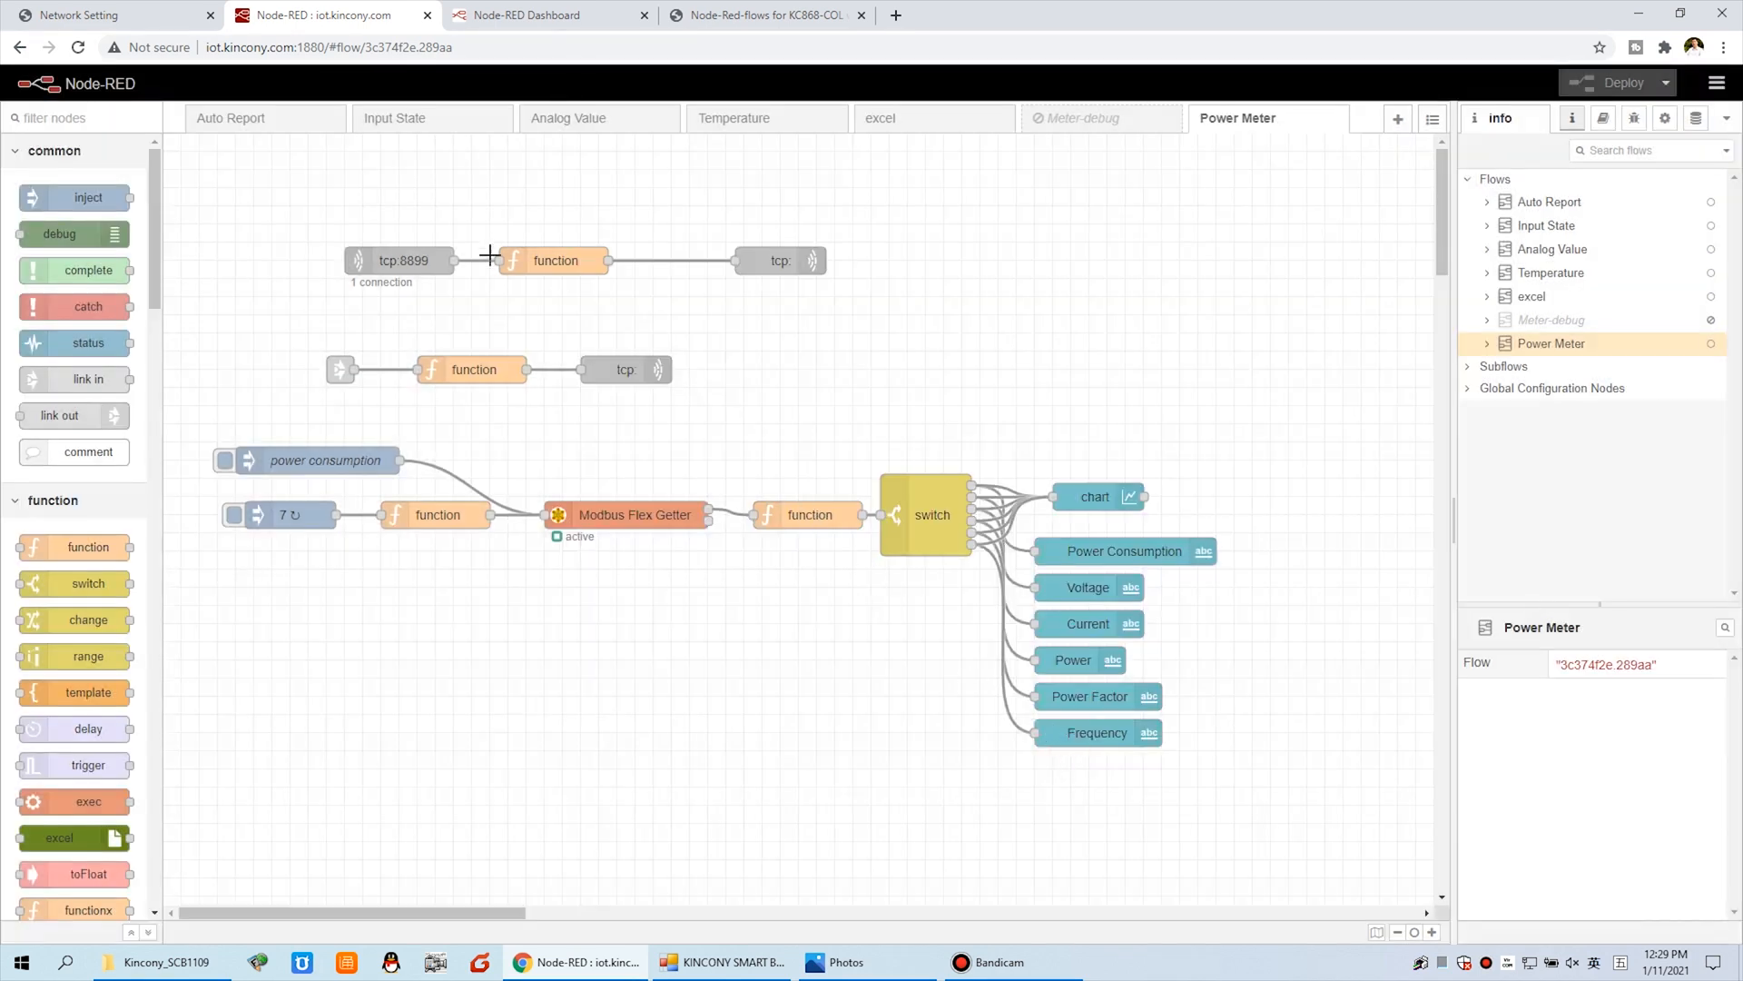
pyautogui.moveTo(643, 621)
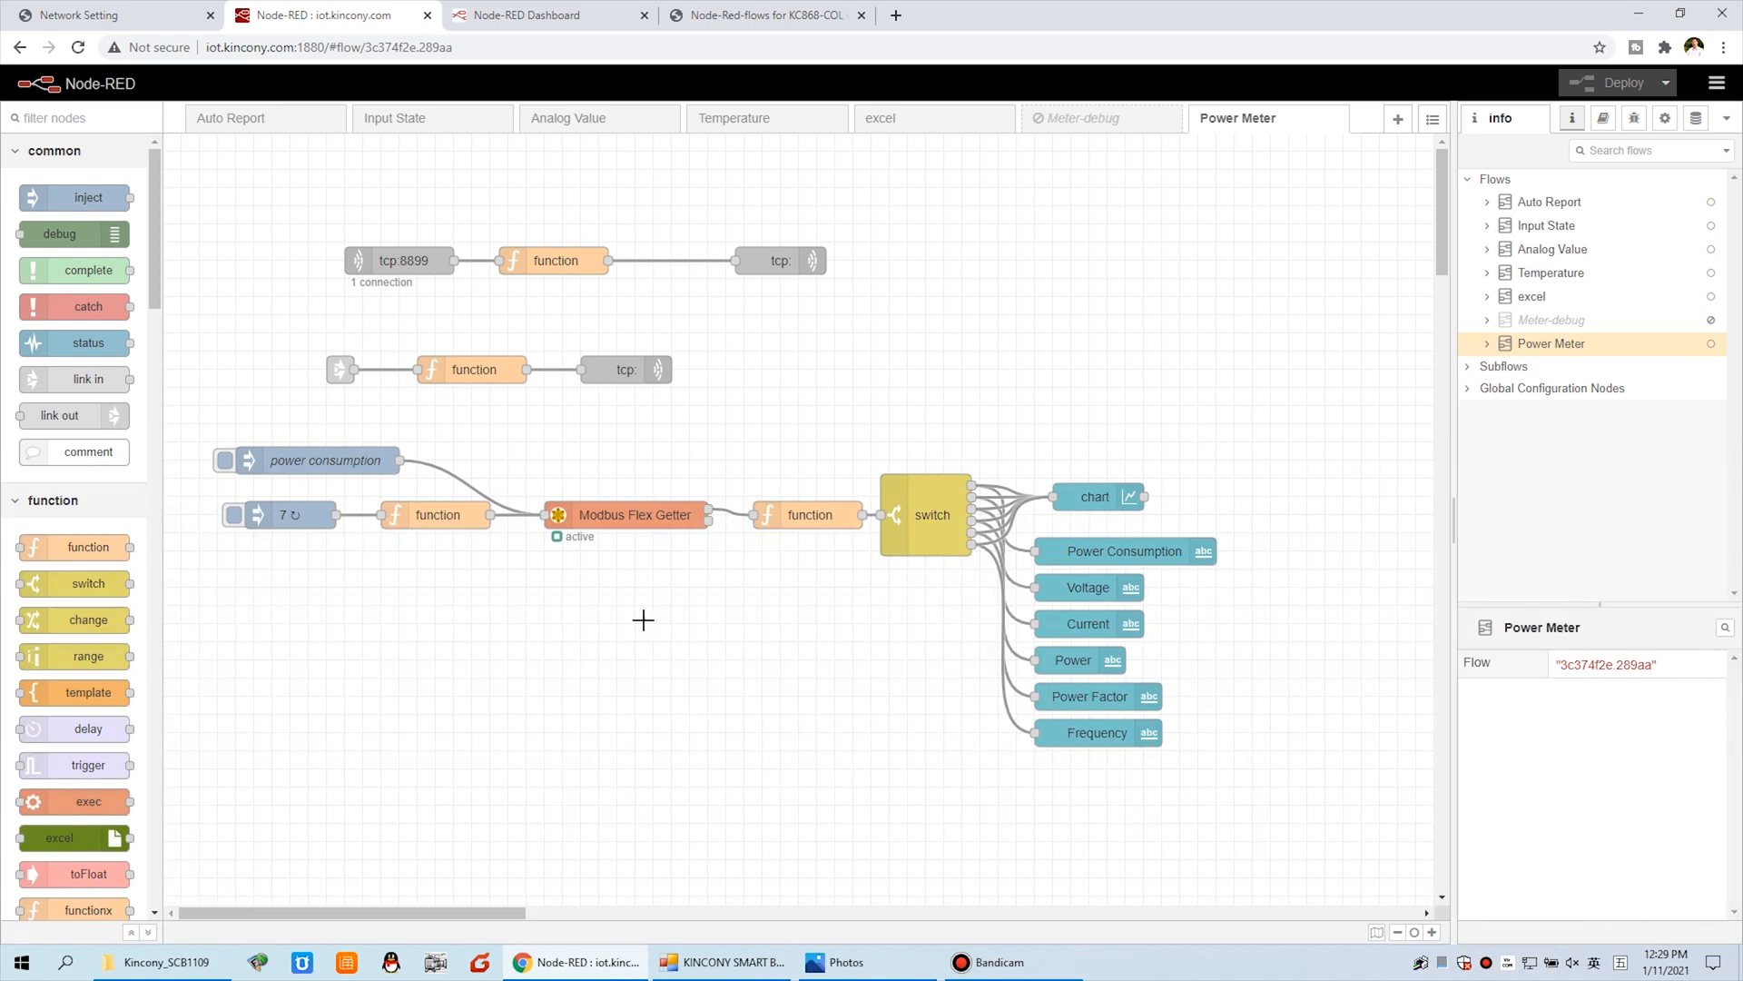
pyautogui.moveTo(702, 456)
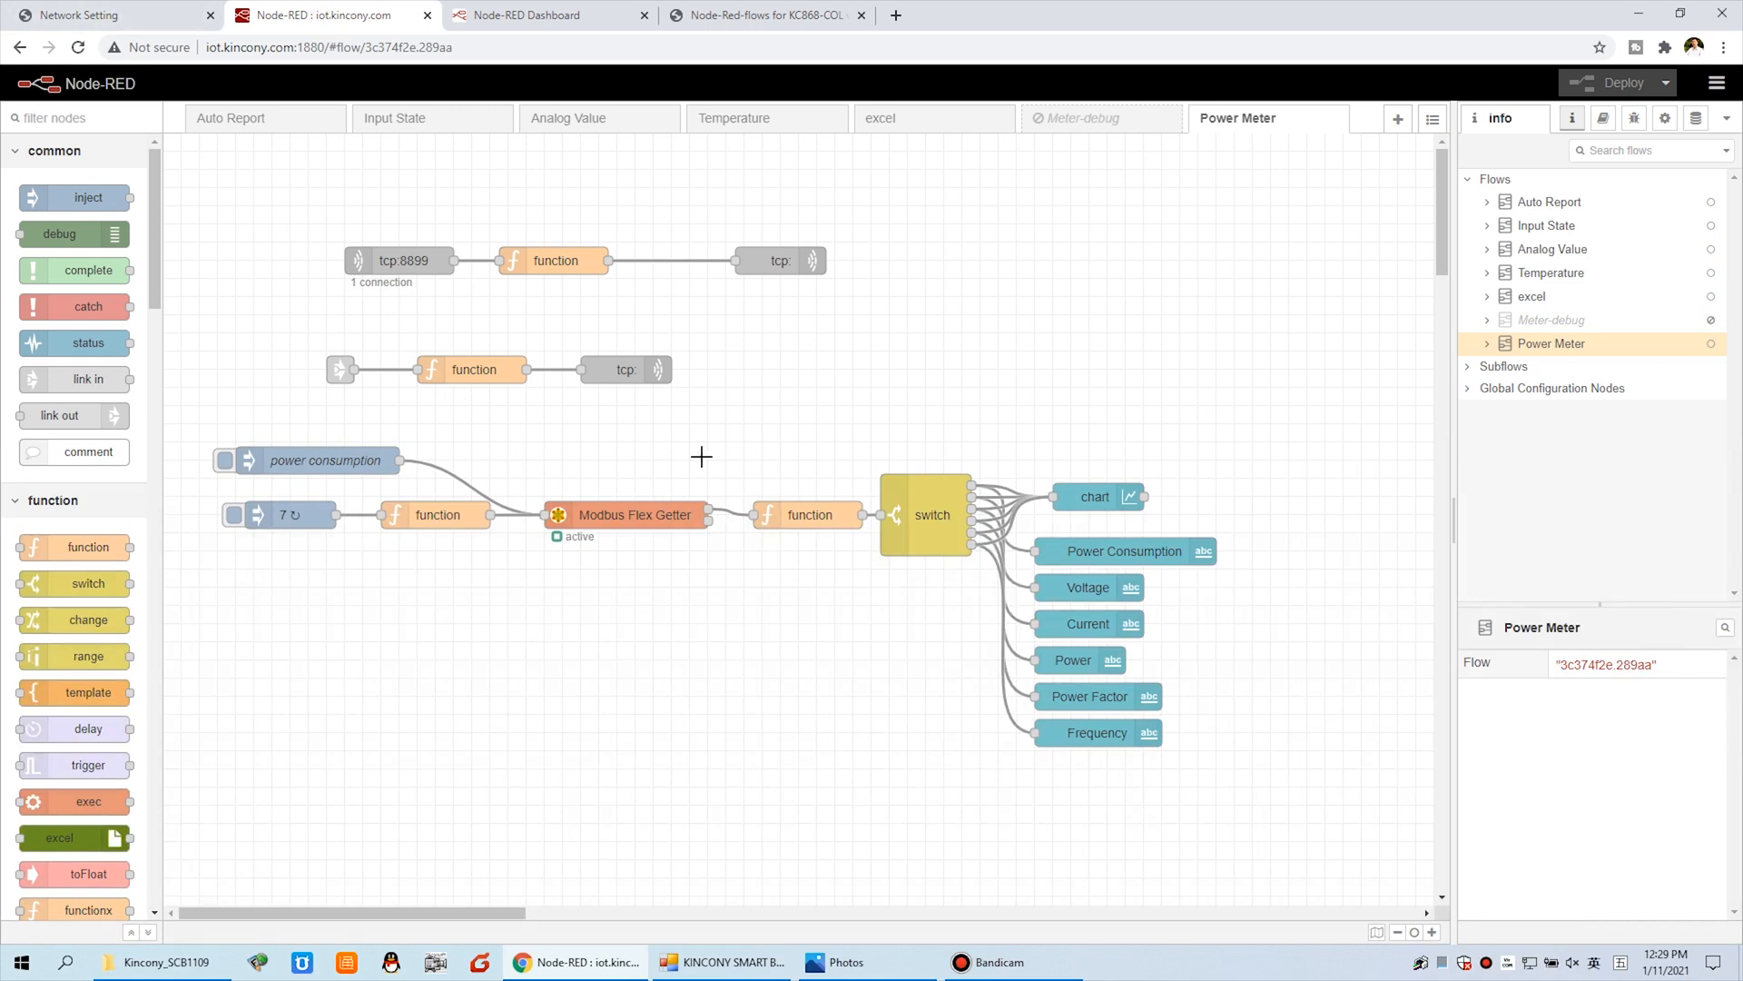
pyautogui.click(106, 14)
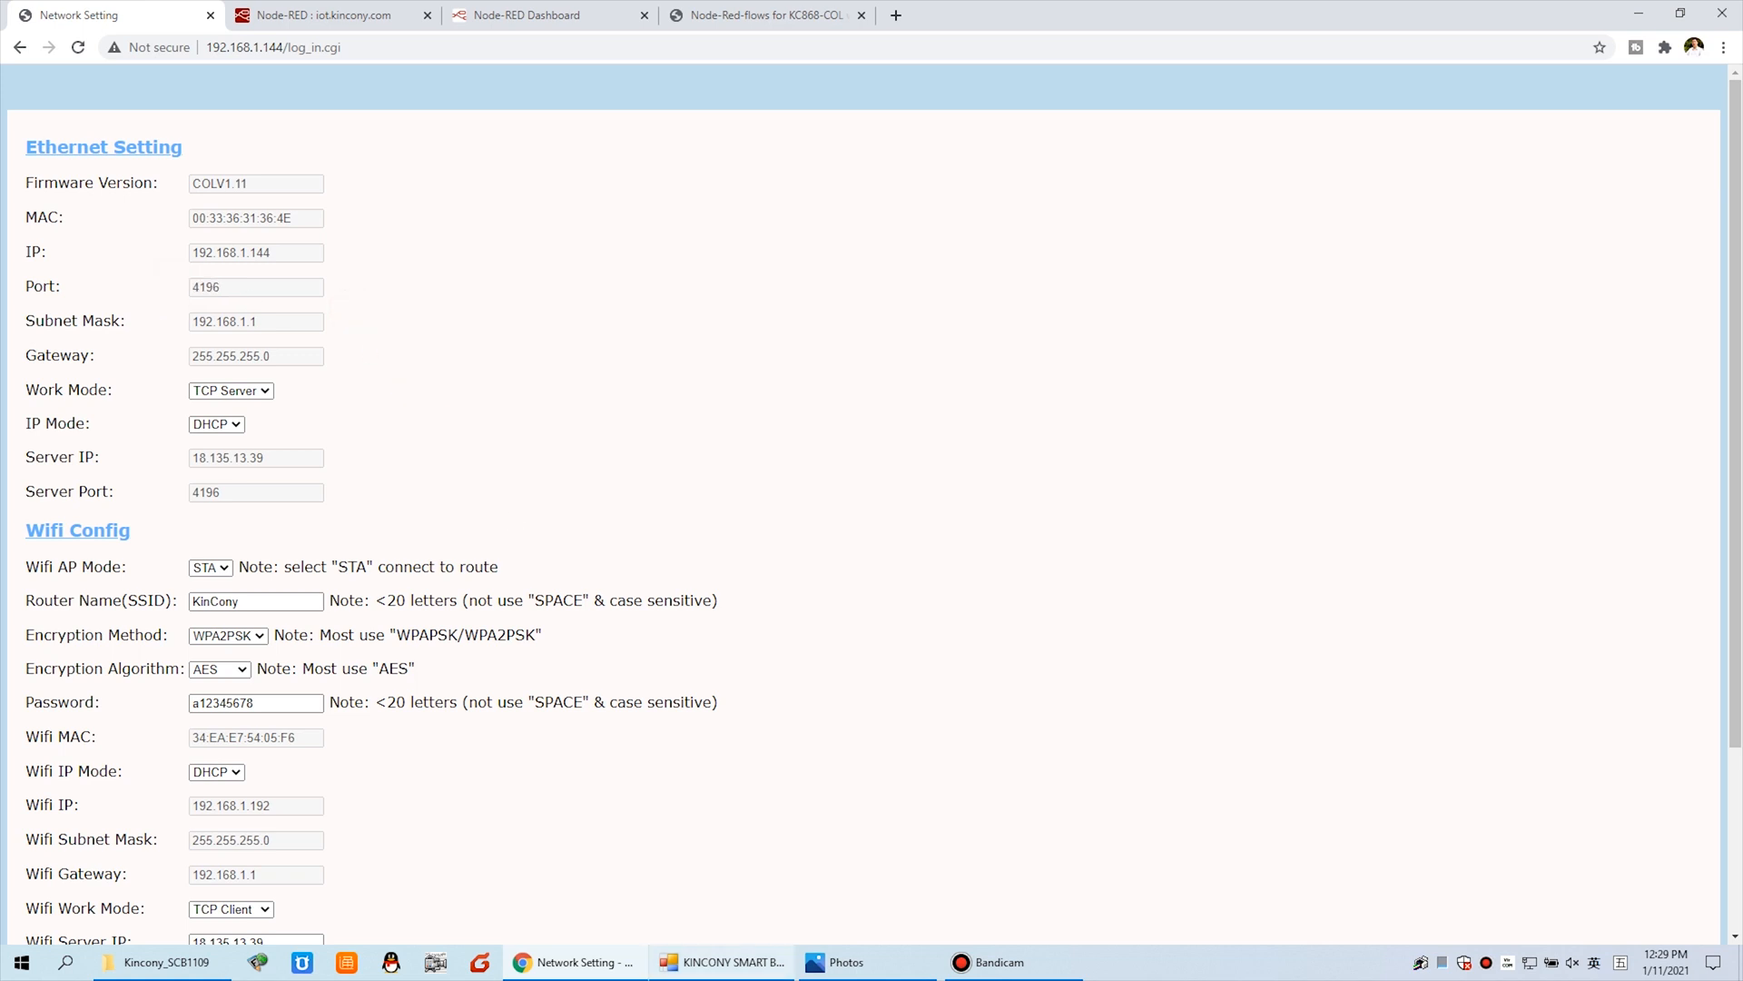
# - Bring the board controller window forward and open the EMeter readings page
pyautogui.click(720, 962)
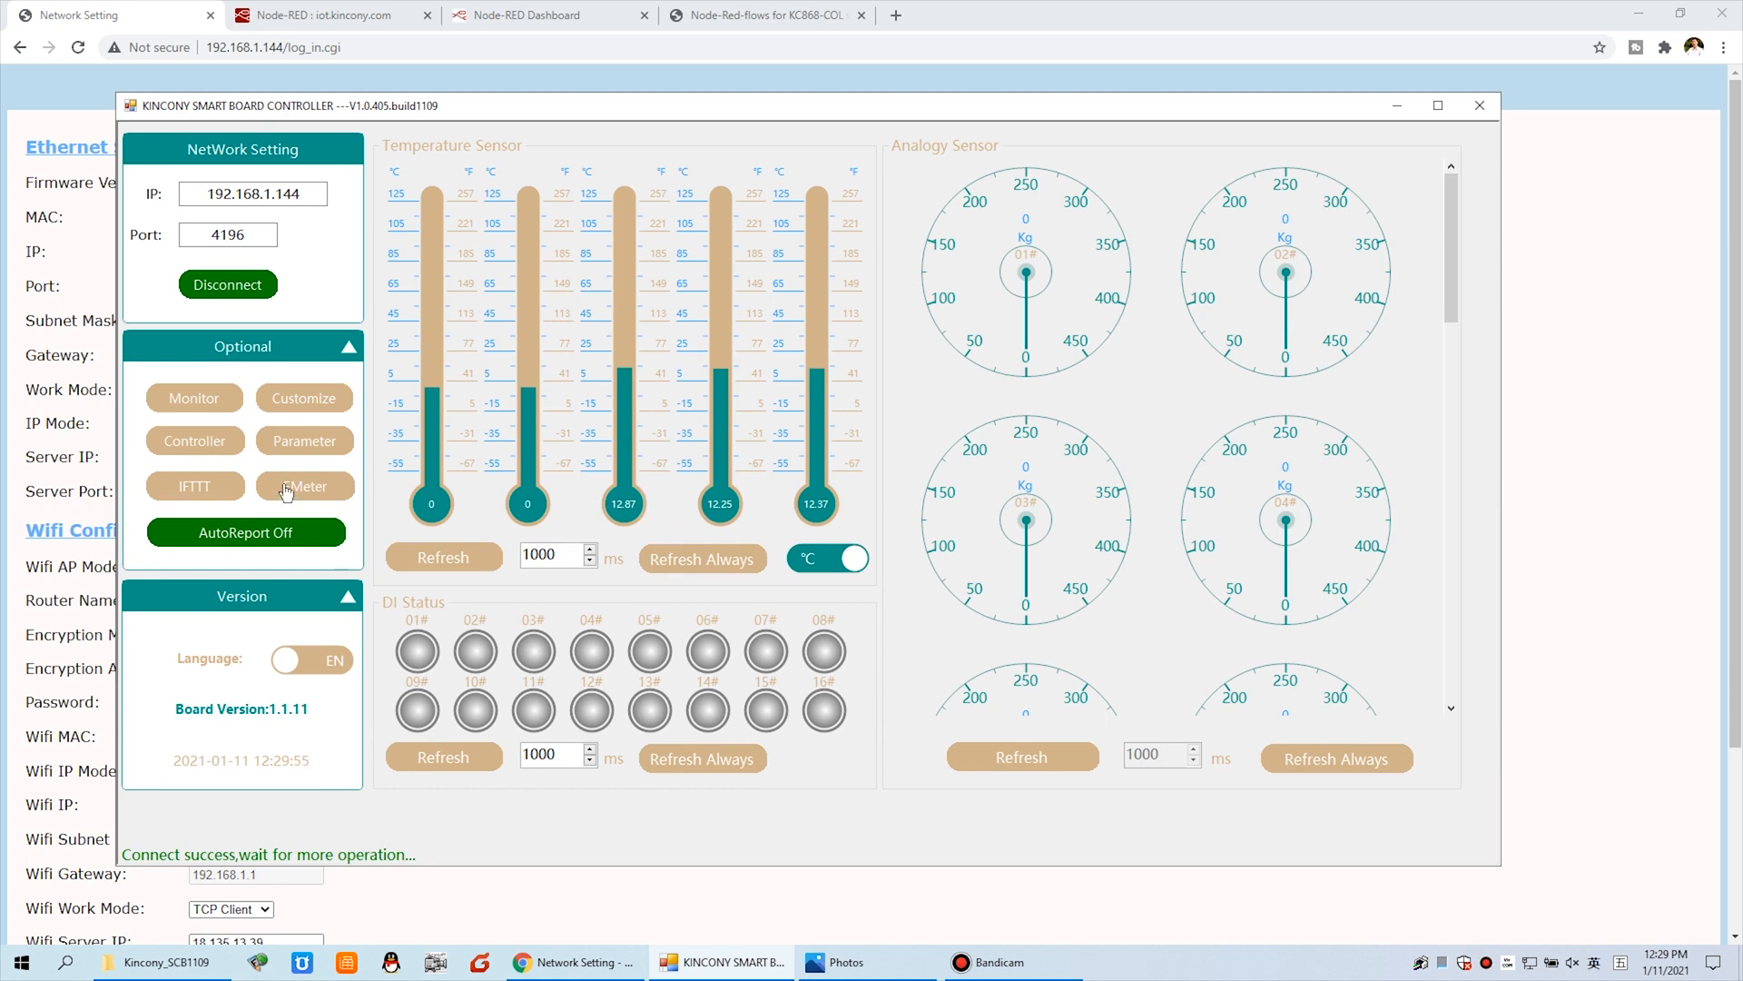
pyautogui.click(304, 486)
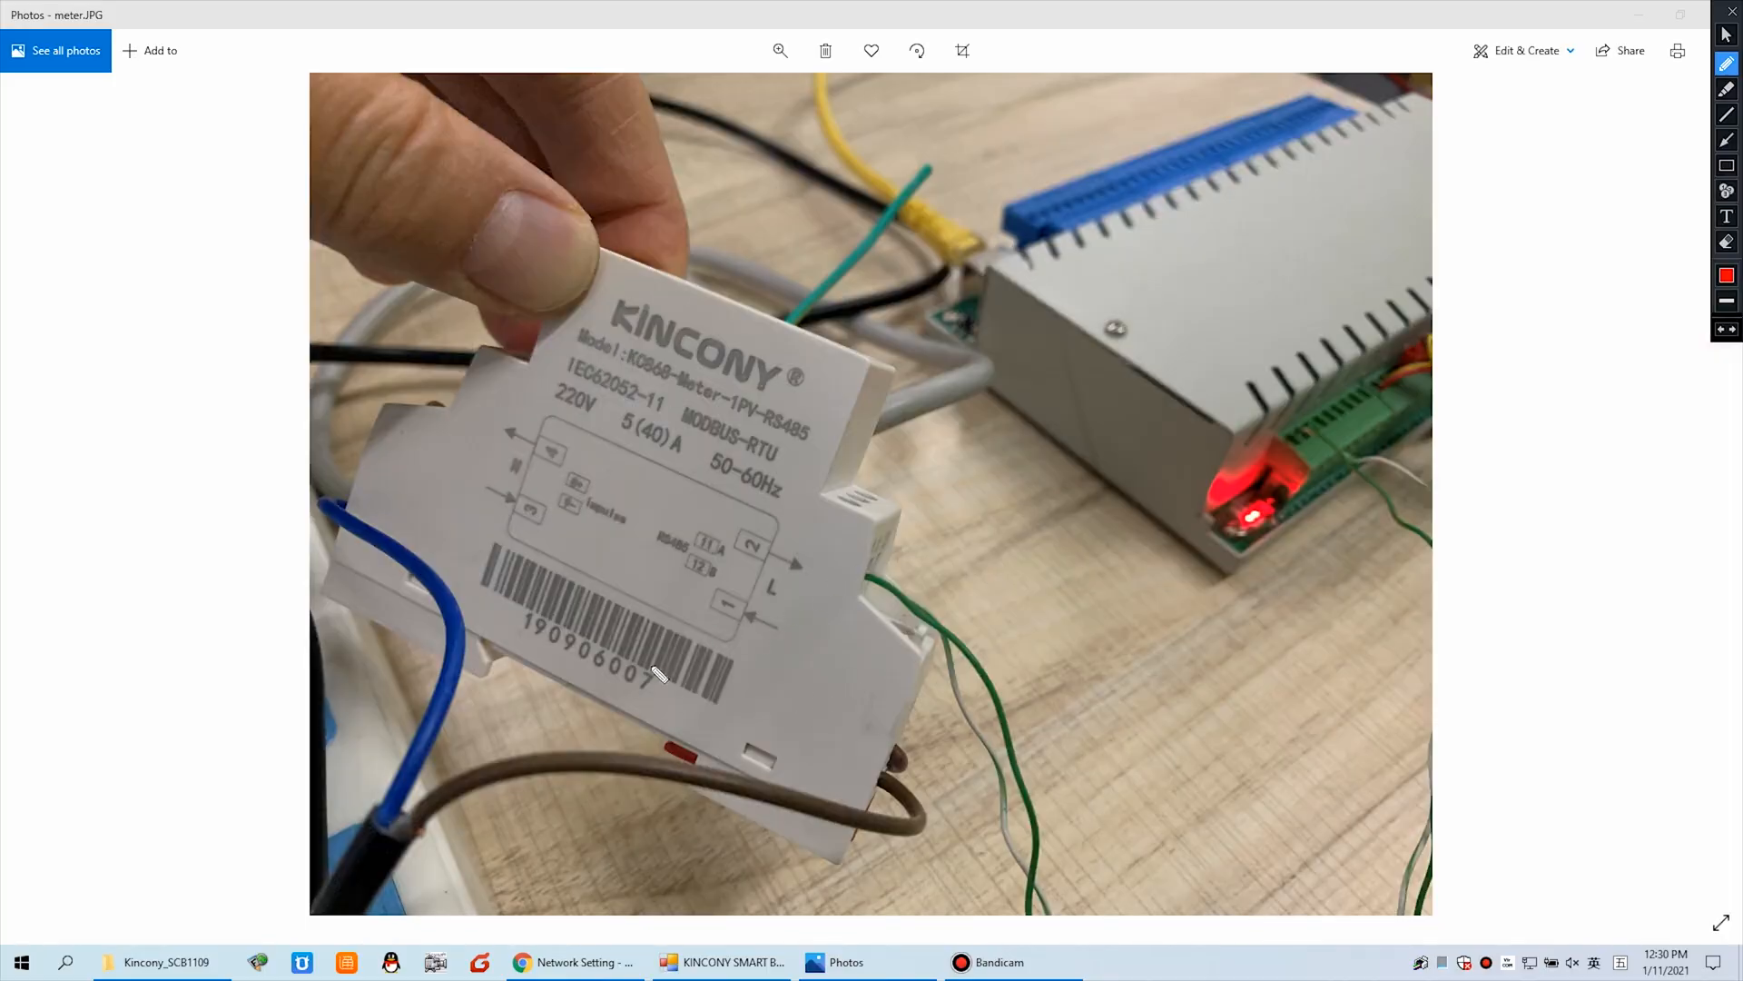
pyautogui.moveTo(693, 719)
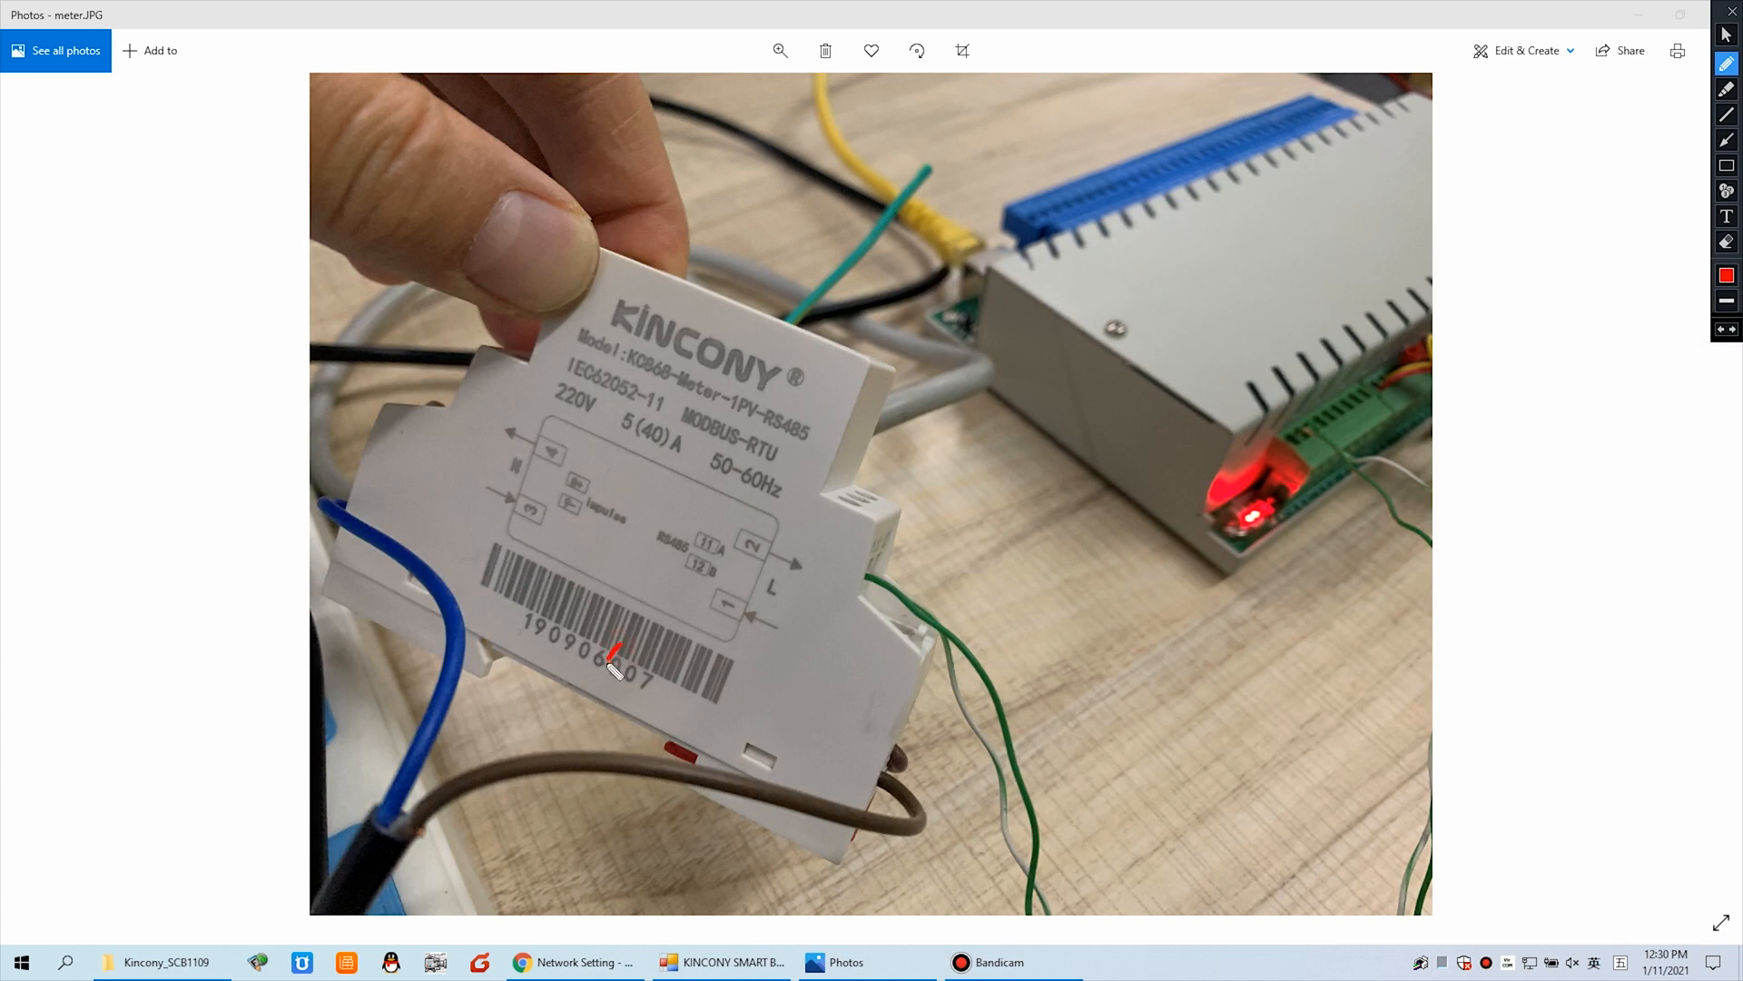
# - Draw a red pen mark over the meter's printed barcode number
pyautogui.moveTo(617, 651); pyautogui.dragTo(639, 700)
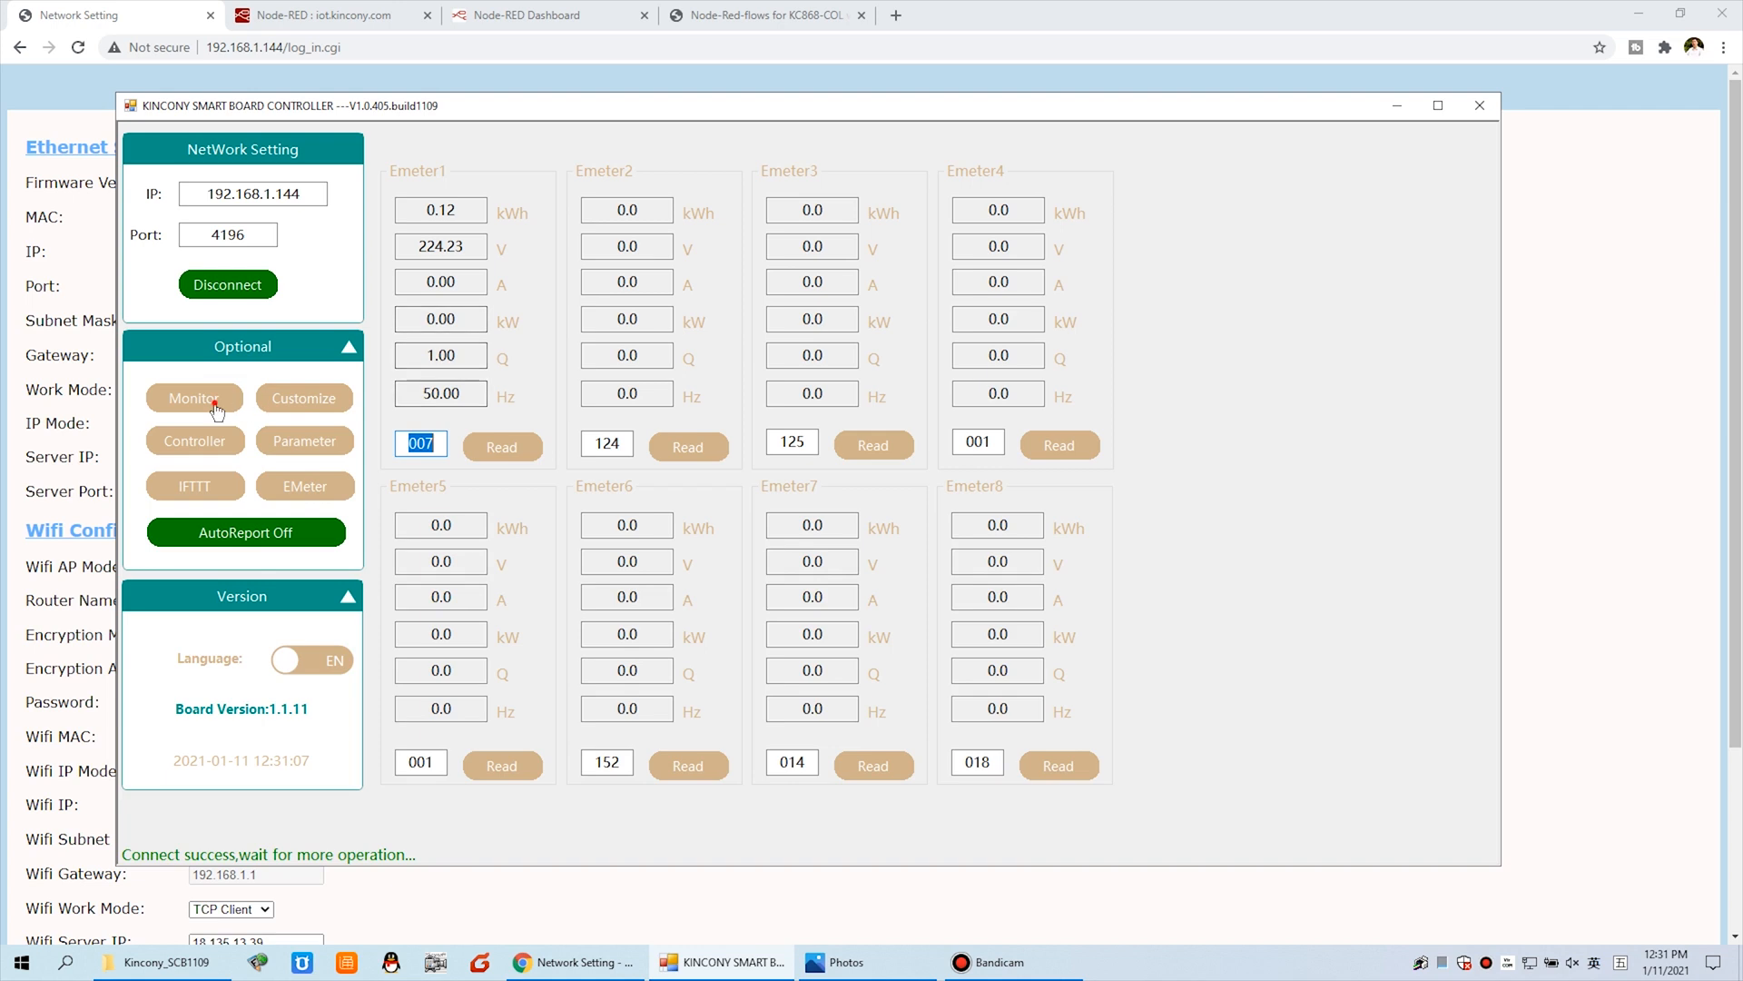
# - Switch back to the EMeter view showing meter 007's readings (224.23 V, 0.12 kWh, 50 Hz)
pyautogui.click(303, 486)
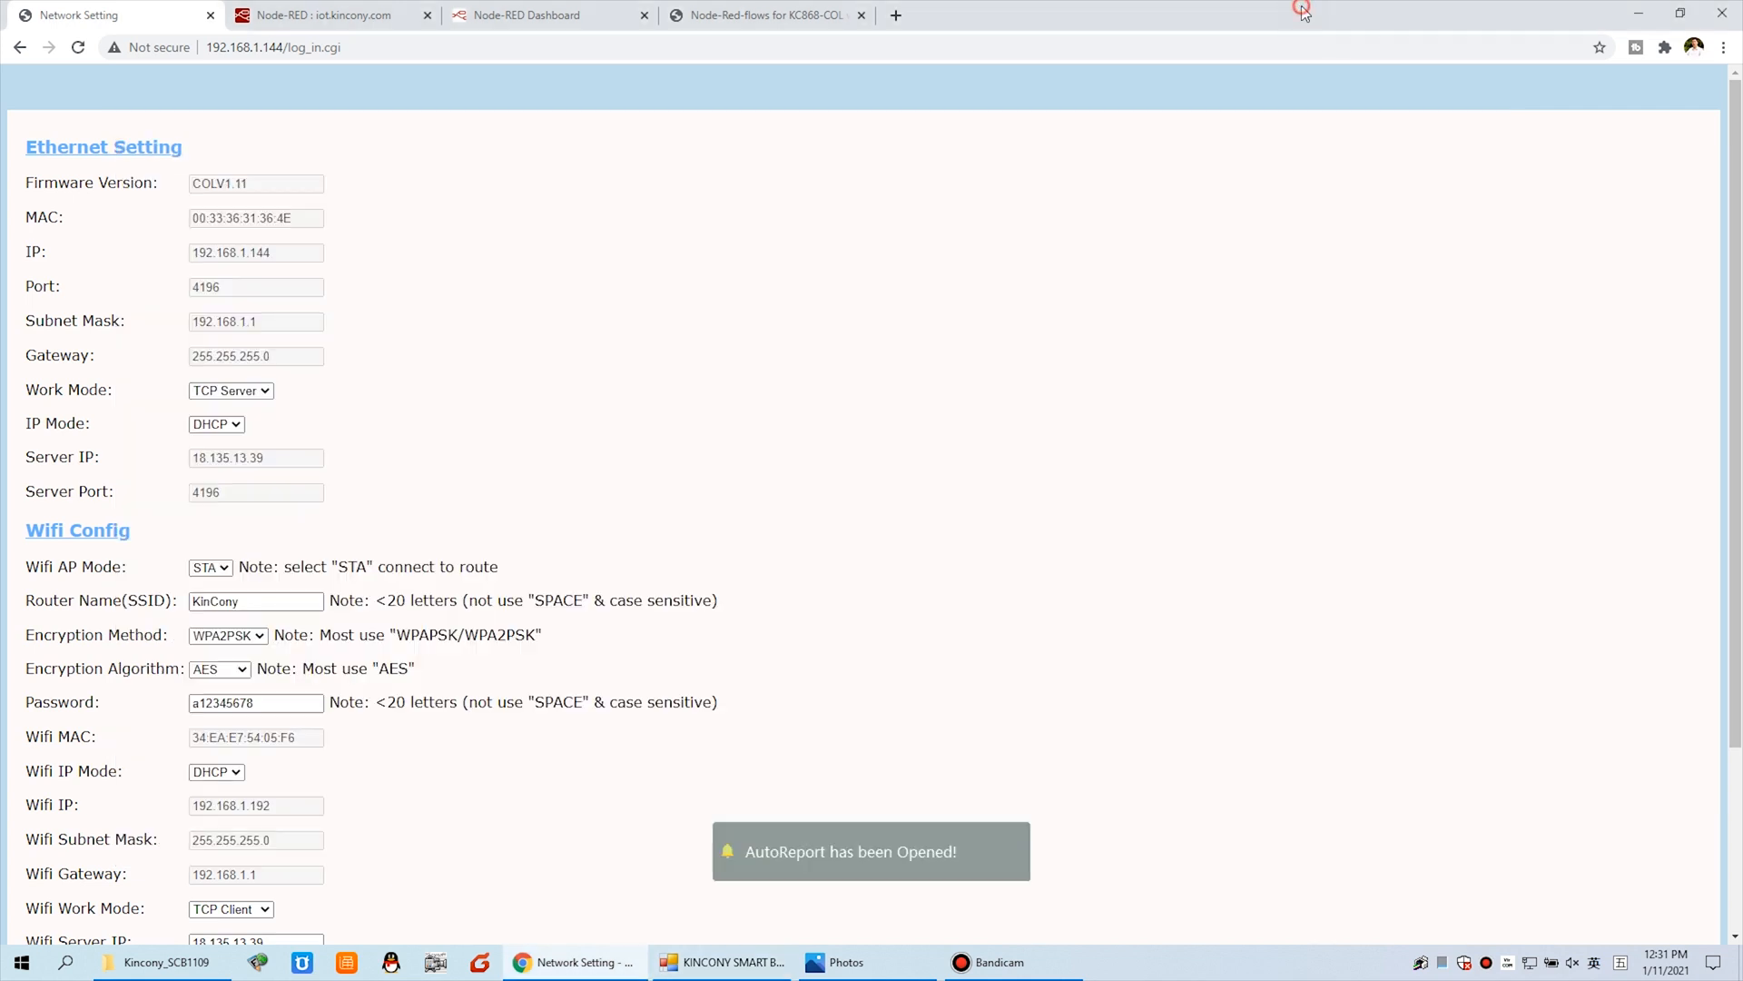
# - Inspect the Wifi Server IP 18.135.13.39 and port 4196, then return to Node-RED
pyautogui.scroll(-3)
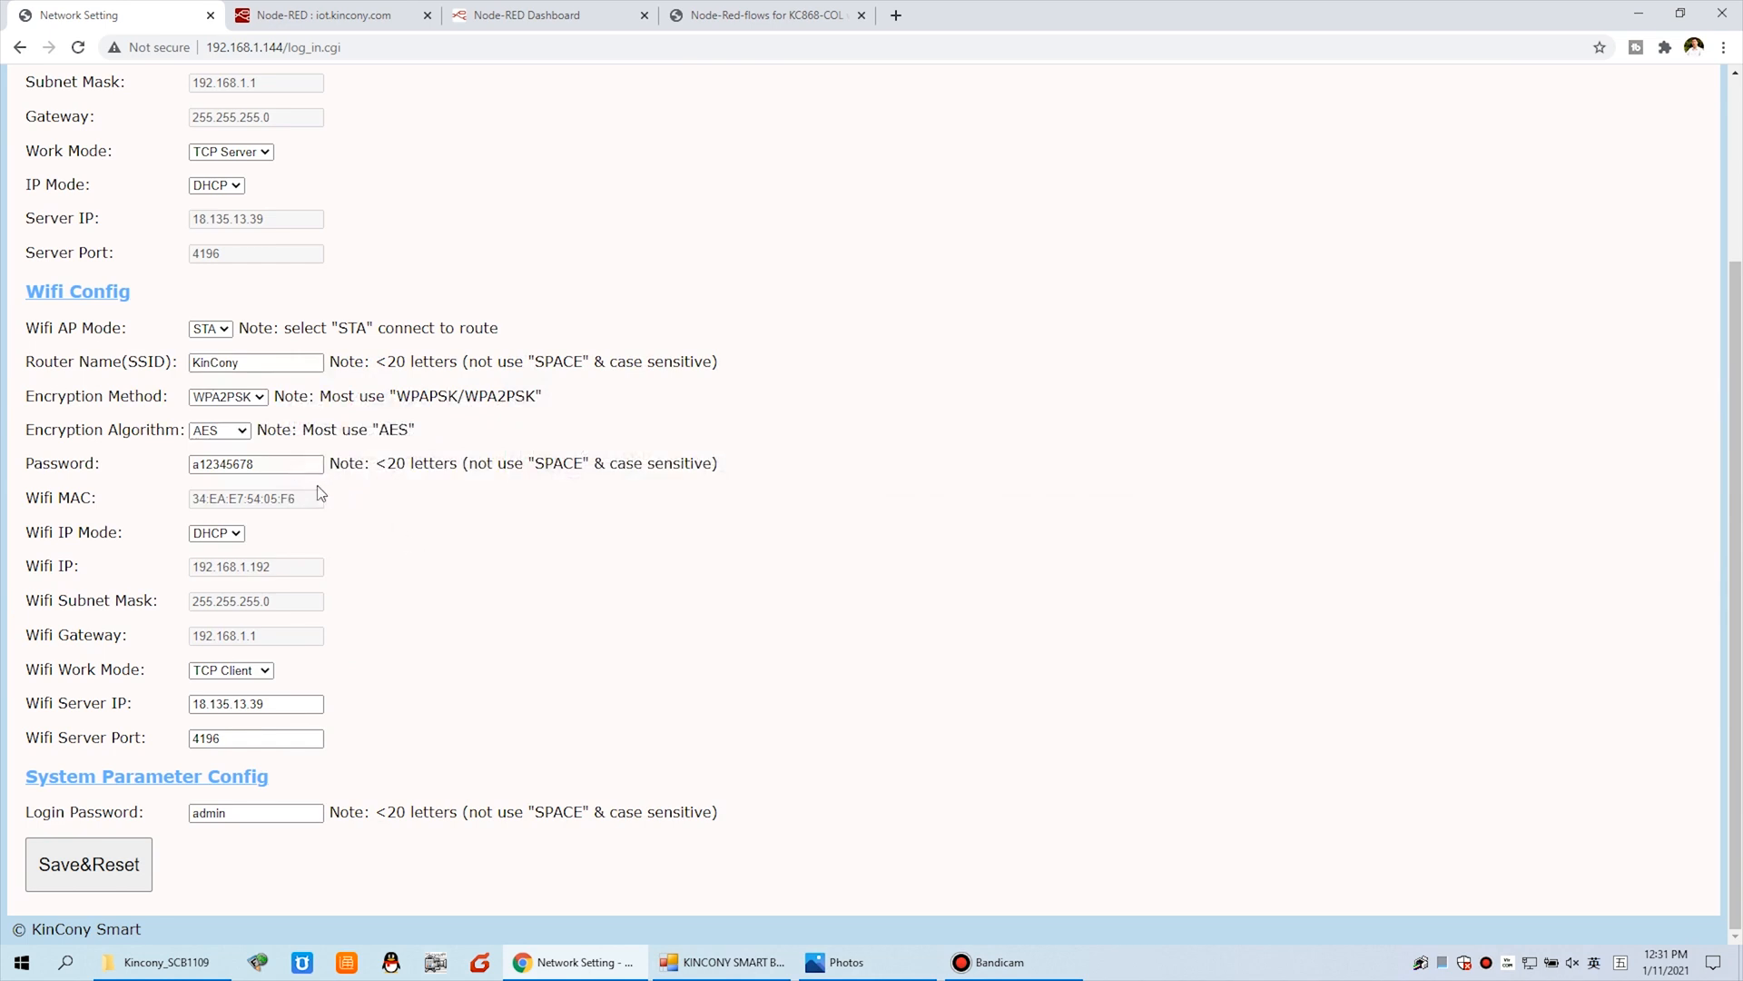
pyautogui.moveTo(276, 727)
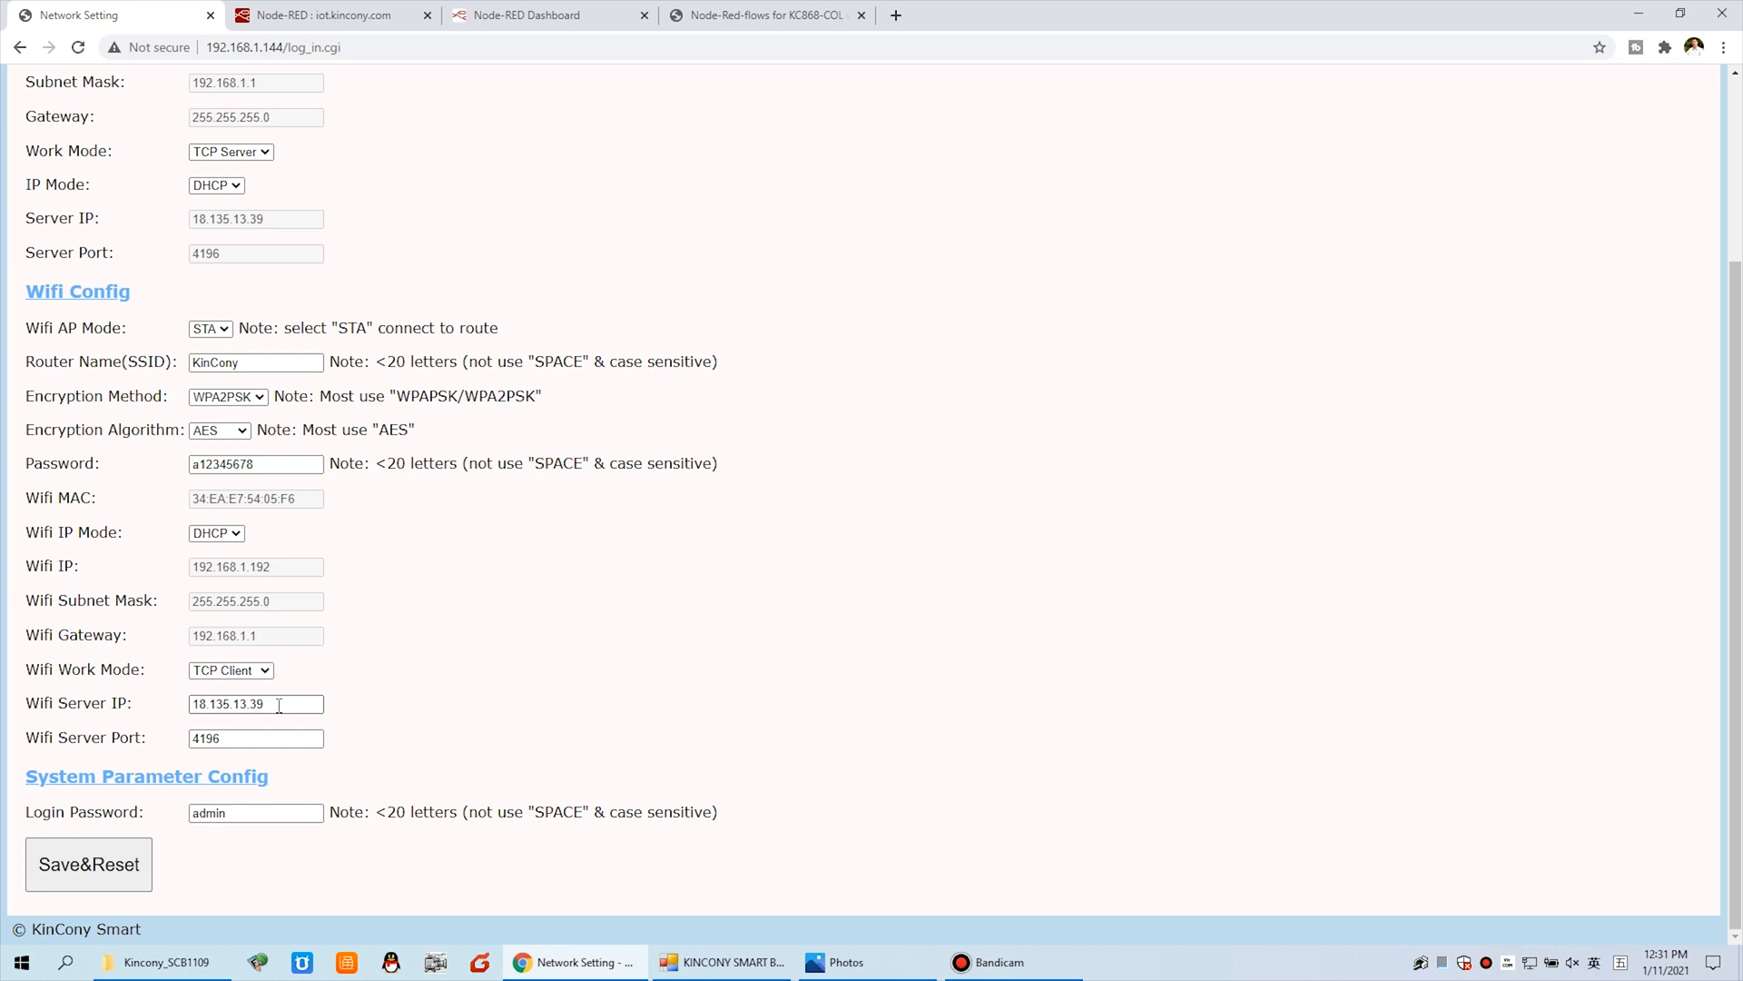
pyautogui.click(256, 703)
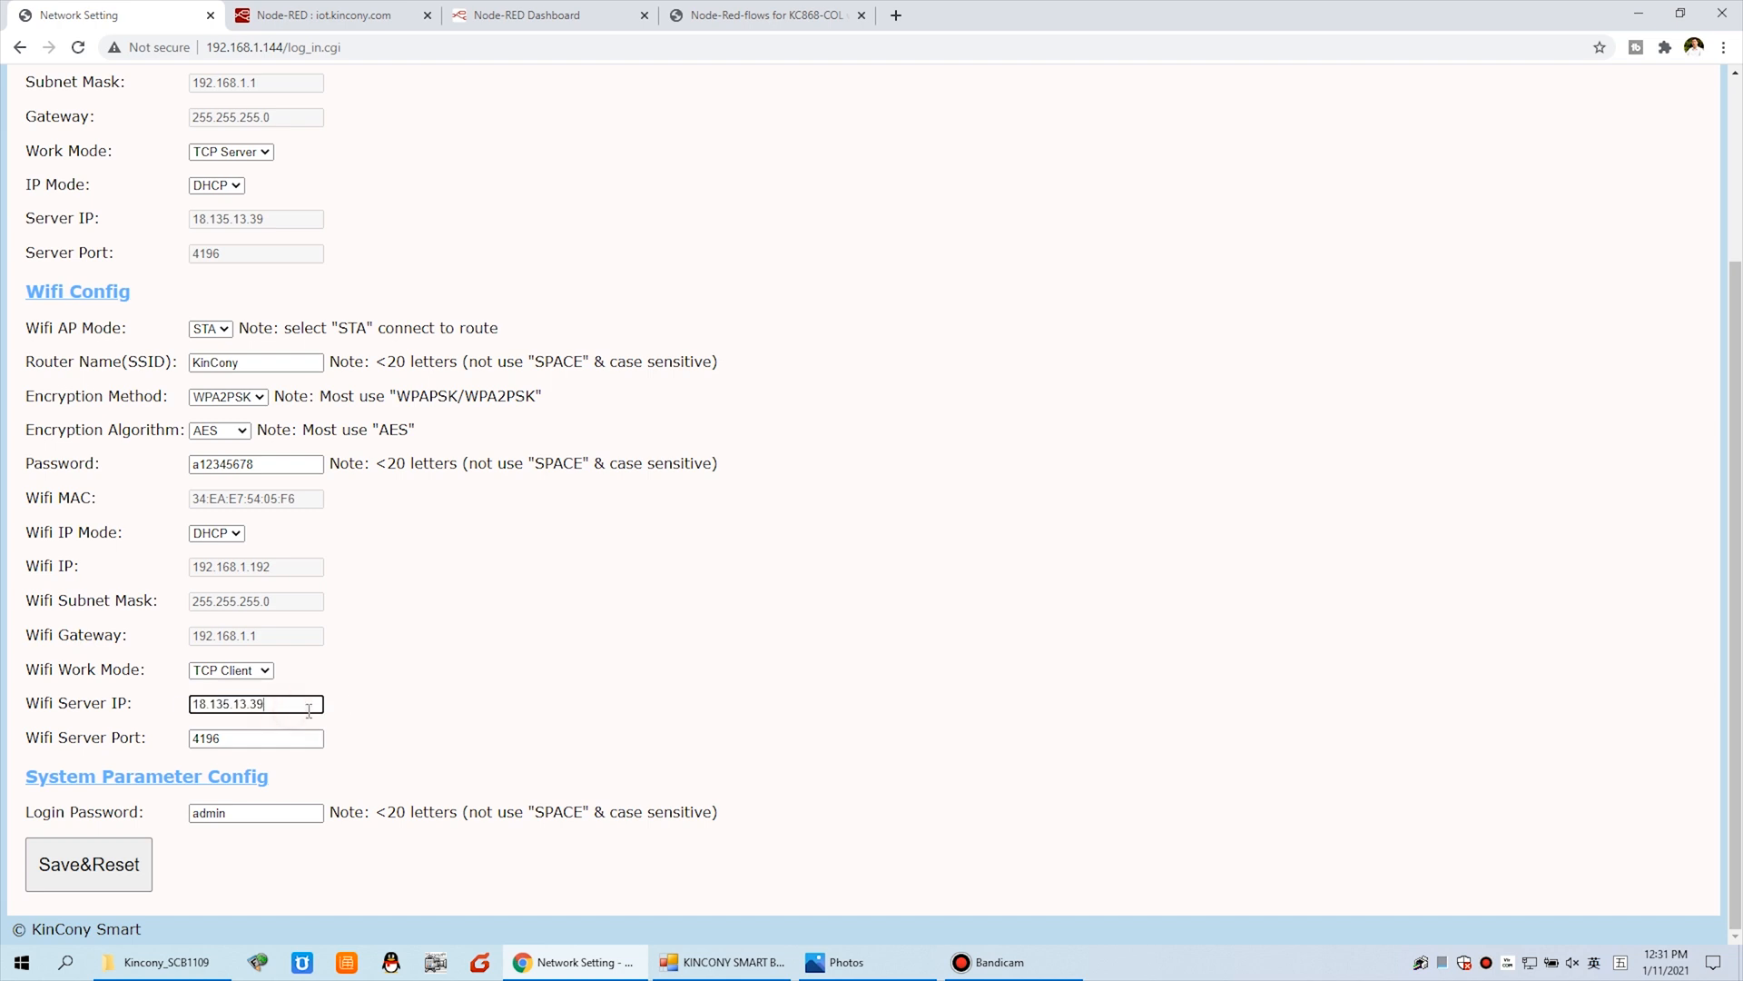
pyautogui.tripleClick(256, 702)
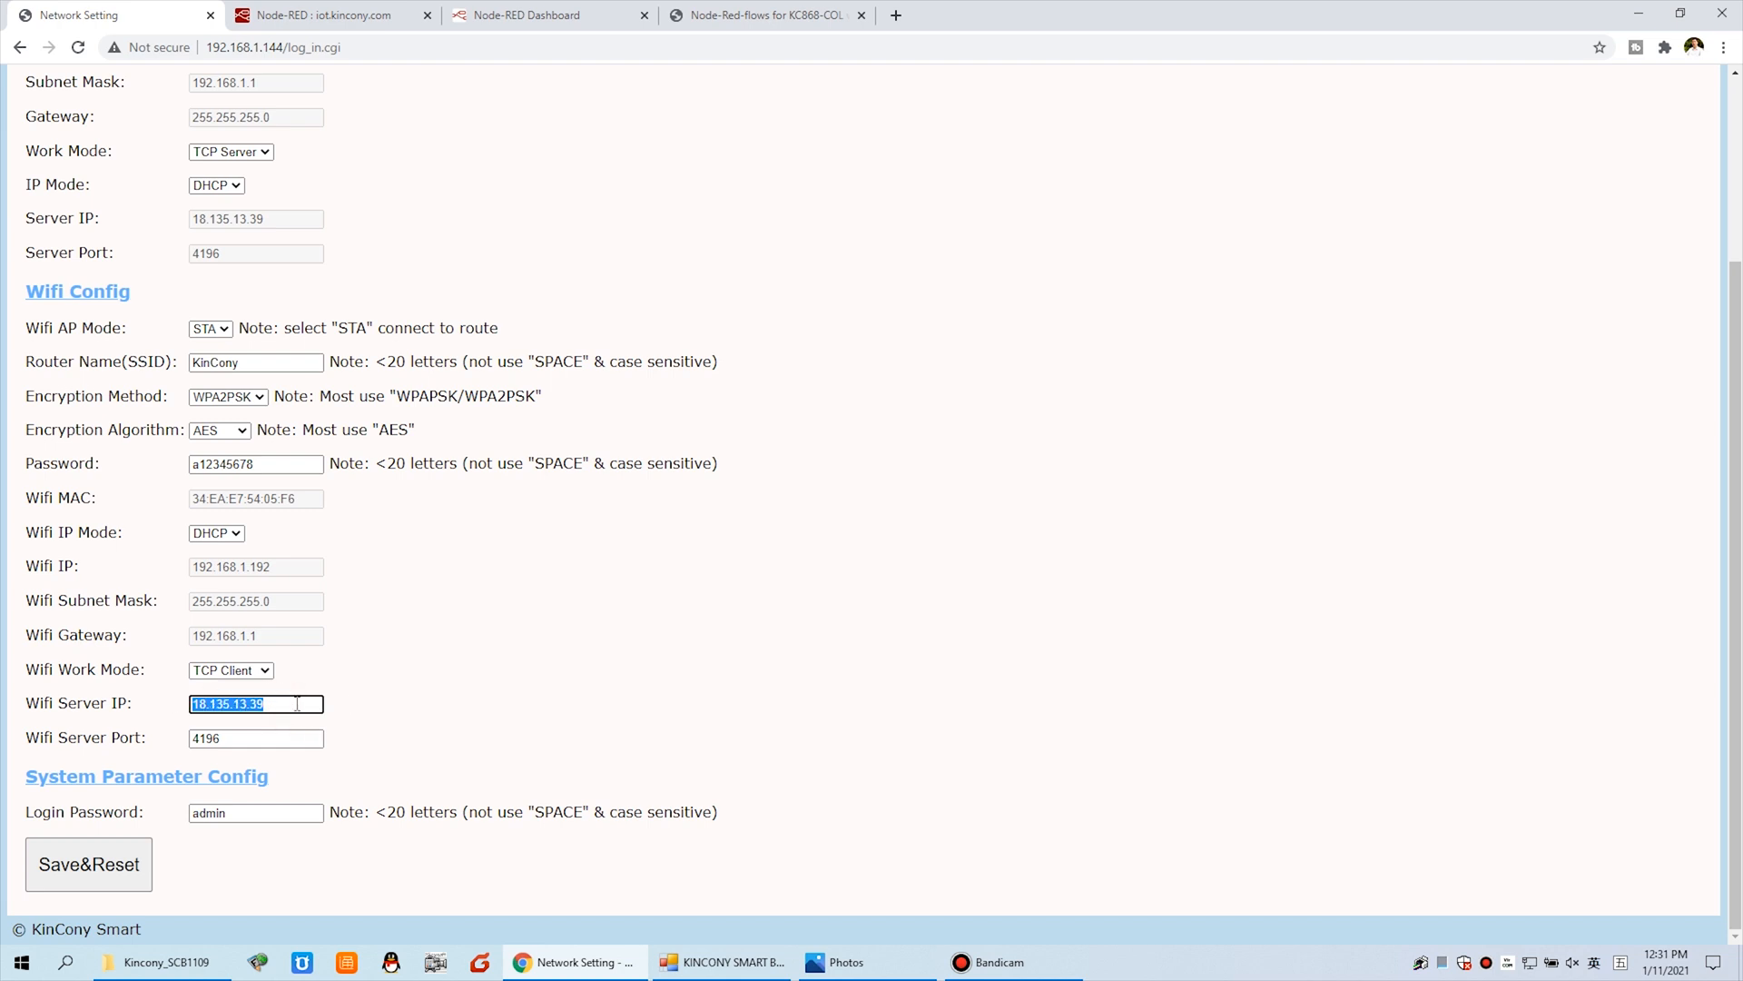
pyautogui.click(345, 710)
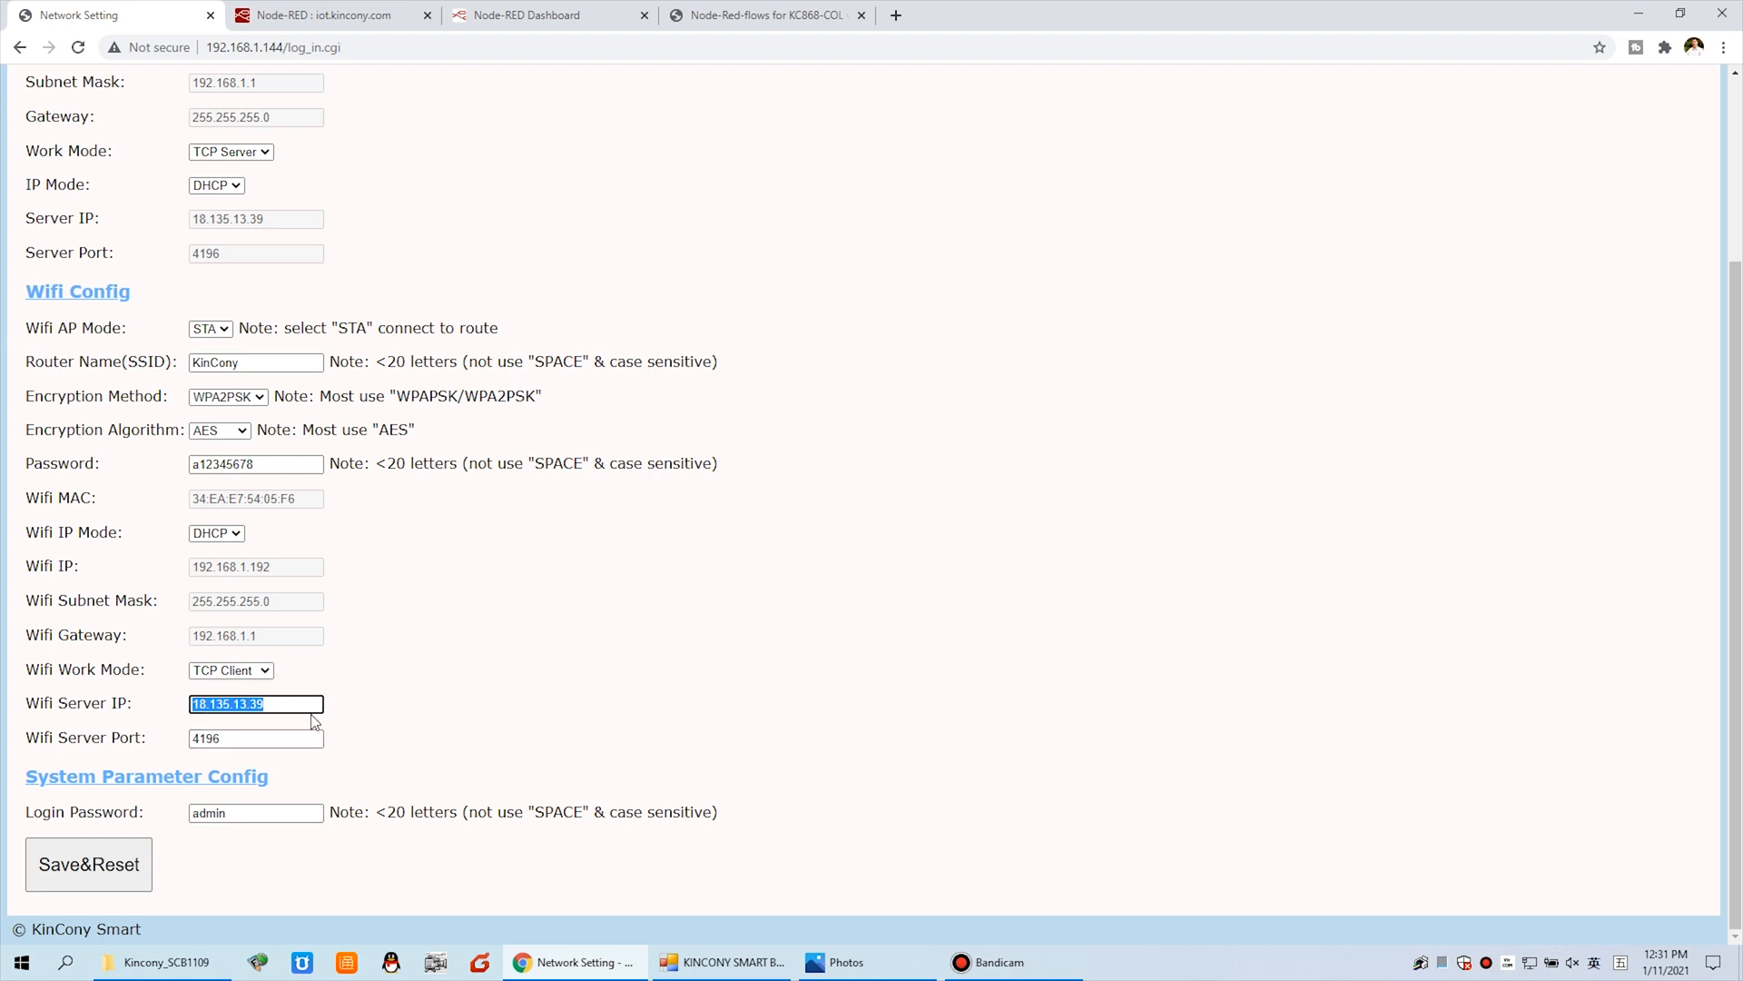
pyautogui.moveTo(345, 715)
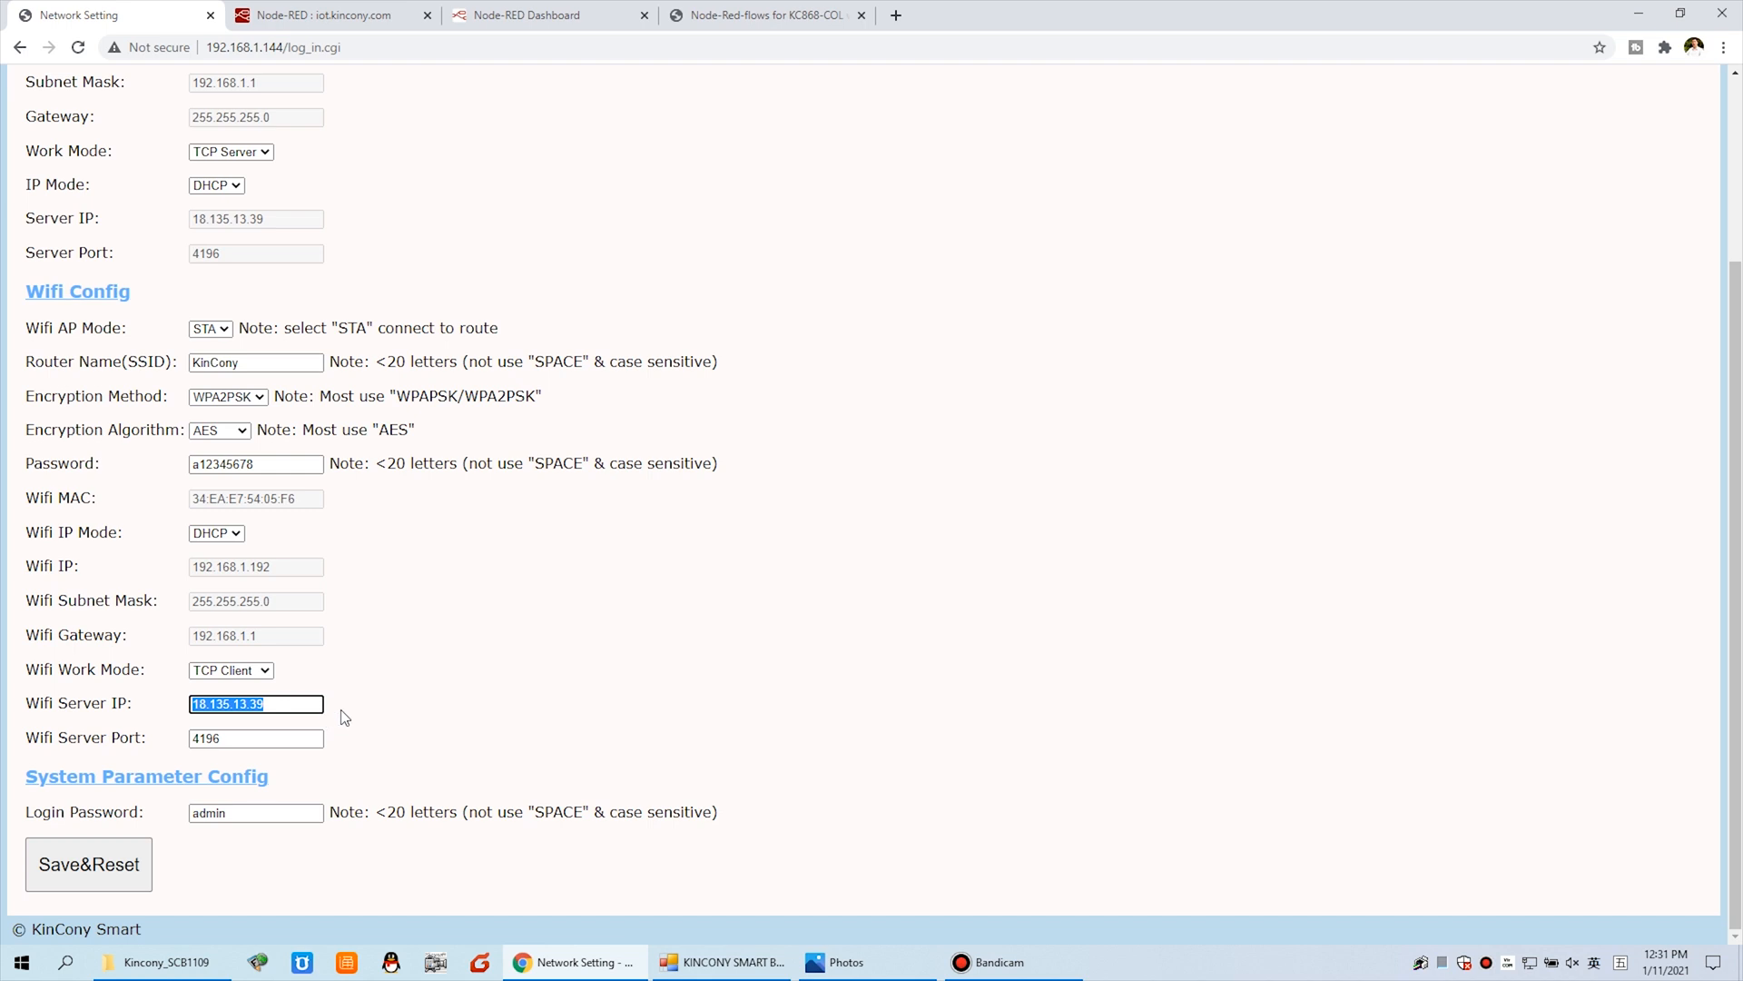
pyautogui.click(257, 703)
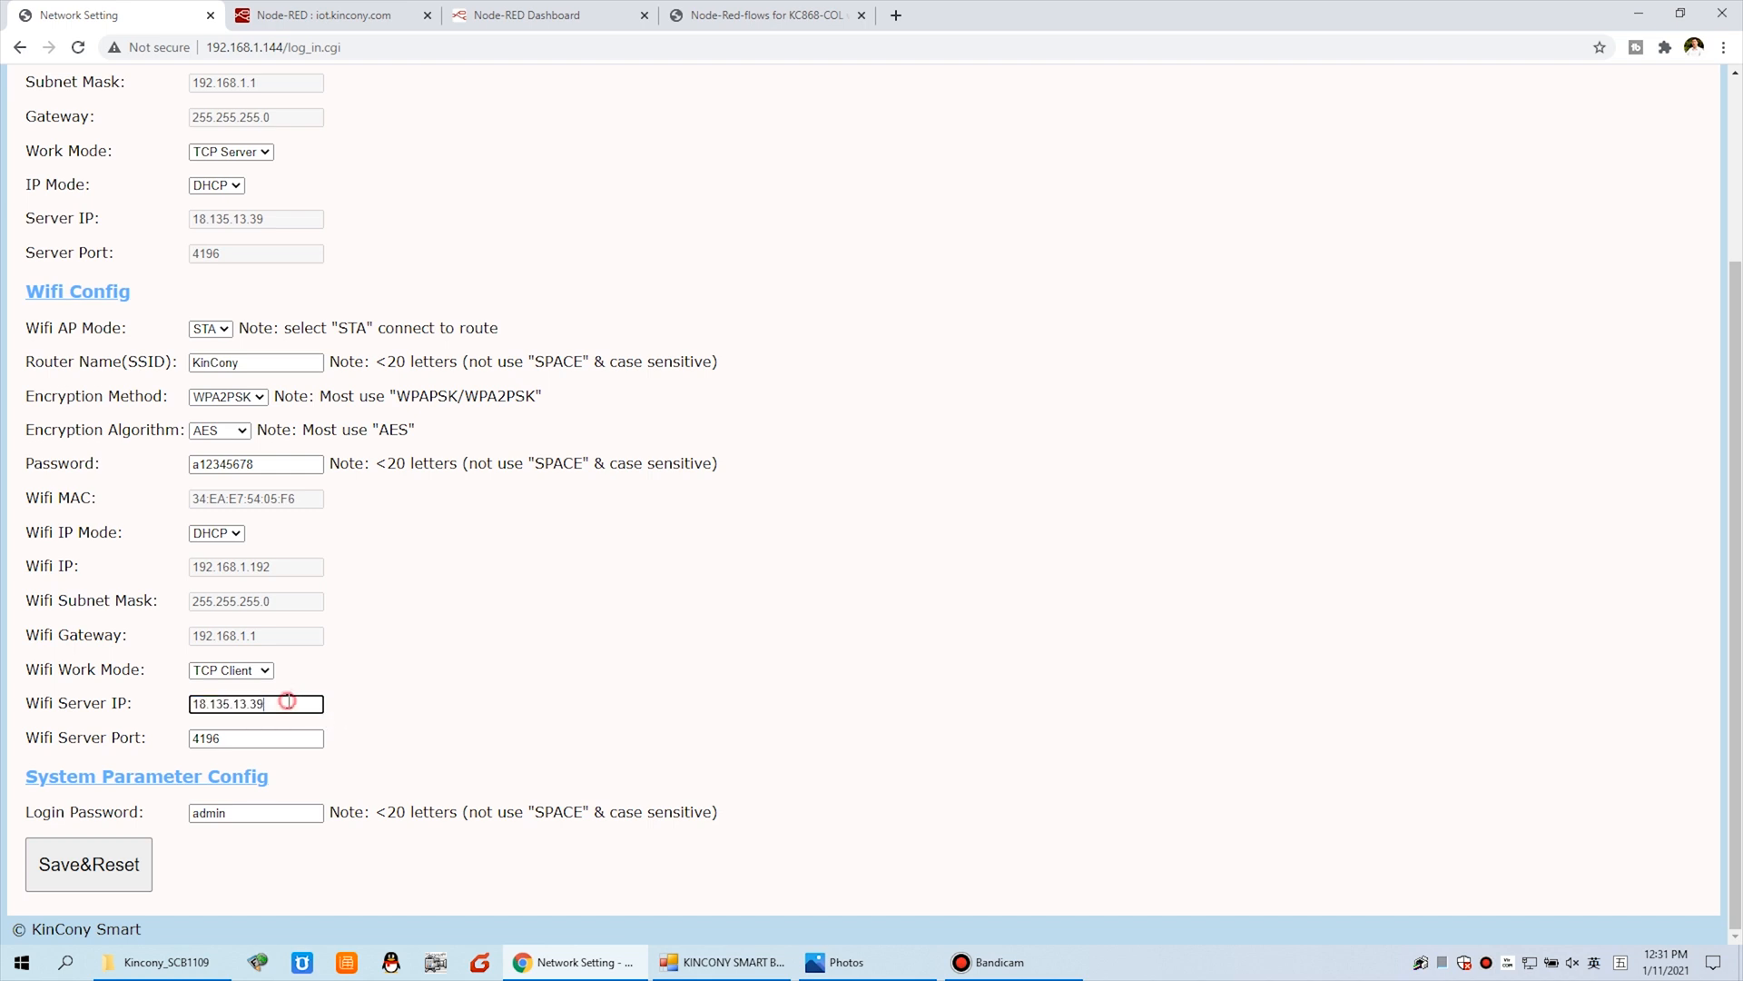
pyautogui.tripleClick(256, 703)
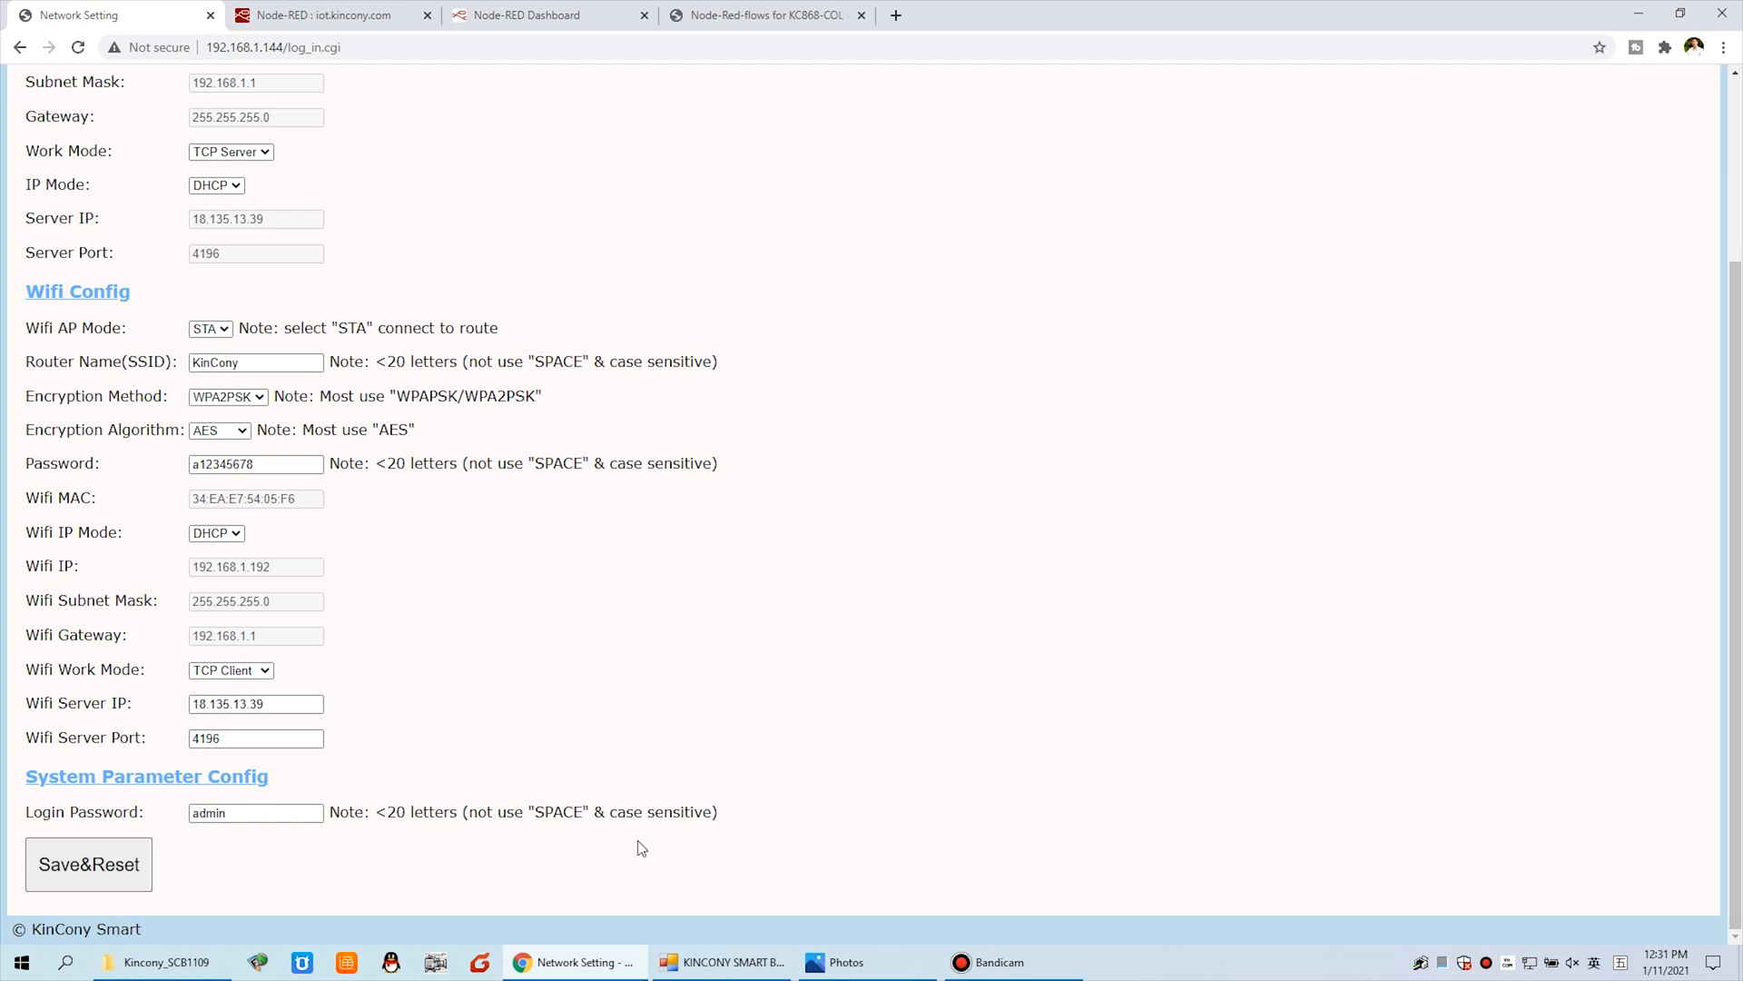
pyautogui.click(323, 14)
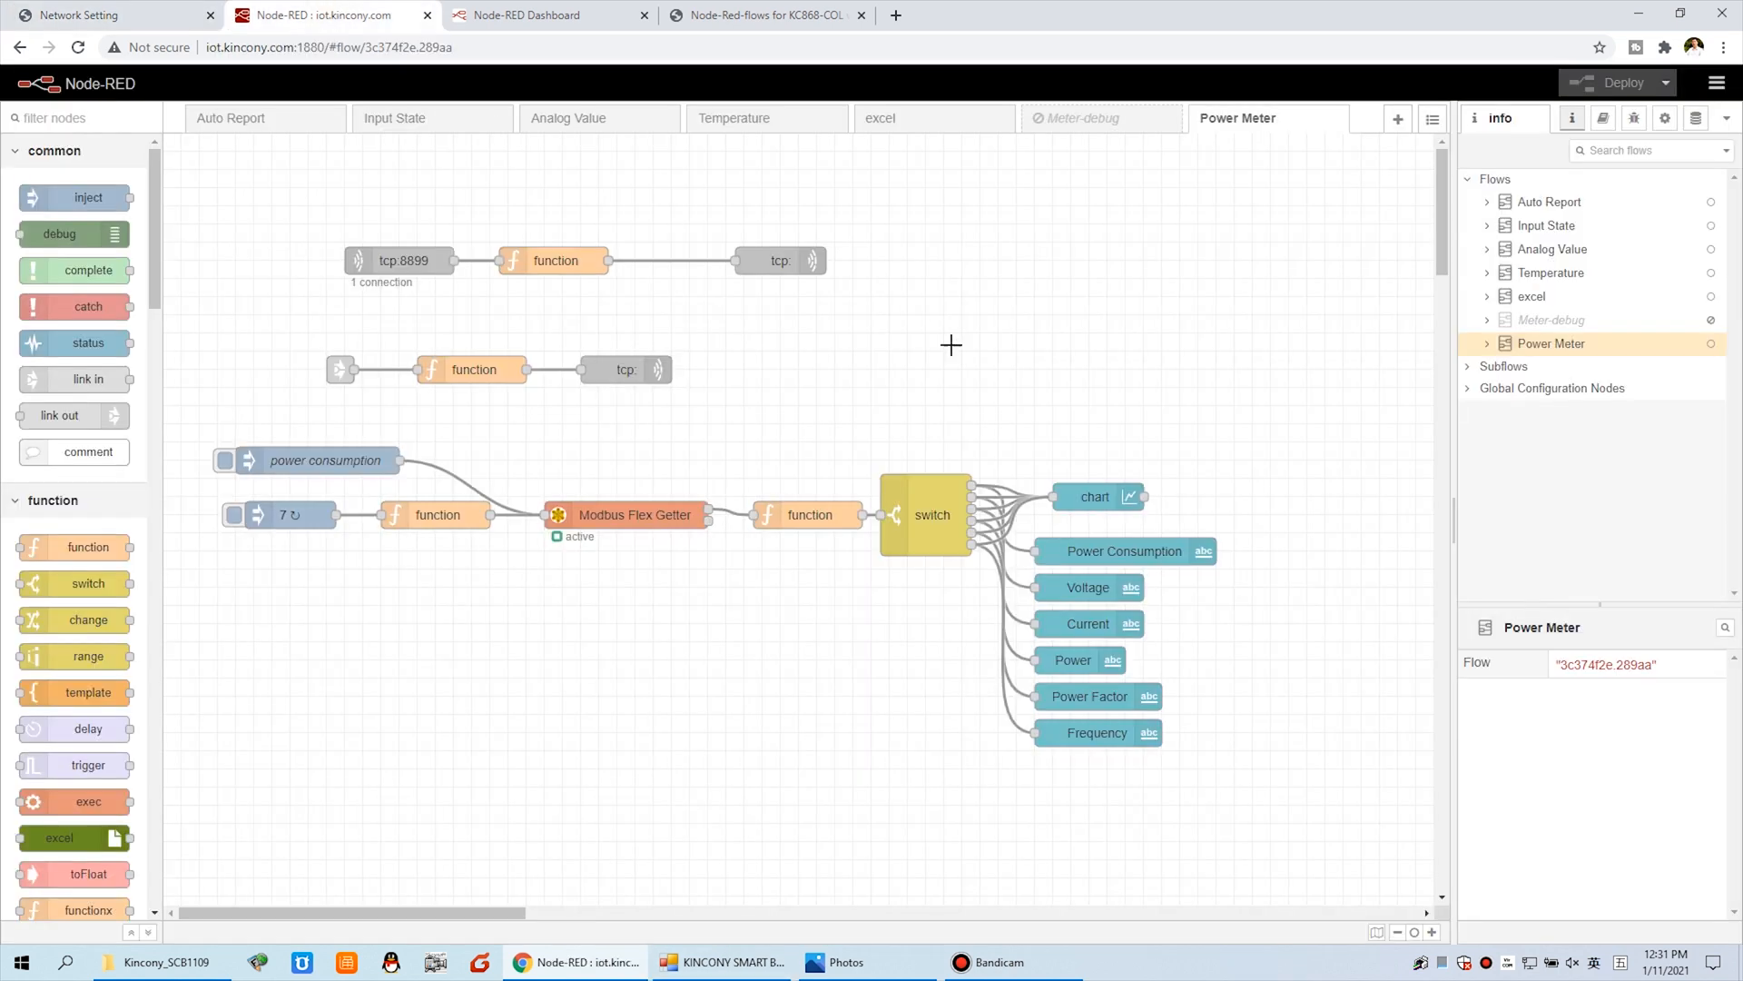
pyautogui.moveTo(587, 632)
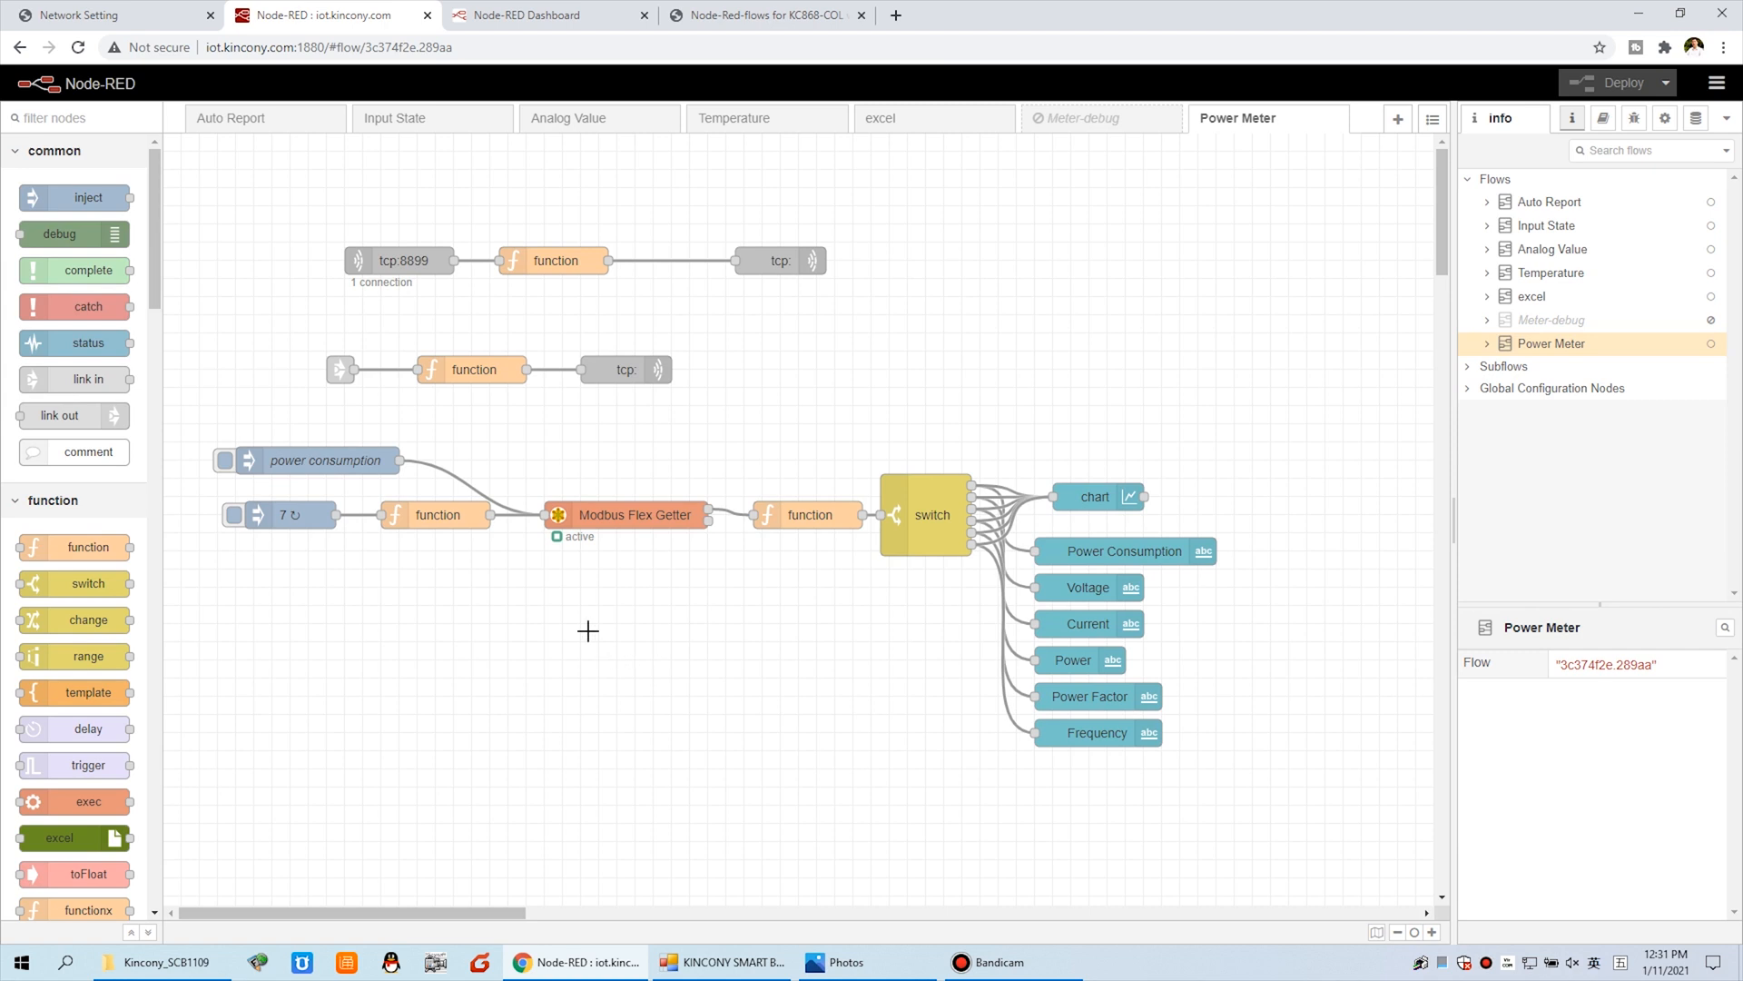
pyautogui.moveTo(442, 155)
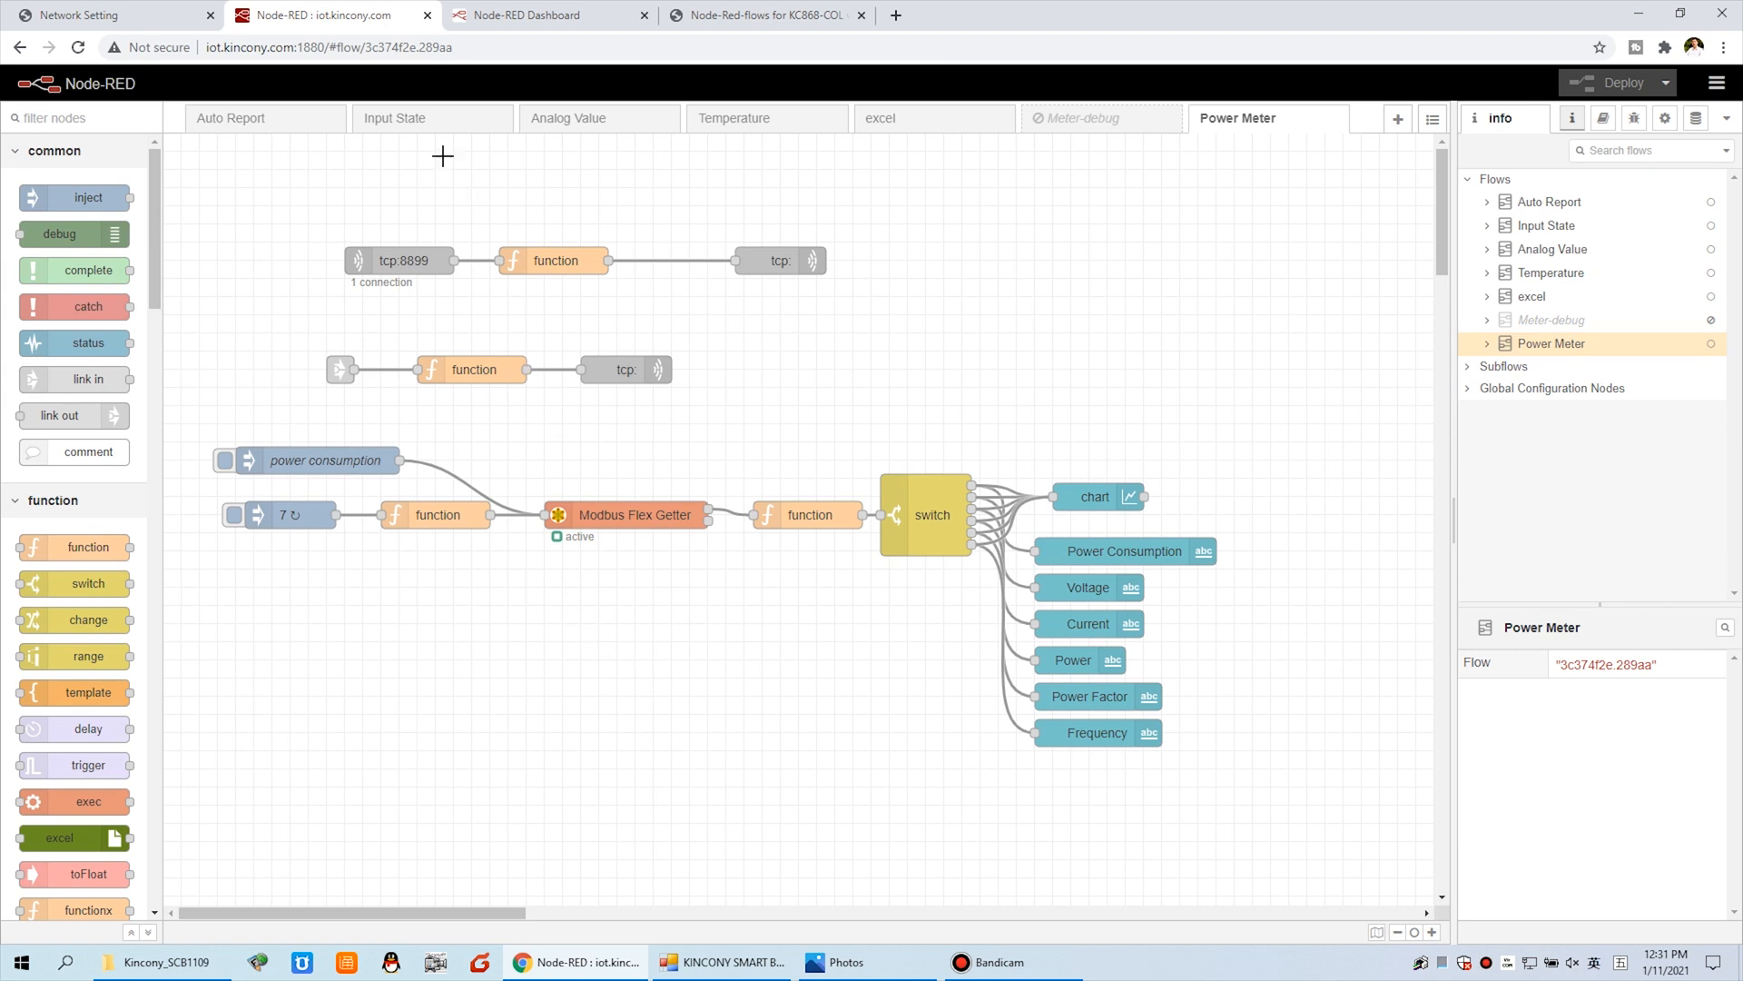
# - Open the Input State flow's tcp:4196 listener, compare with the controller's port 4196, and cancel
pyautogui.click(396, 118)
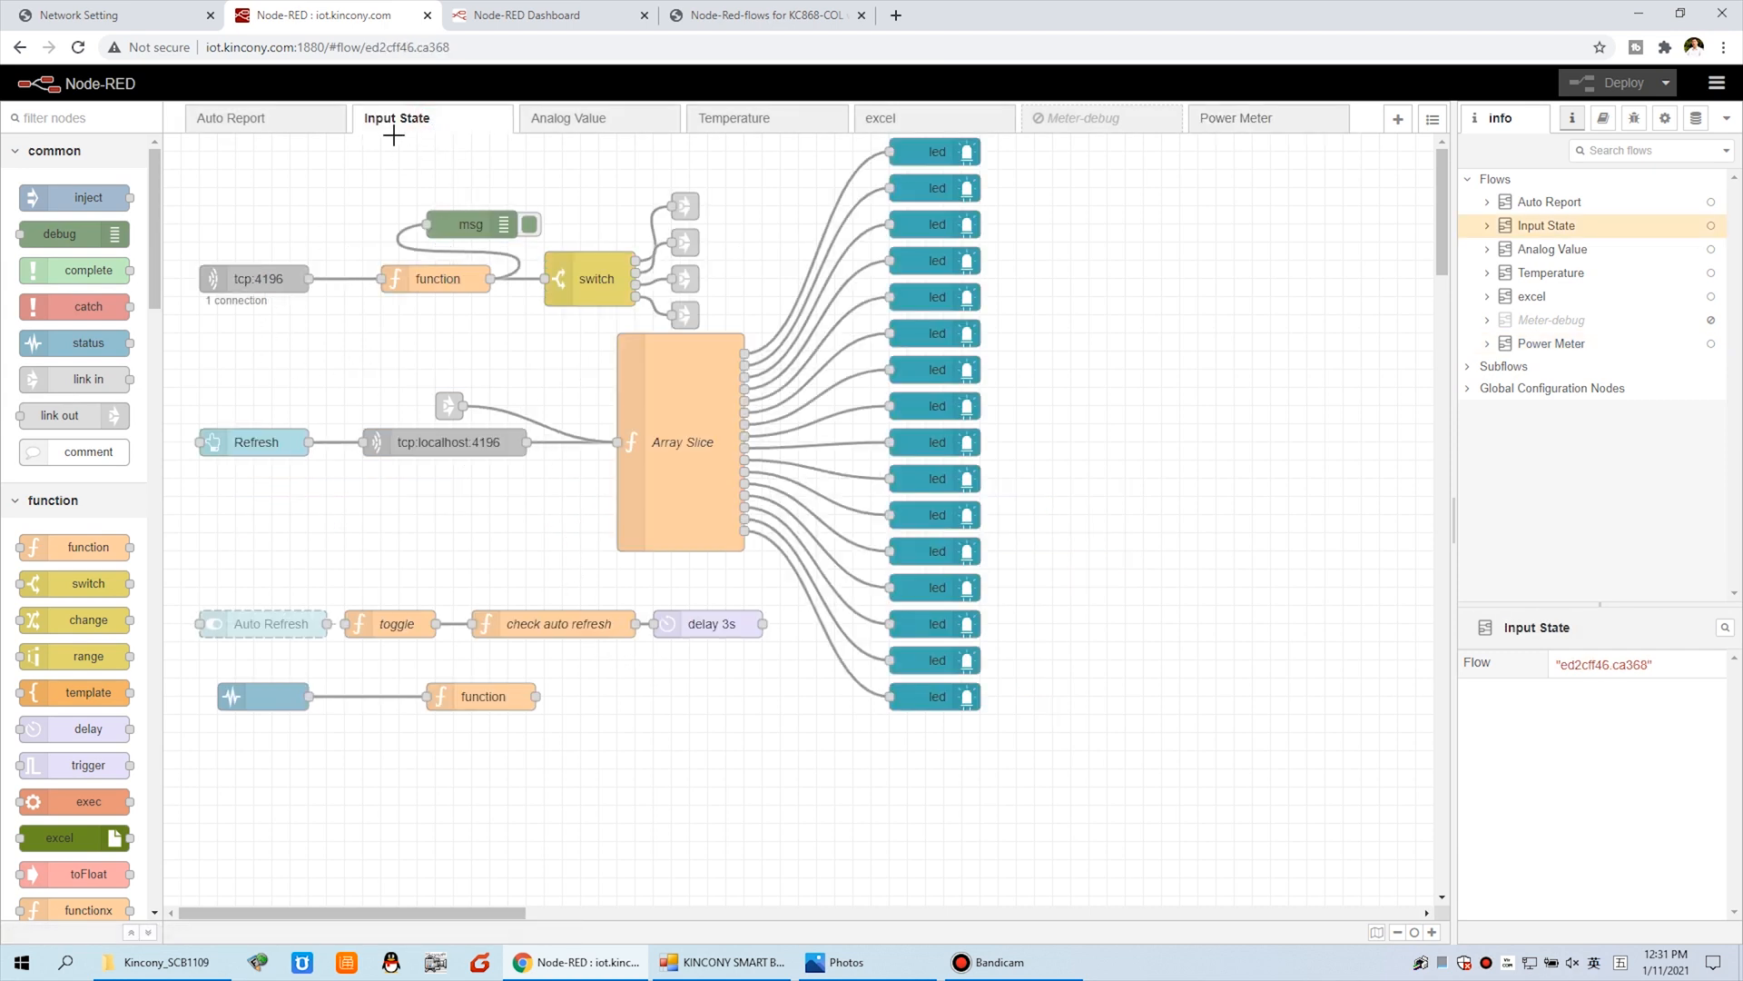
pyautogui.doubleClick(257, 278)
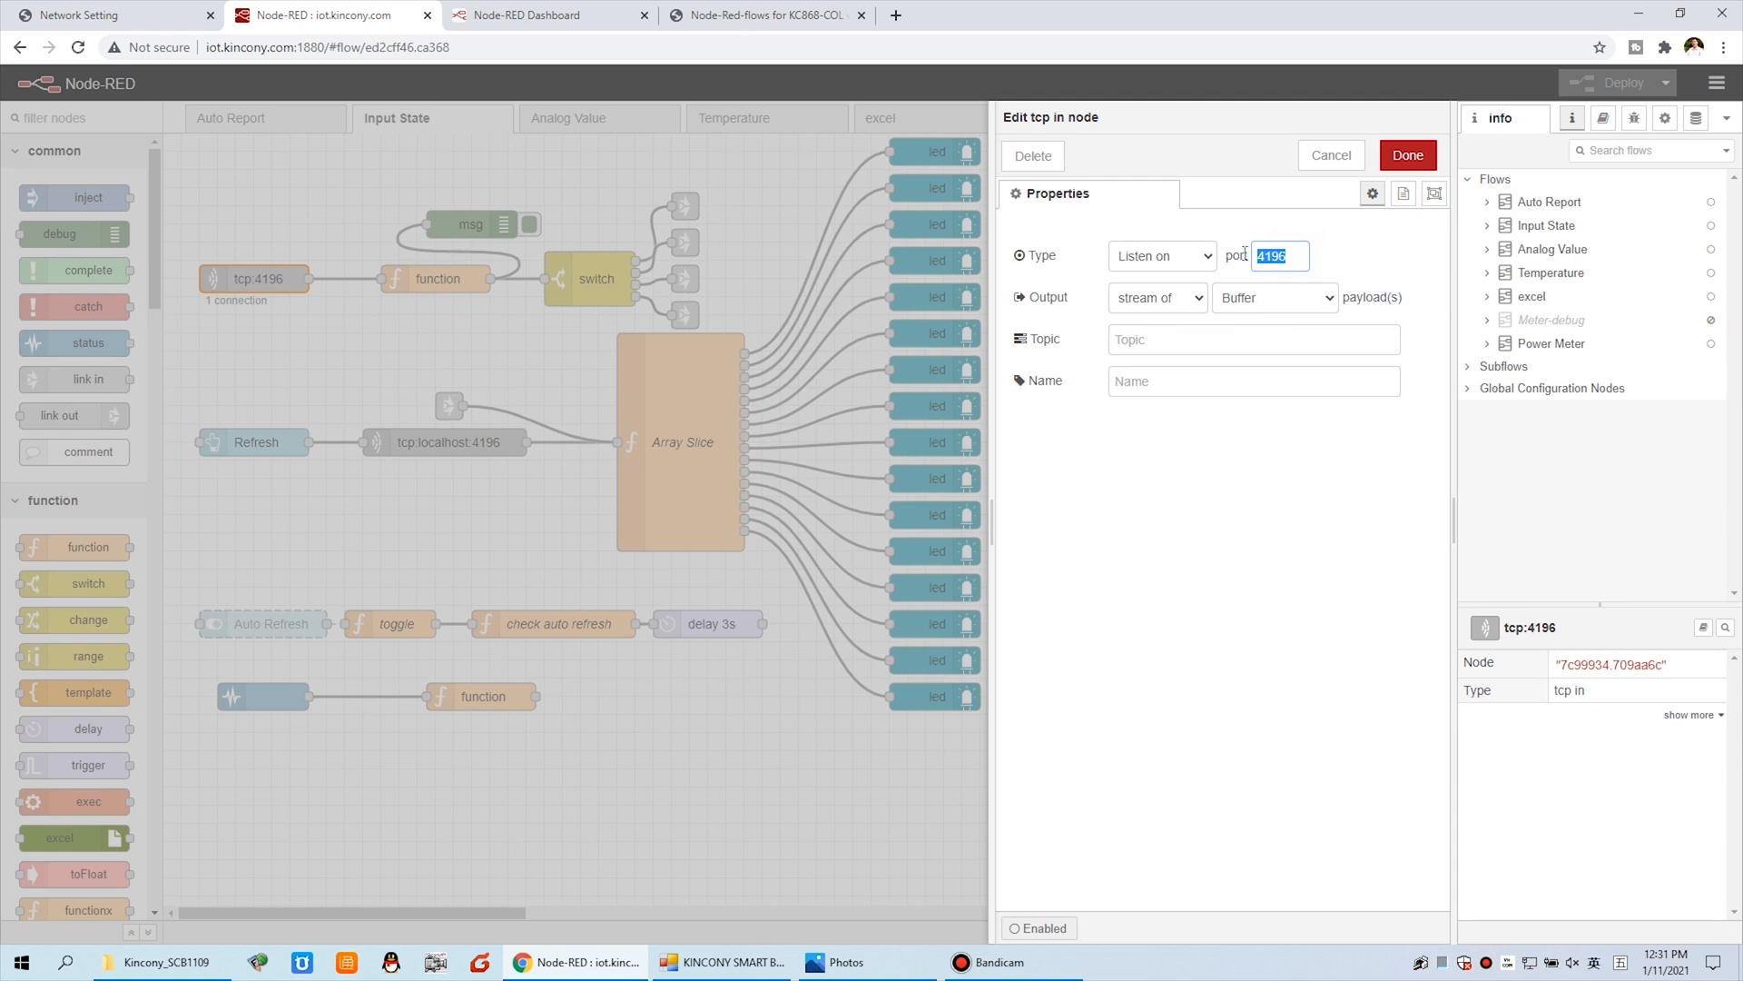
pyautogui.click(105, 14)
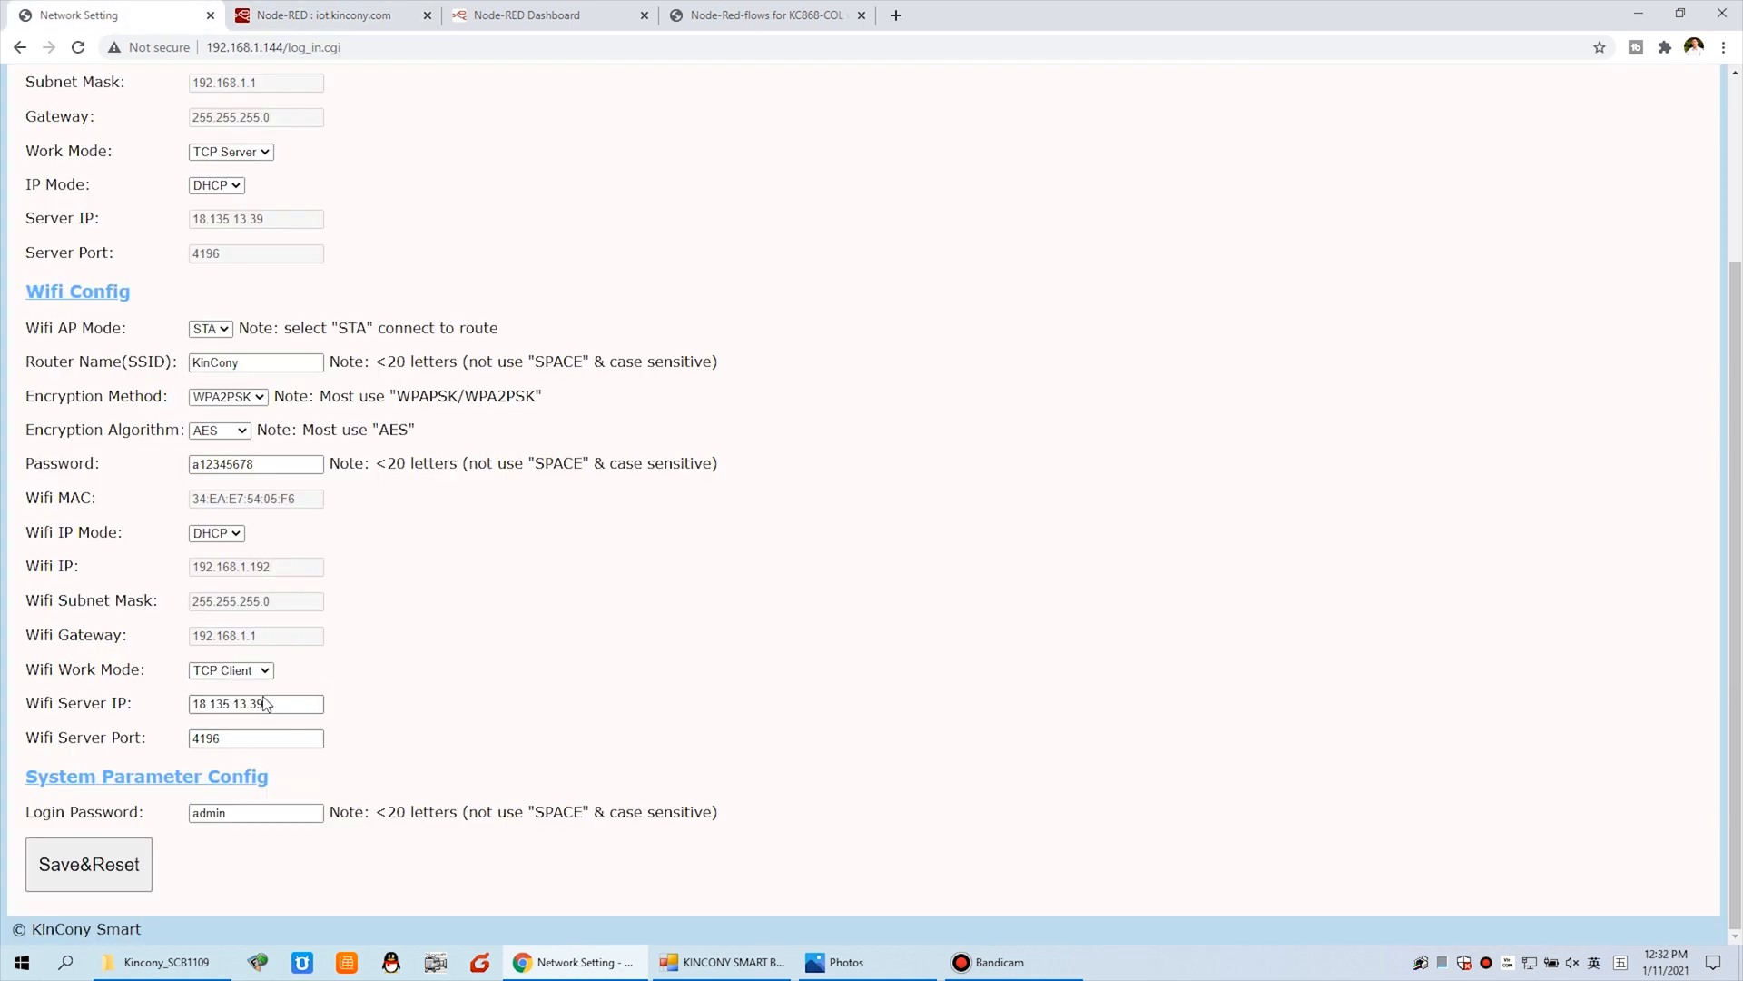
pyautogui.click(233, 739)
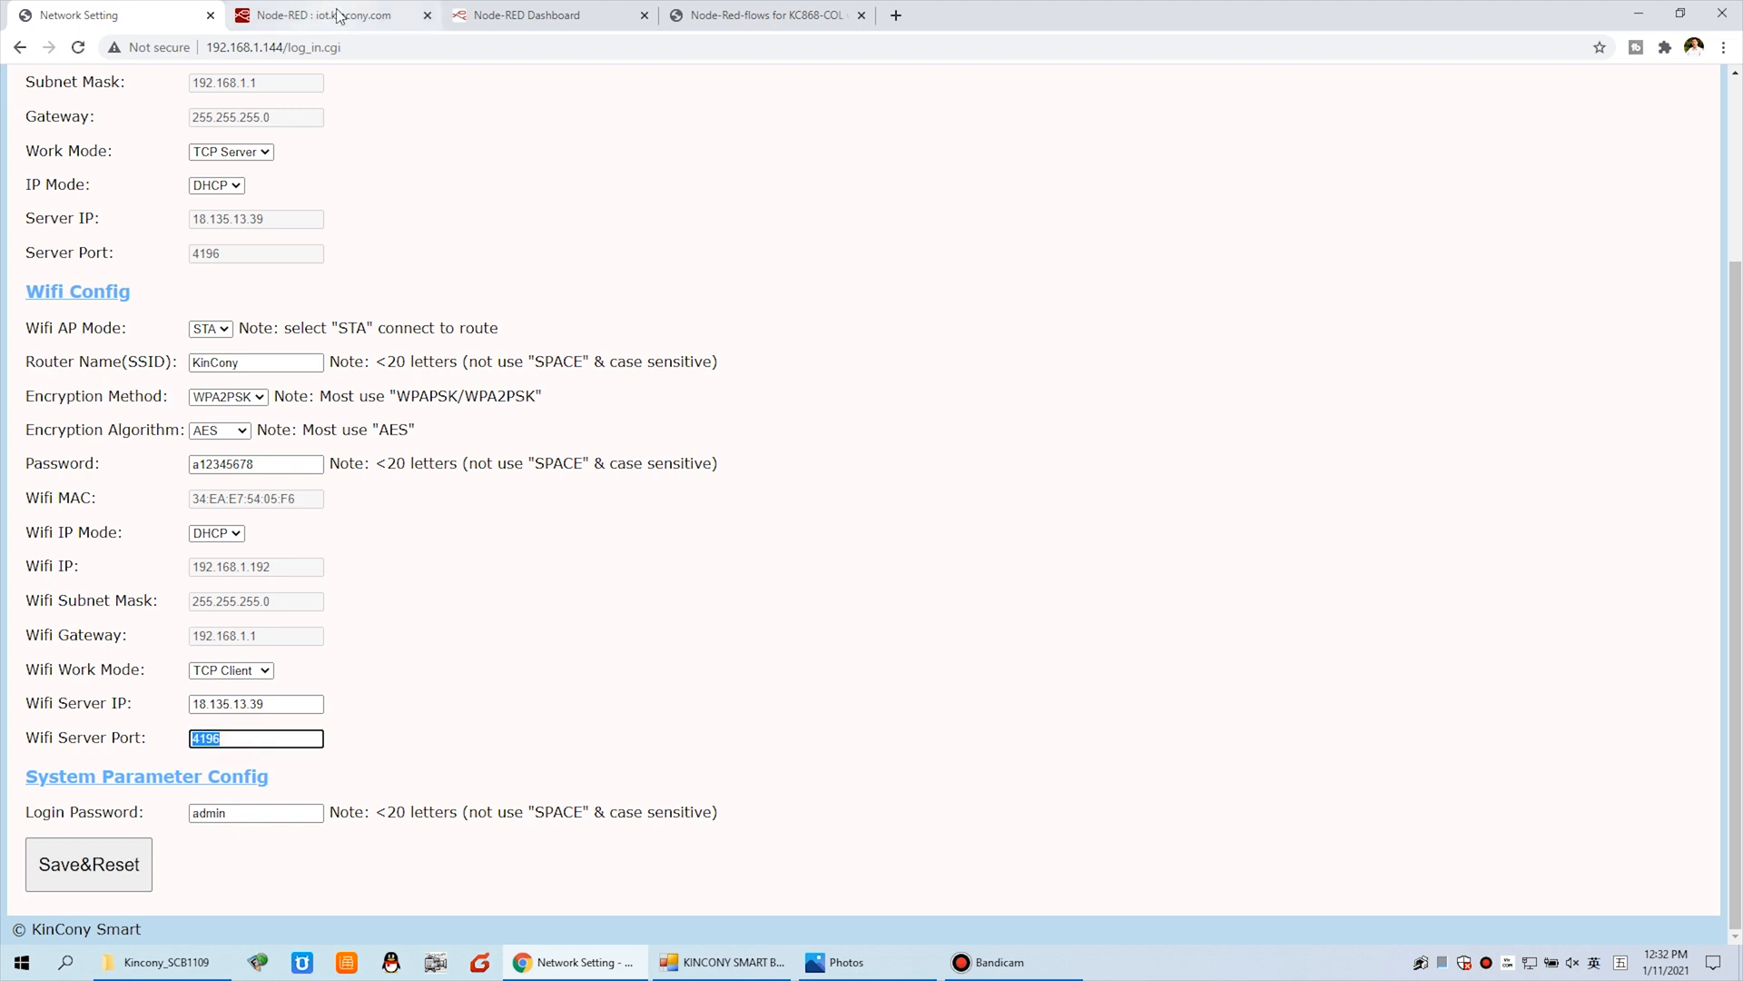
pyautogui.click(323, 15)
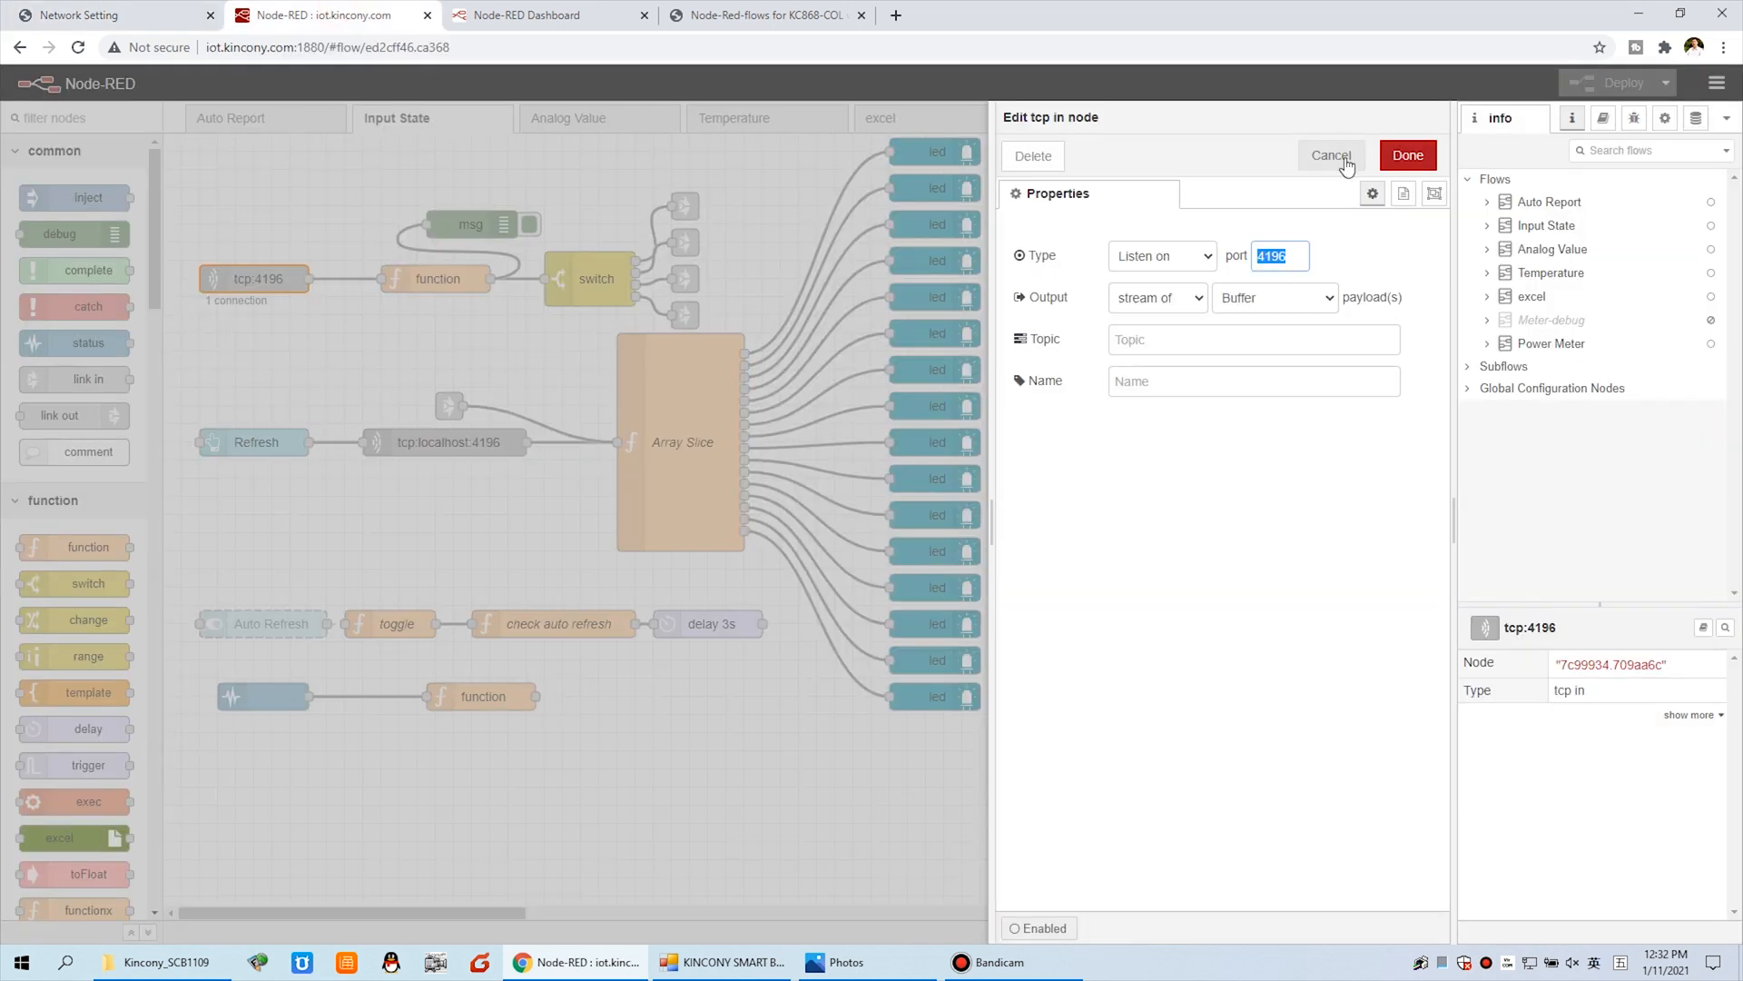
pyautogui.click(1329, 154)
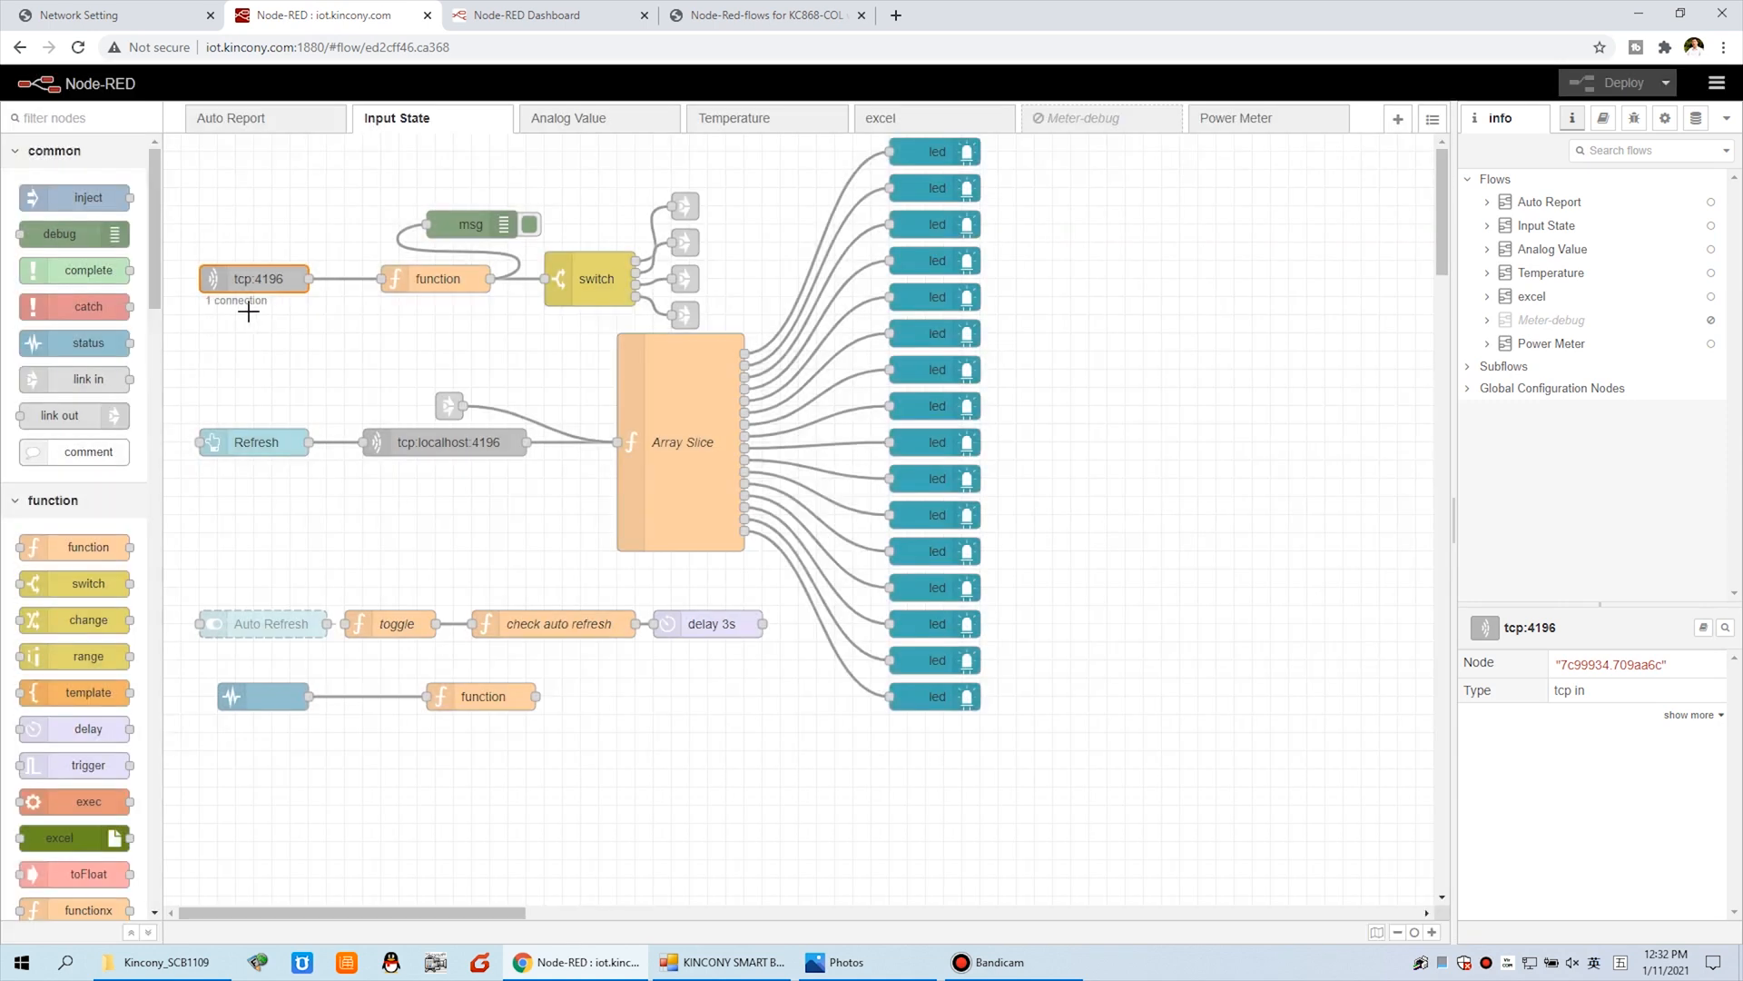
pyautogui.moveTo(302, 290)
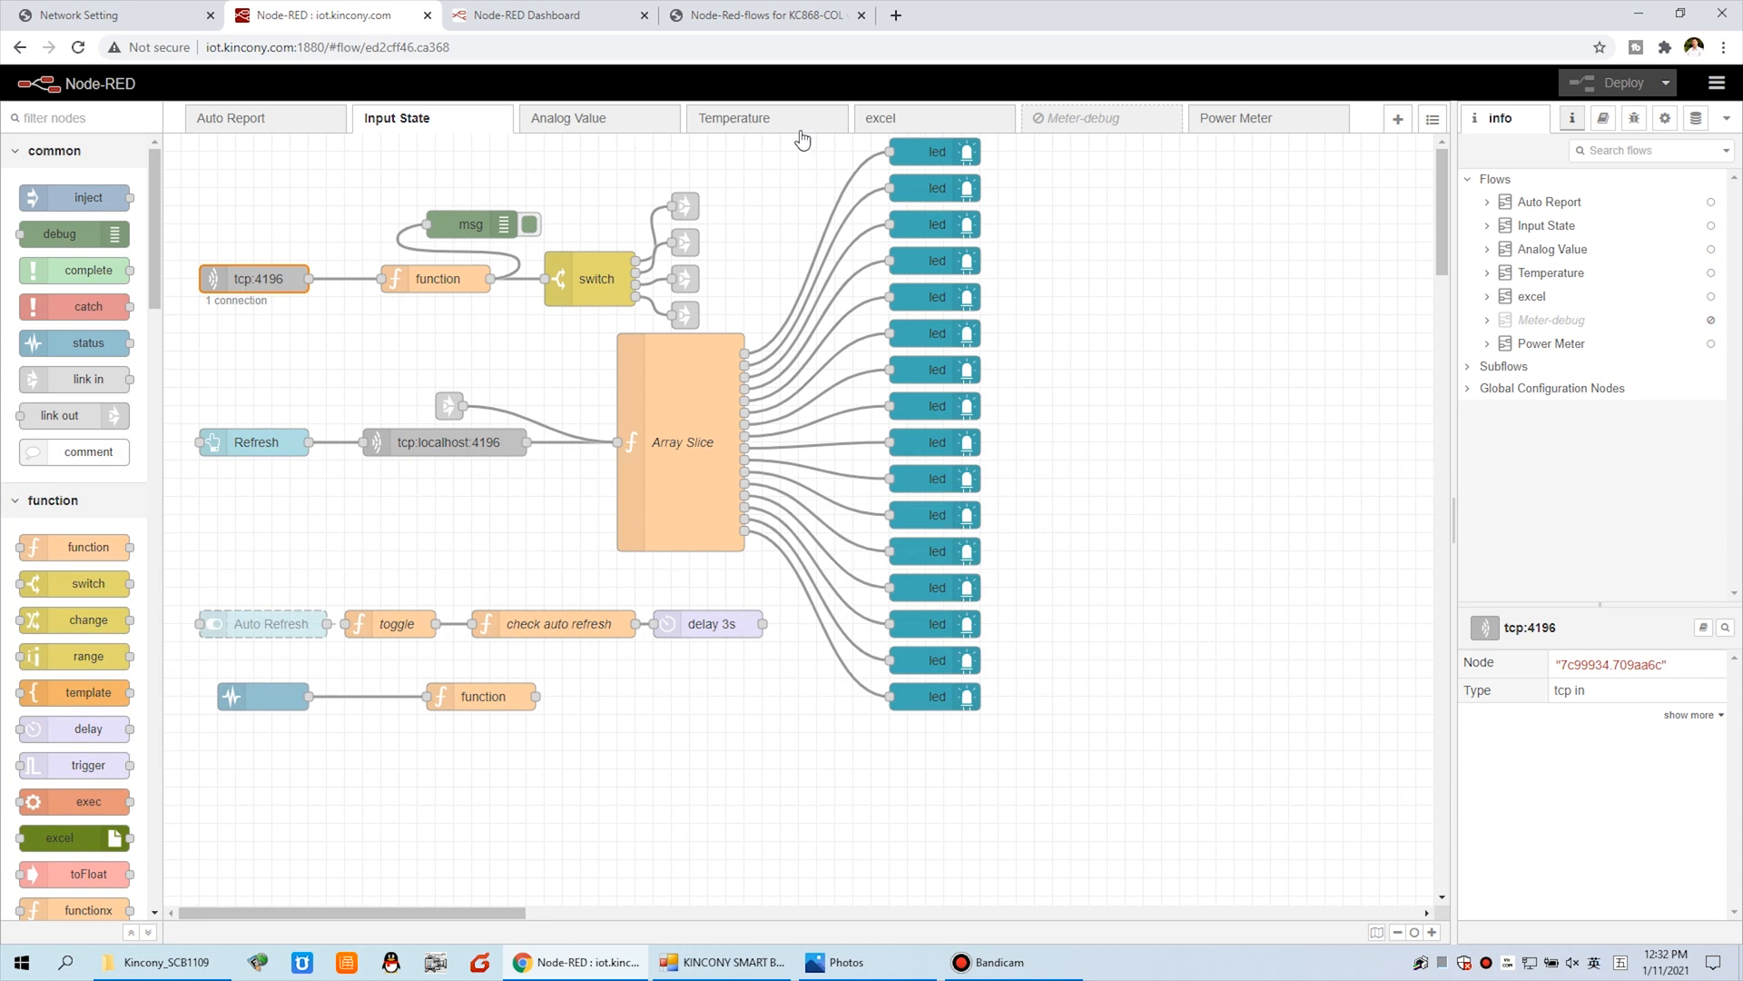
# - Open the Power Meter flow and view the '7' inject node sending 7 every 10 seconds
pyautogui.click(1237, 118)
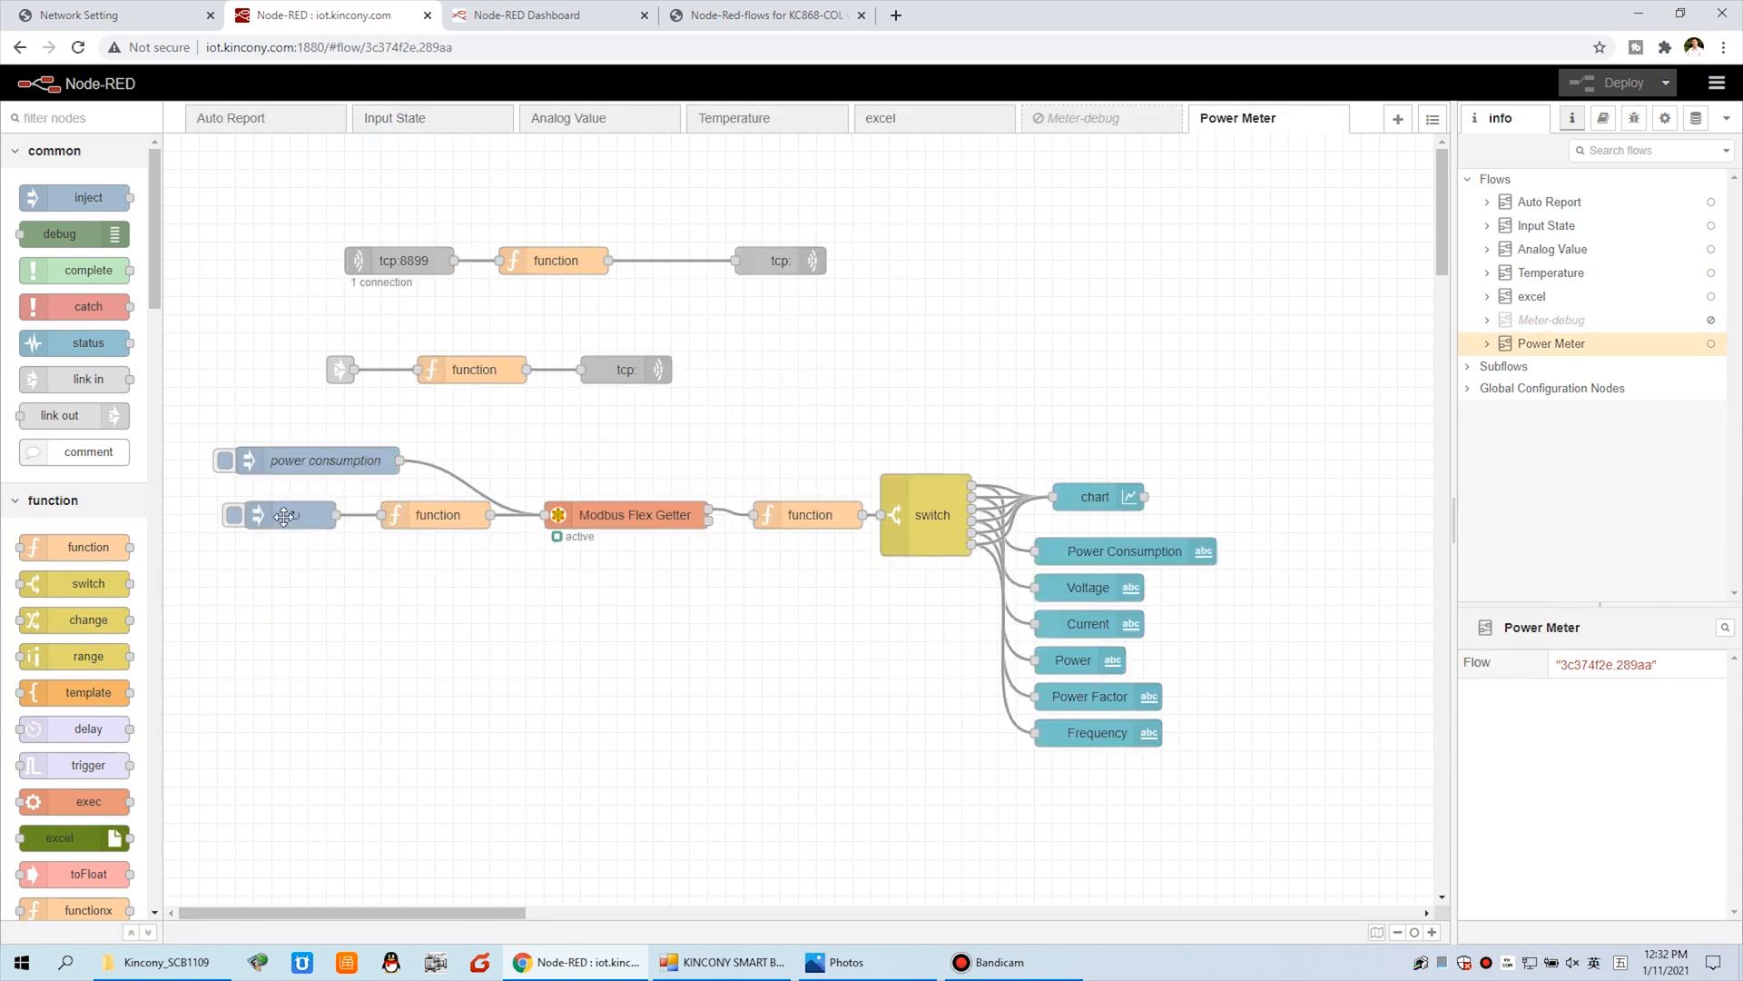
pyautogui.doubleClick(283, 514)
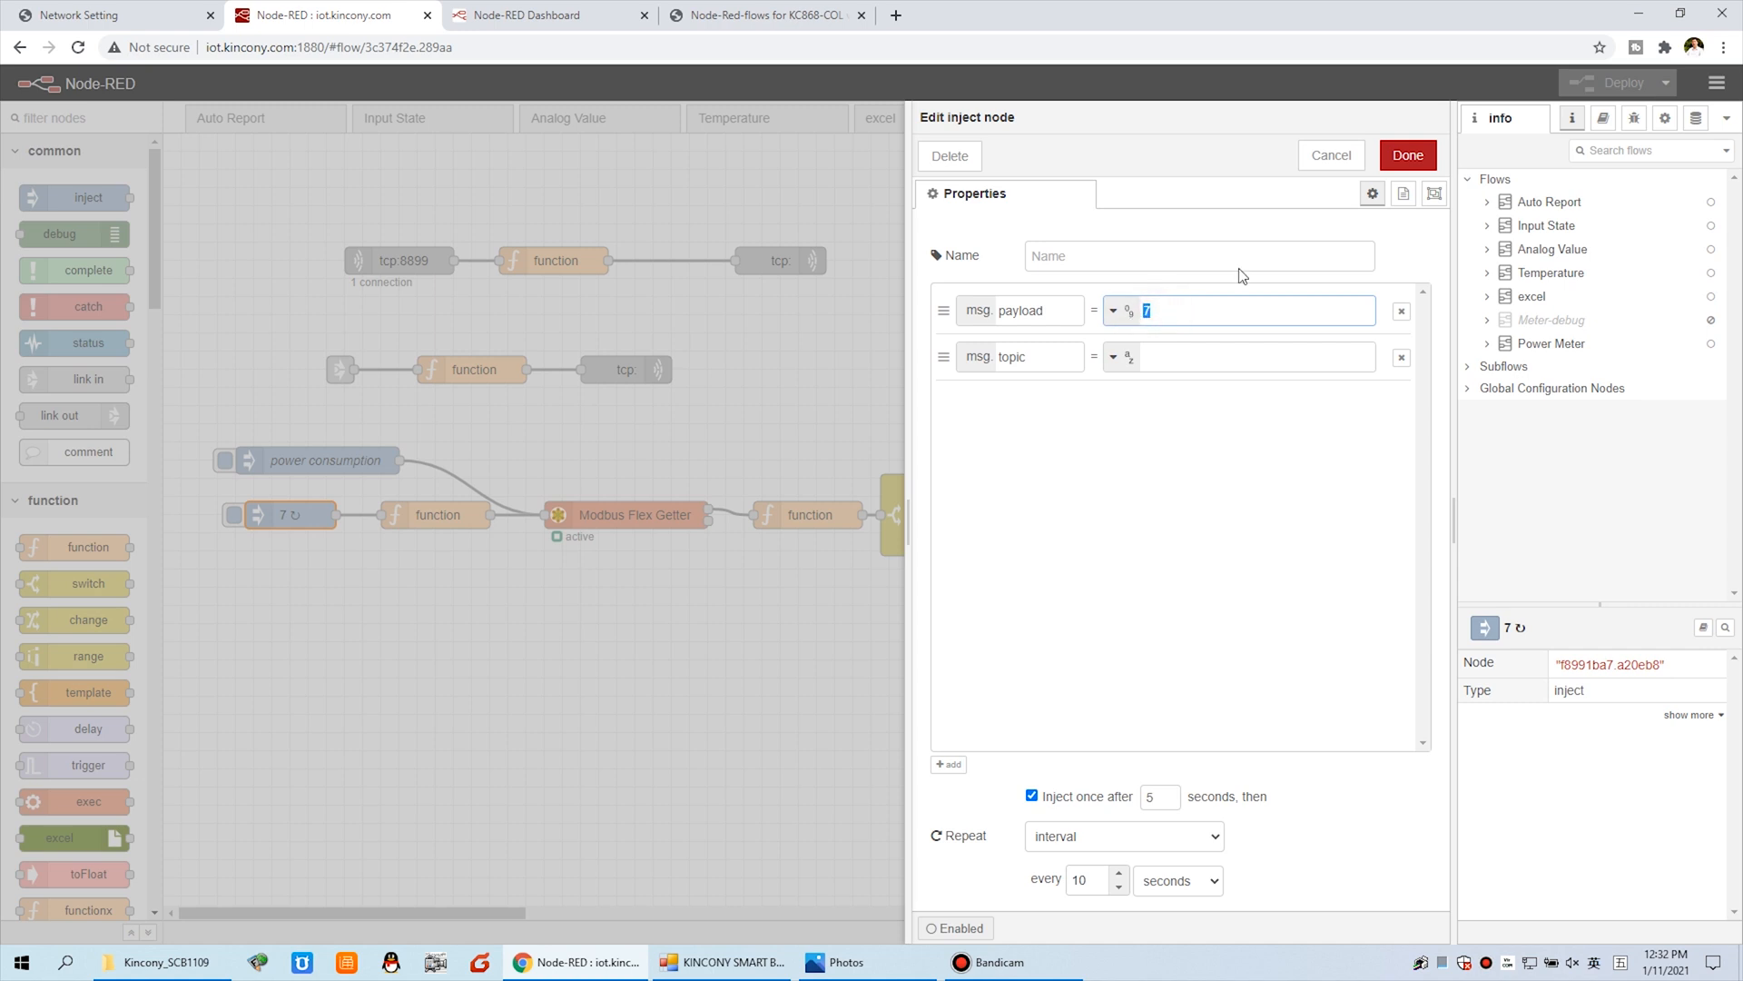
pyautogui.click(1330, 154)
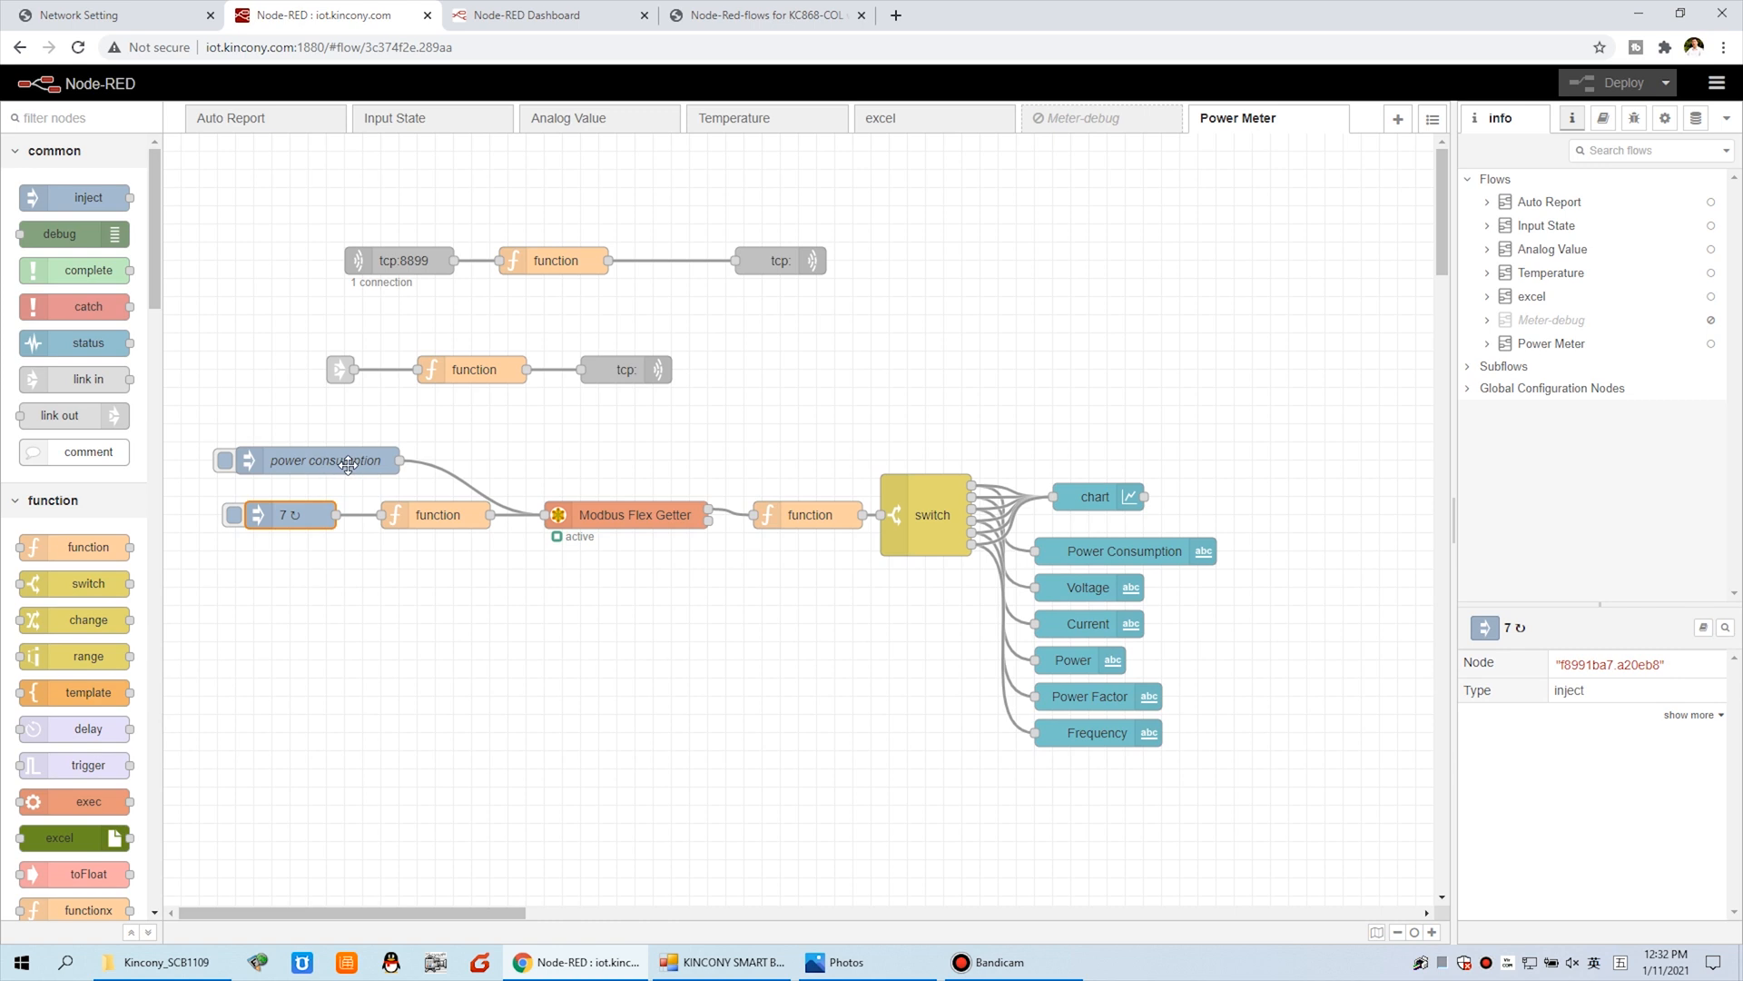
pyautogui.doubleClick(326, 460)
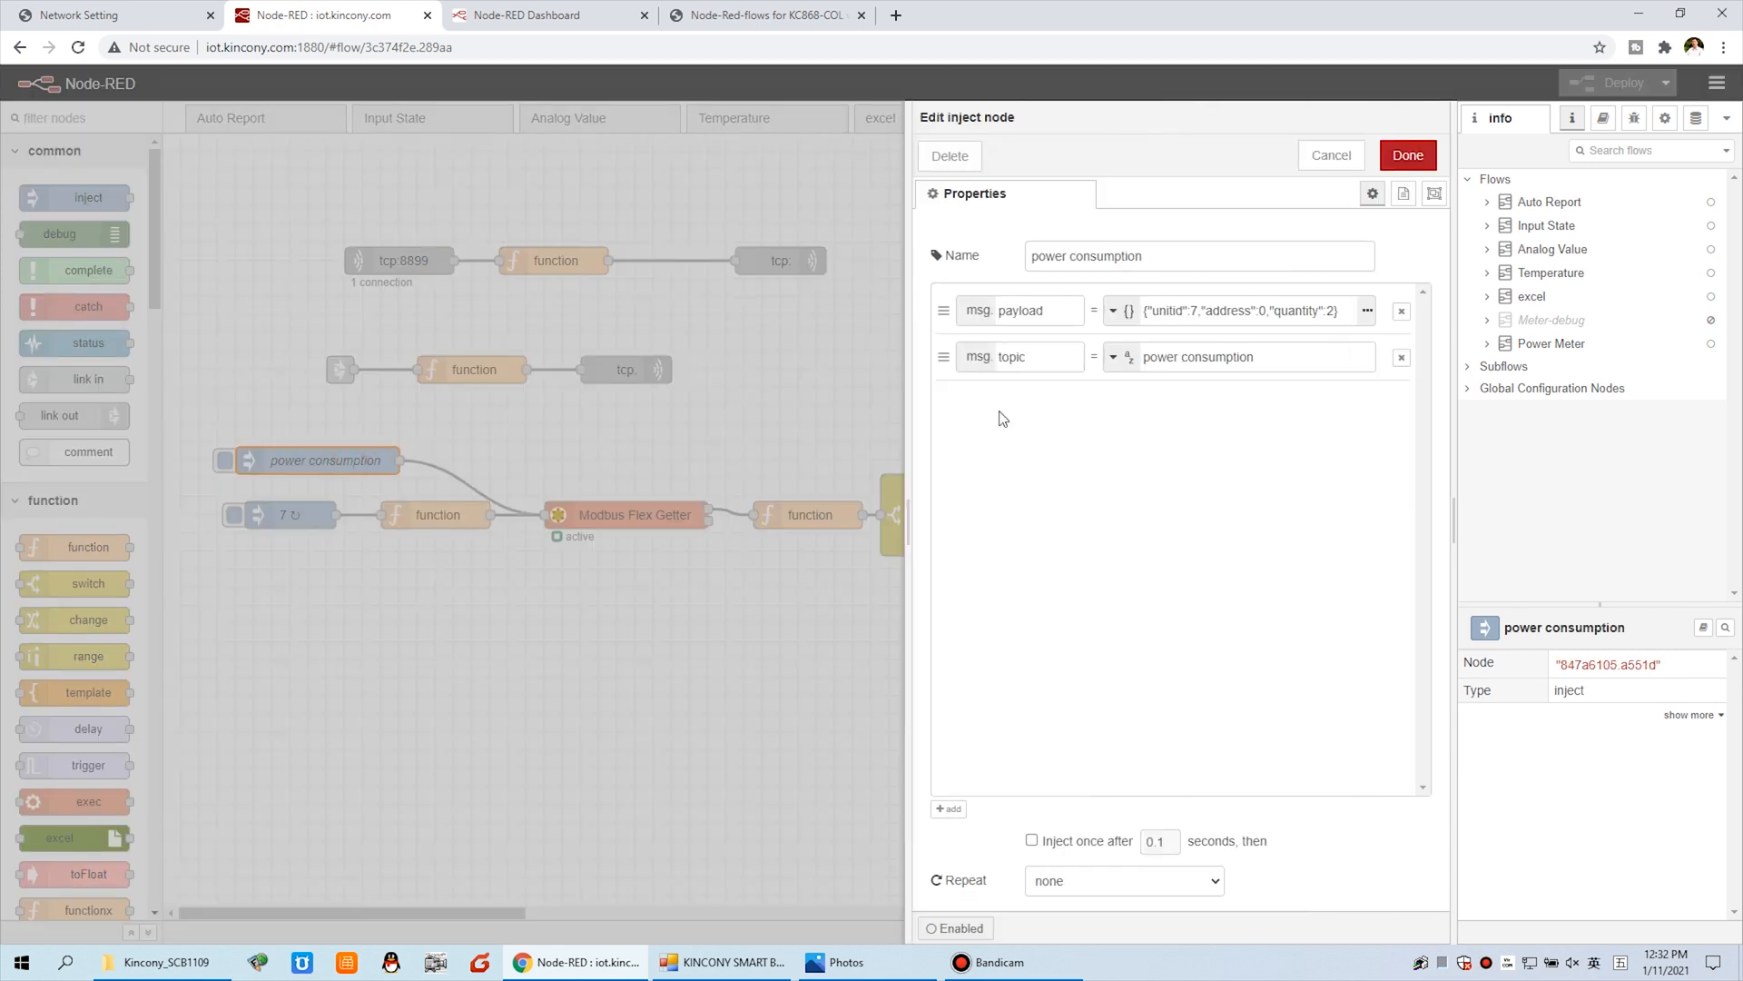
pyautogui.moveTo(382, 464)
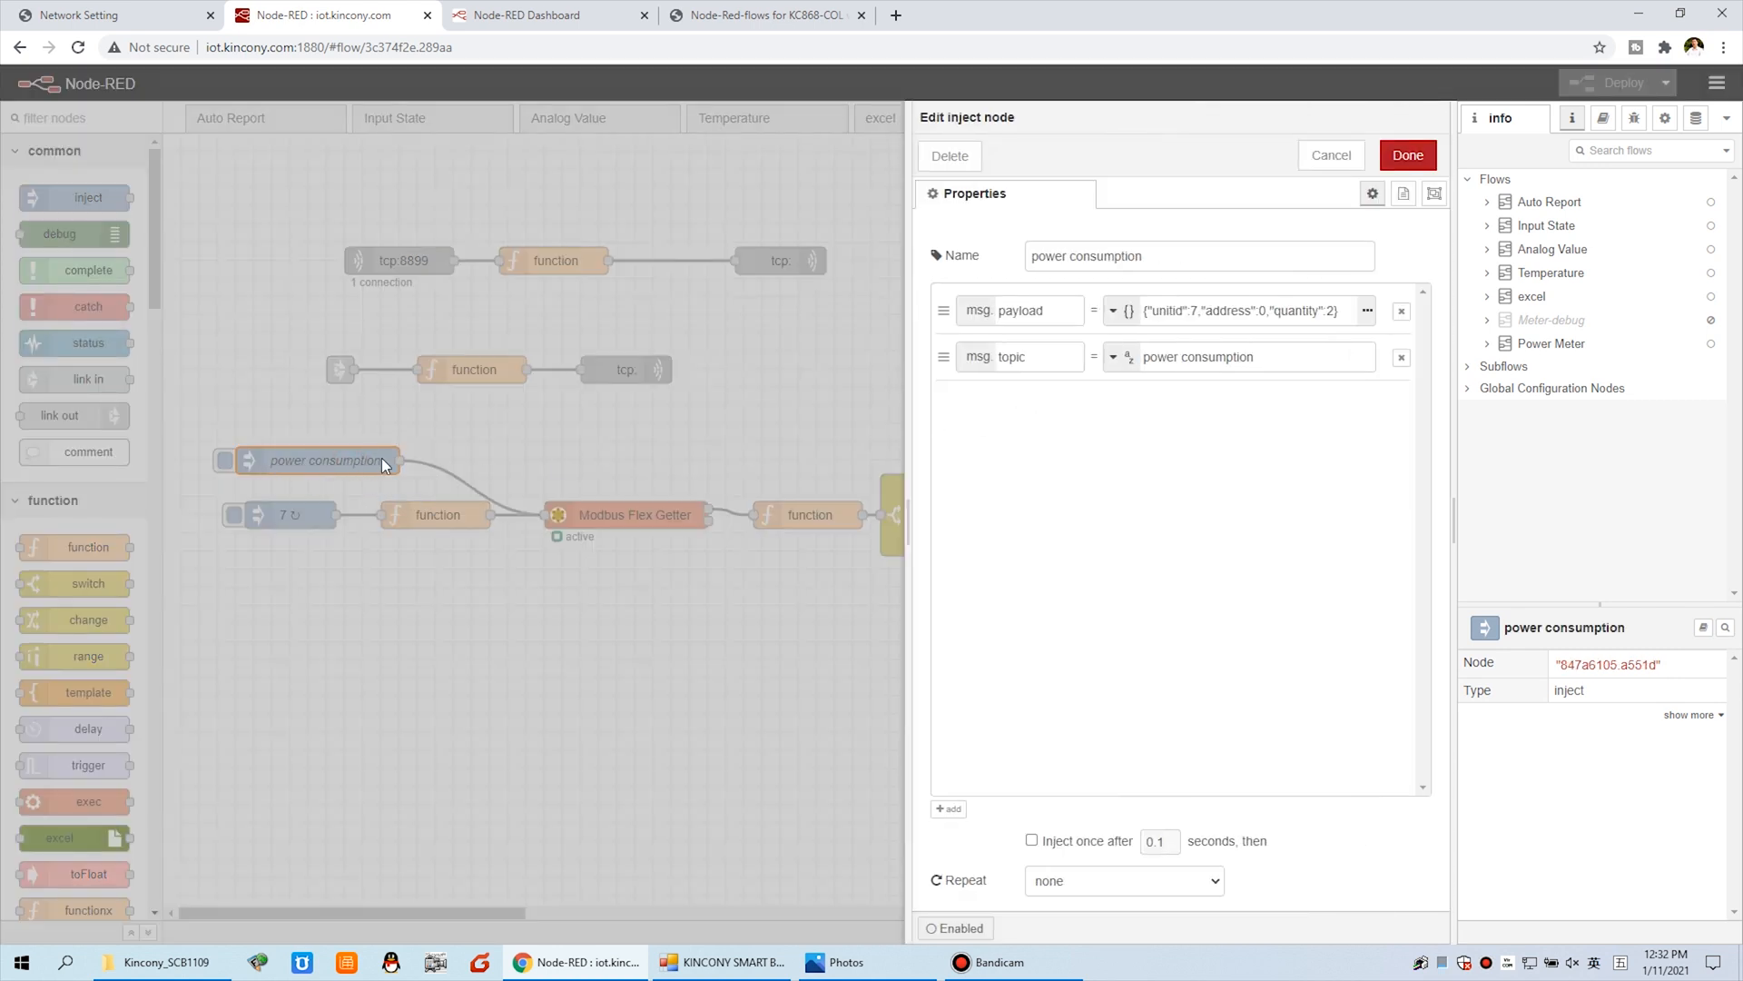
pyautogui.click(1368, 310)
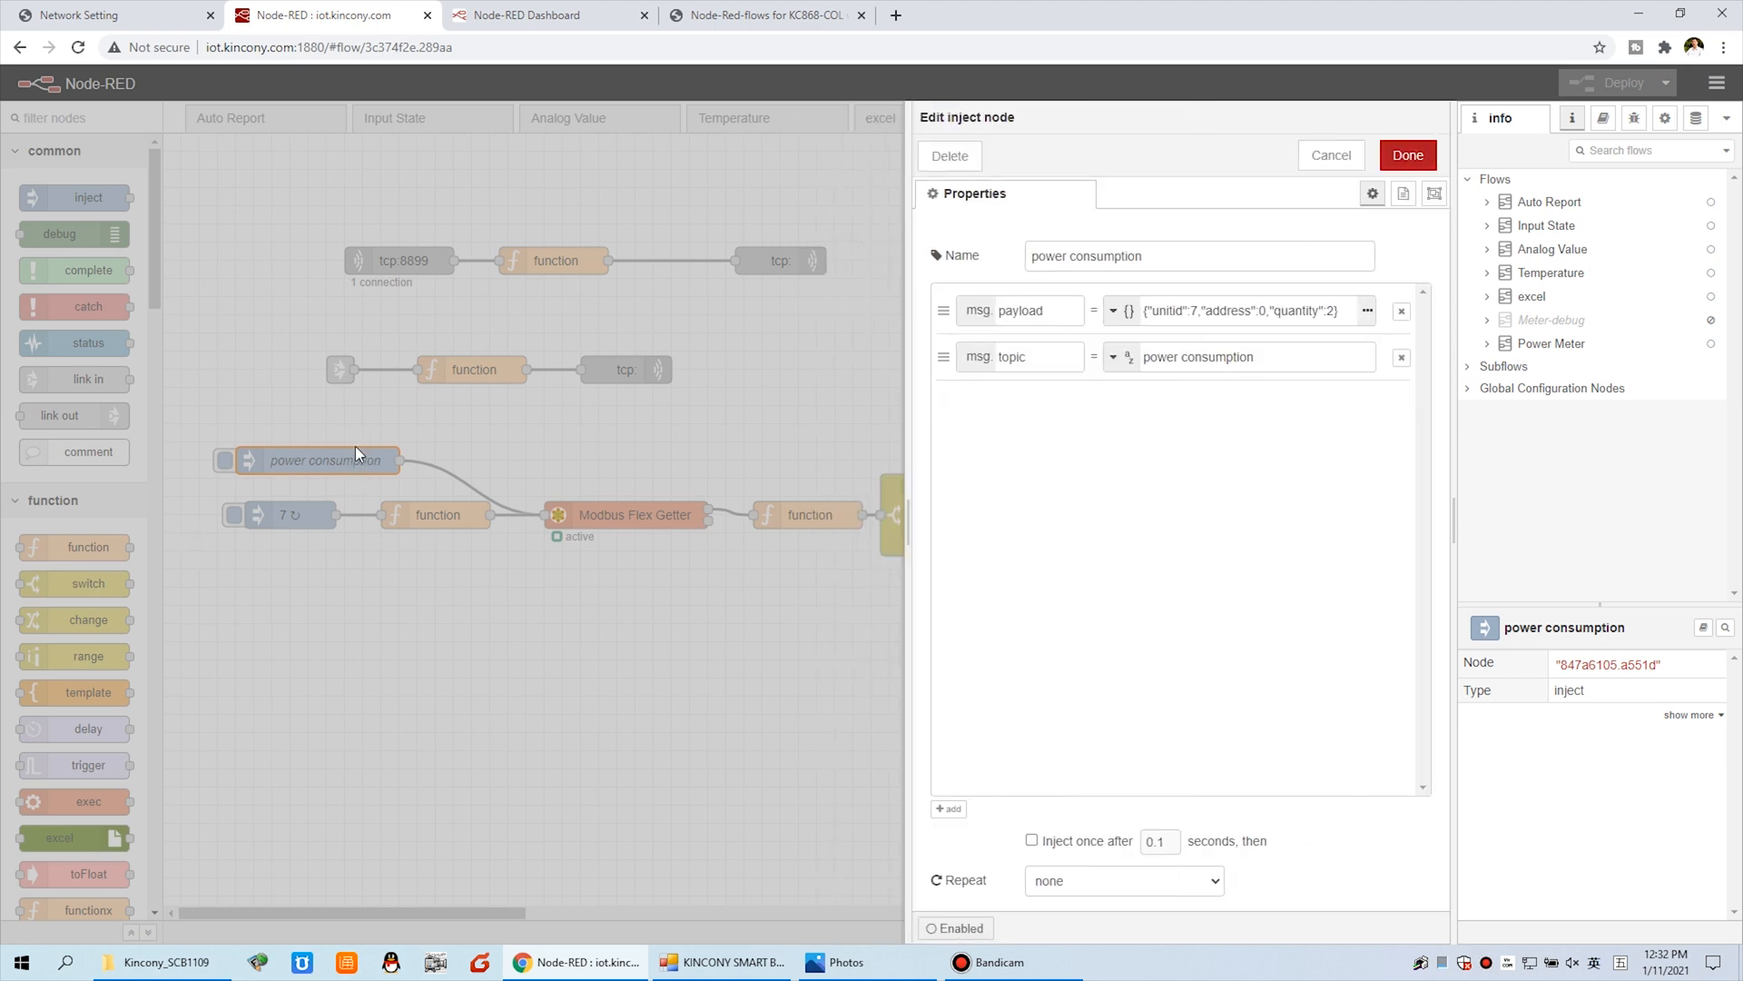
pyautogui.click(1329, 155)
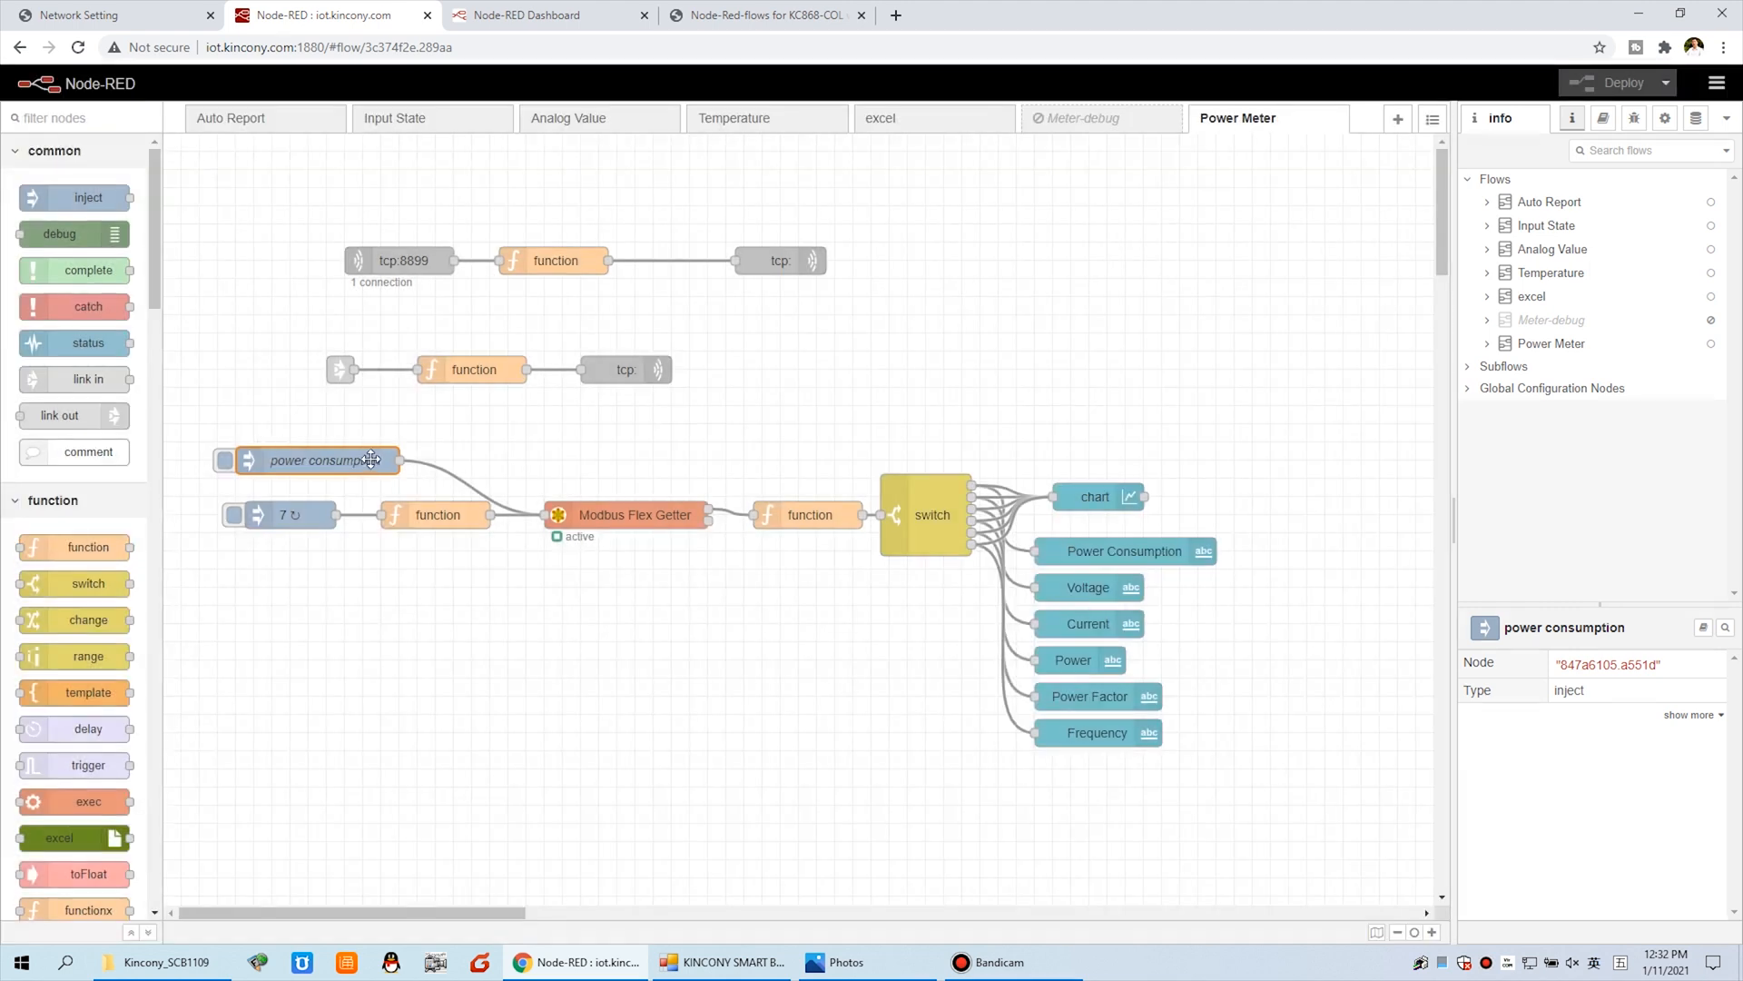
pyautogui.moveTo(1099, 133)
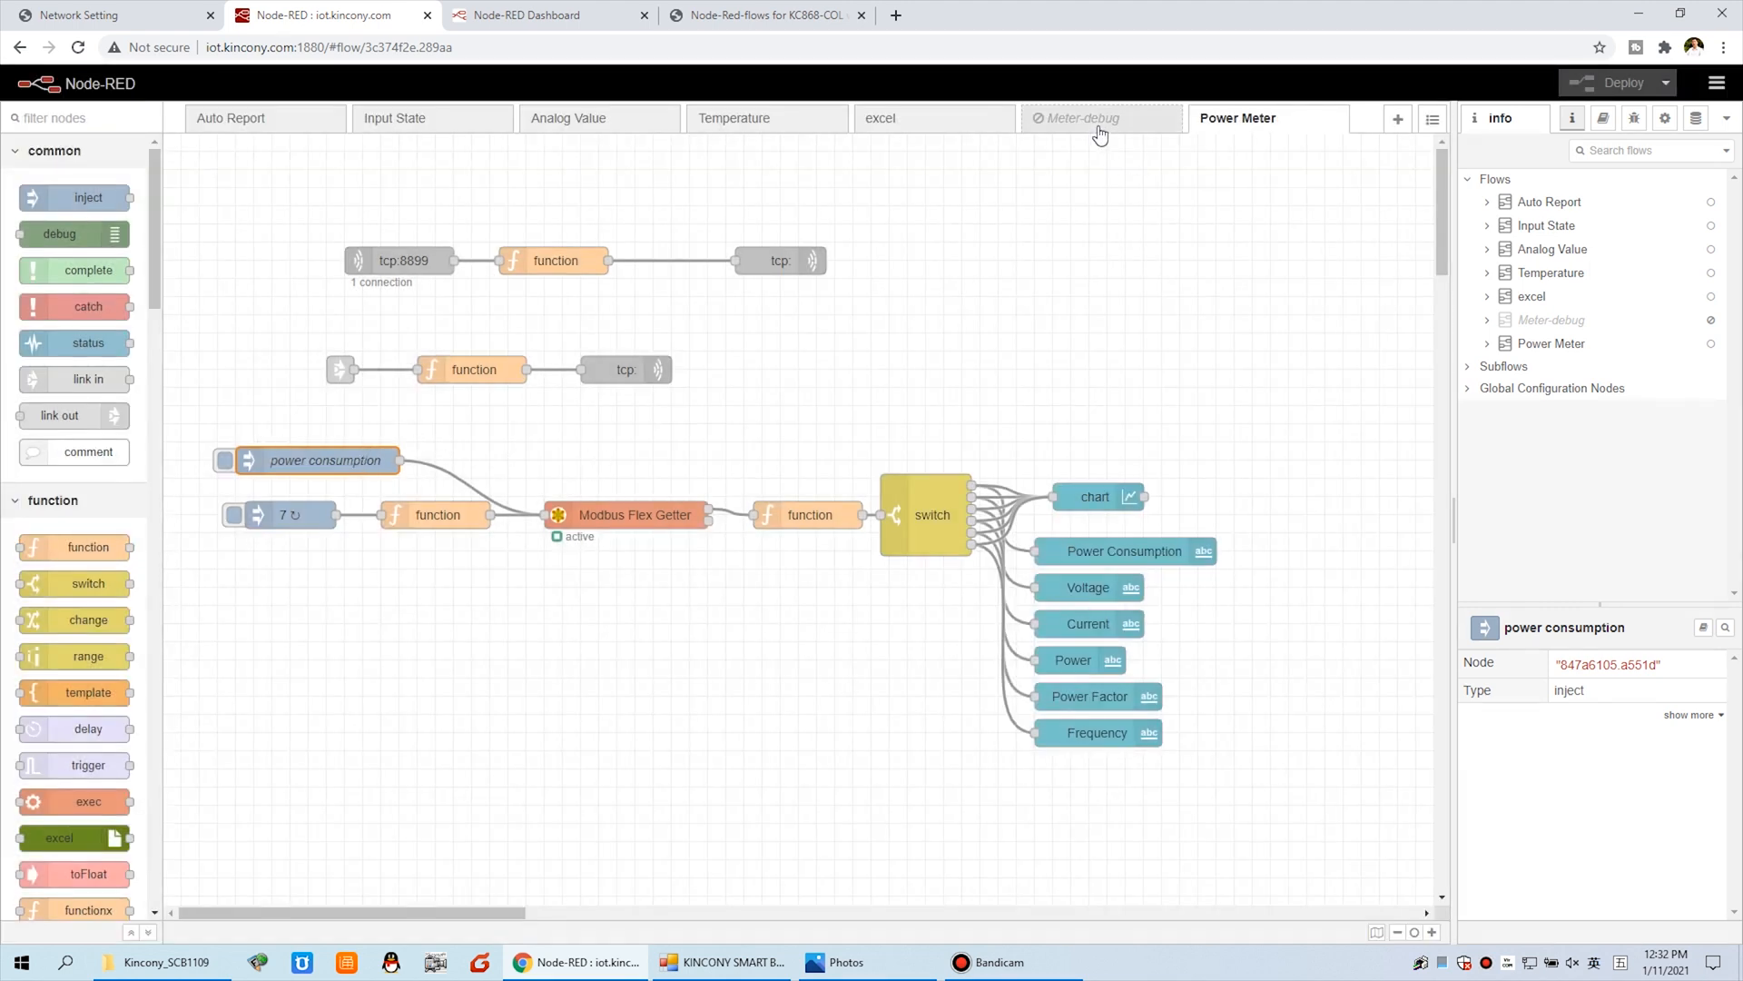
pyautogui.click(1079, 118)
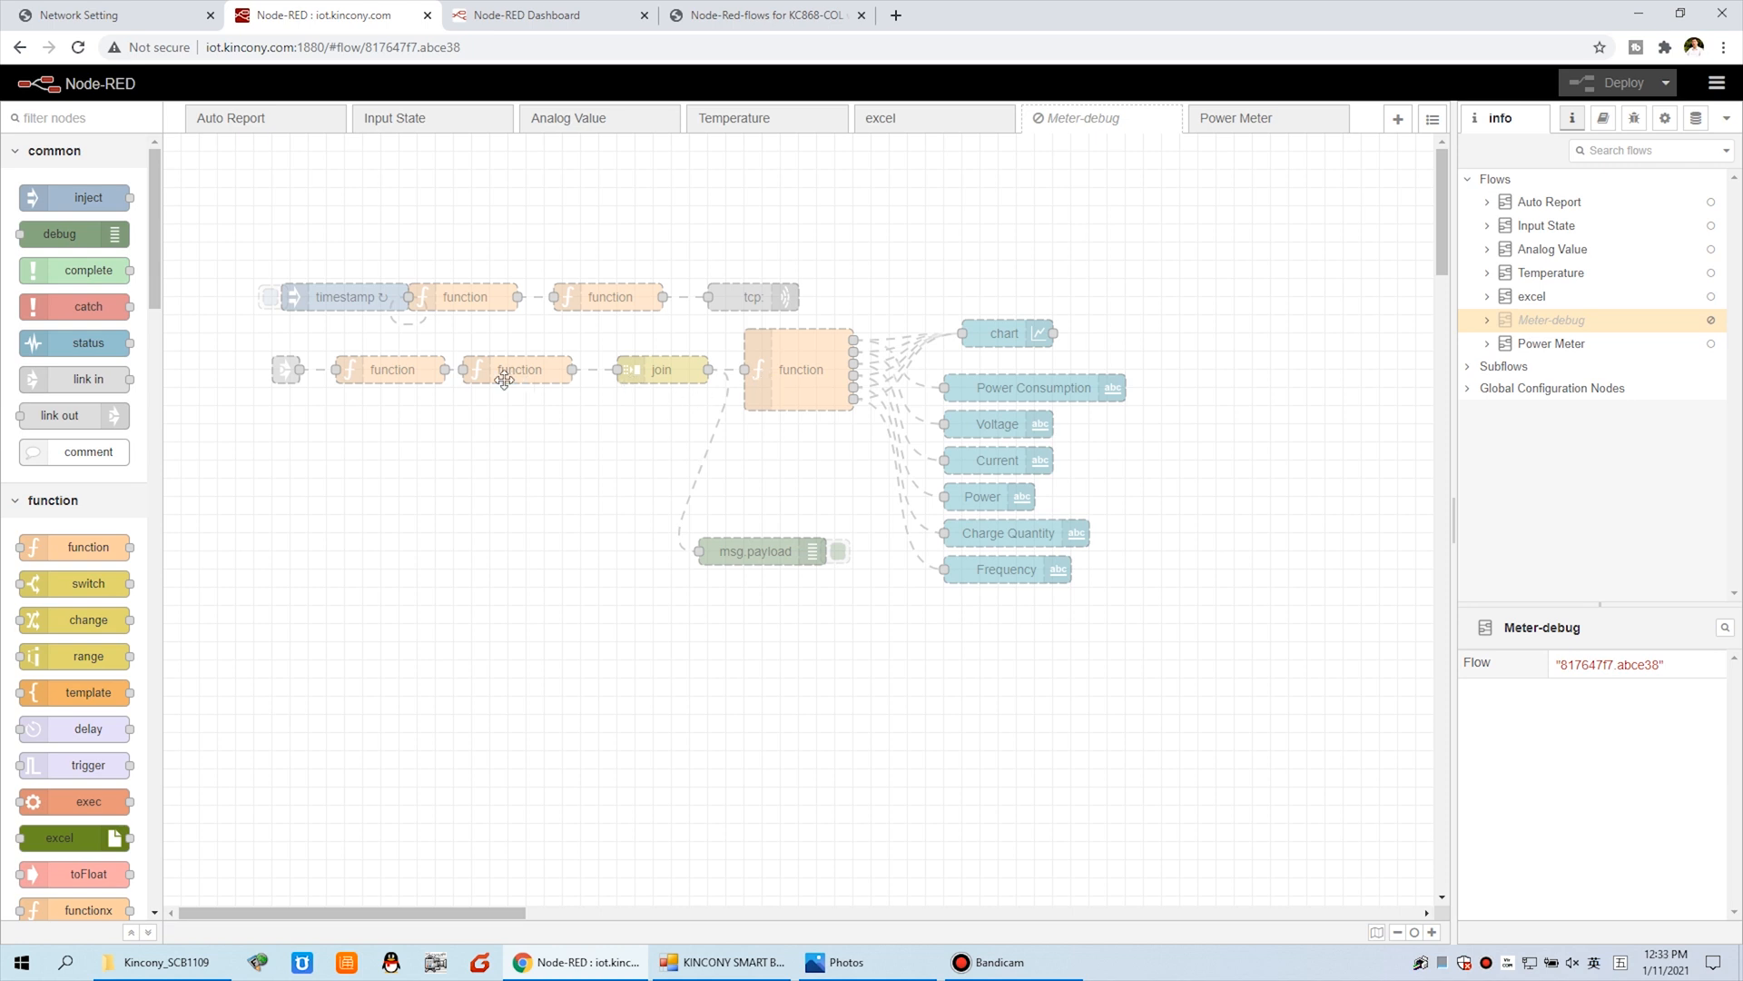
pyautogui.moveTo(639, 337)
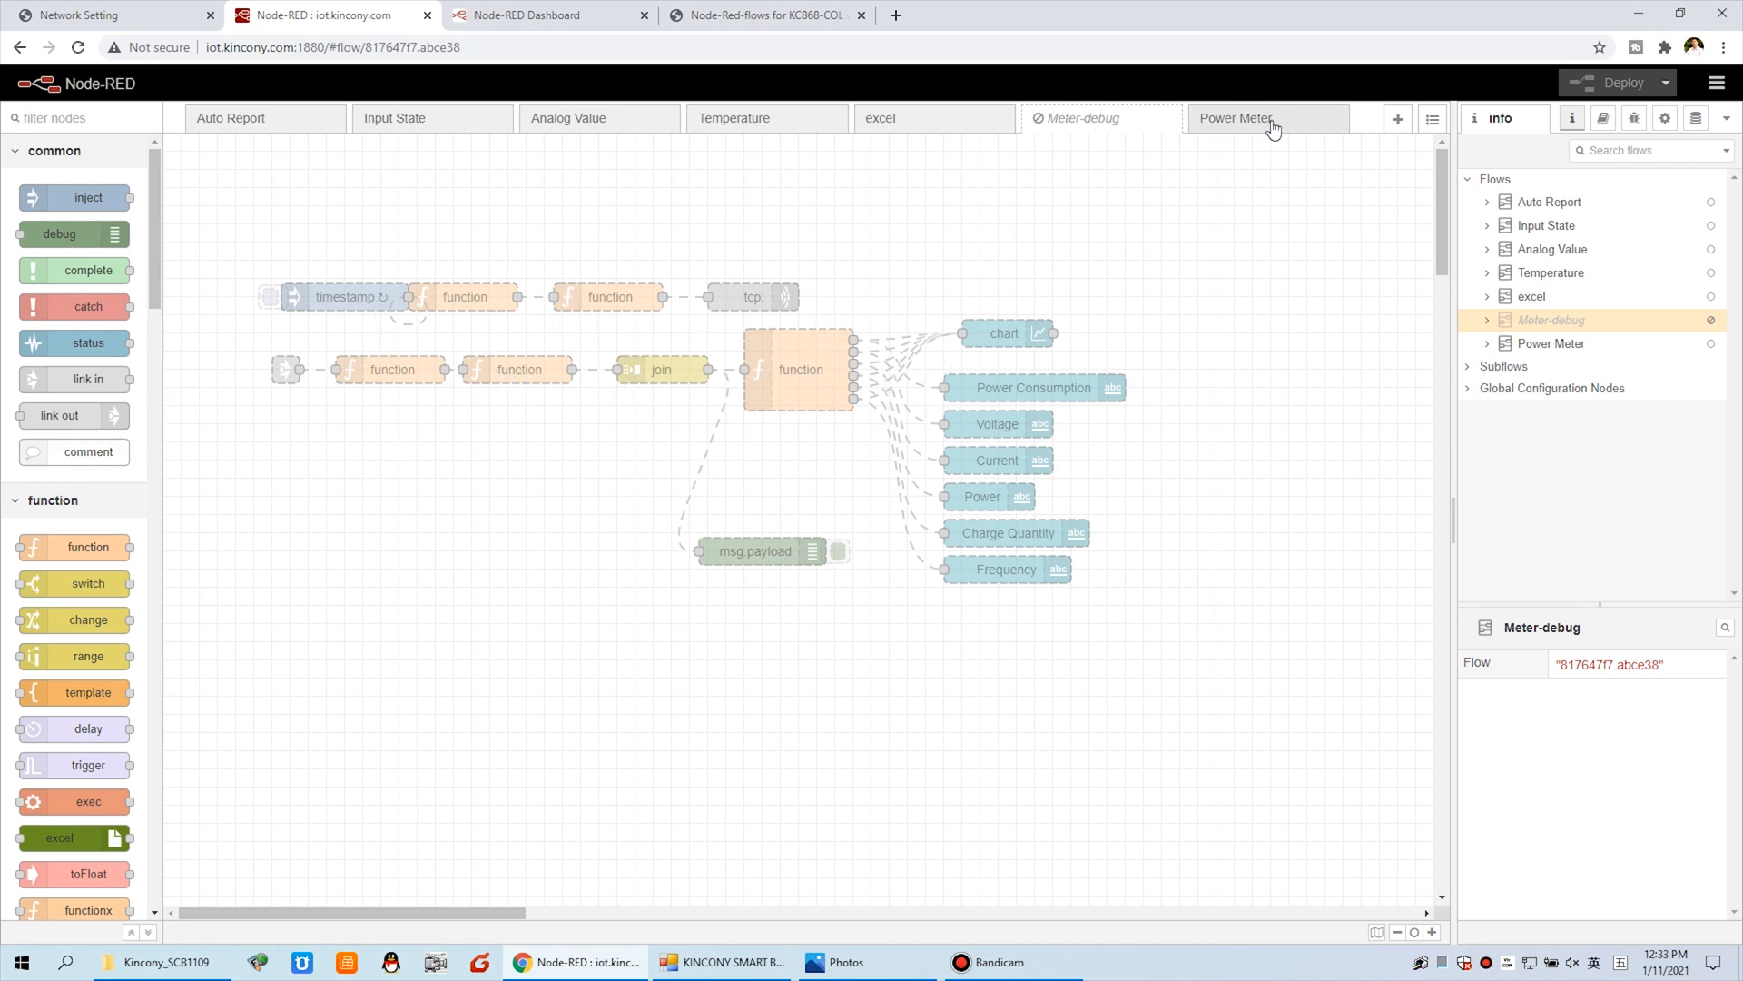
pyautogui.click(1234, 118)
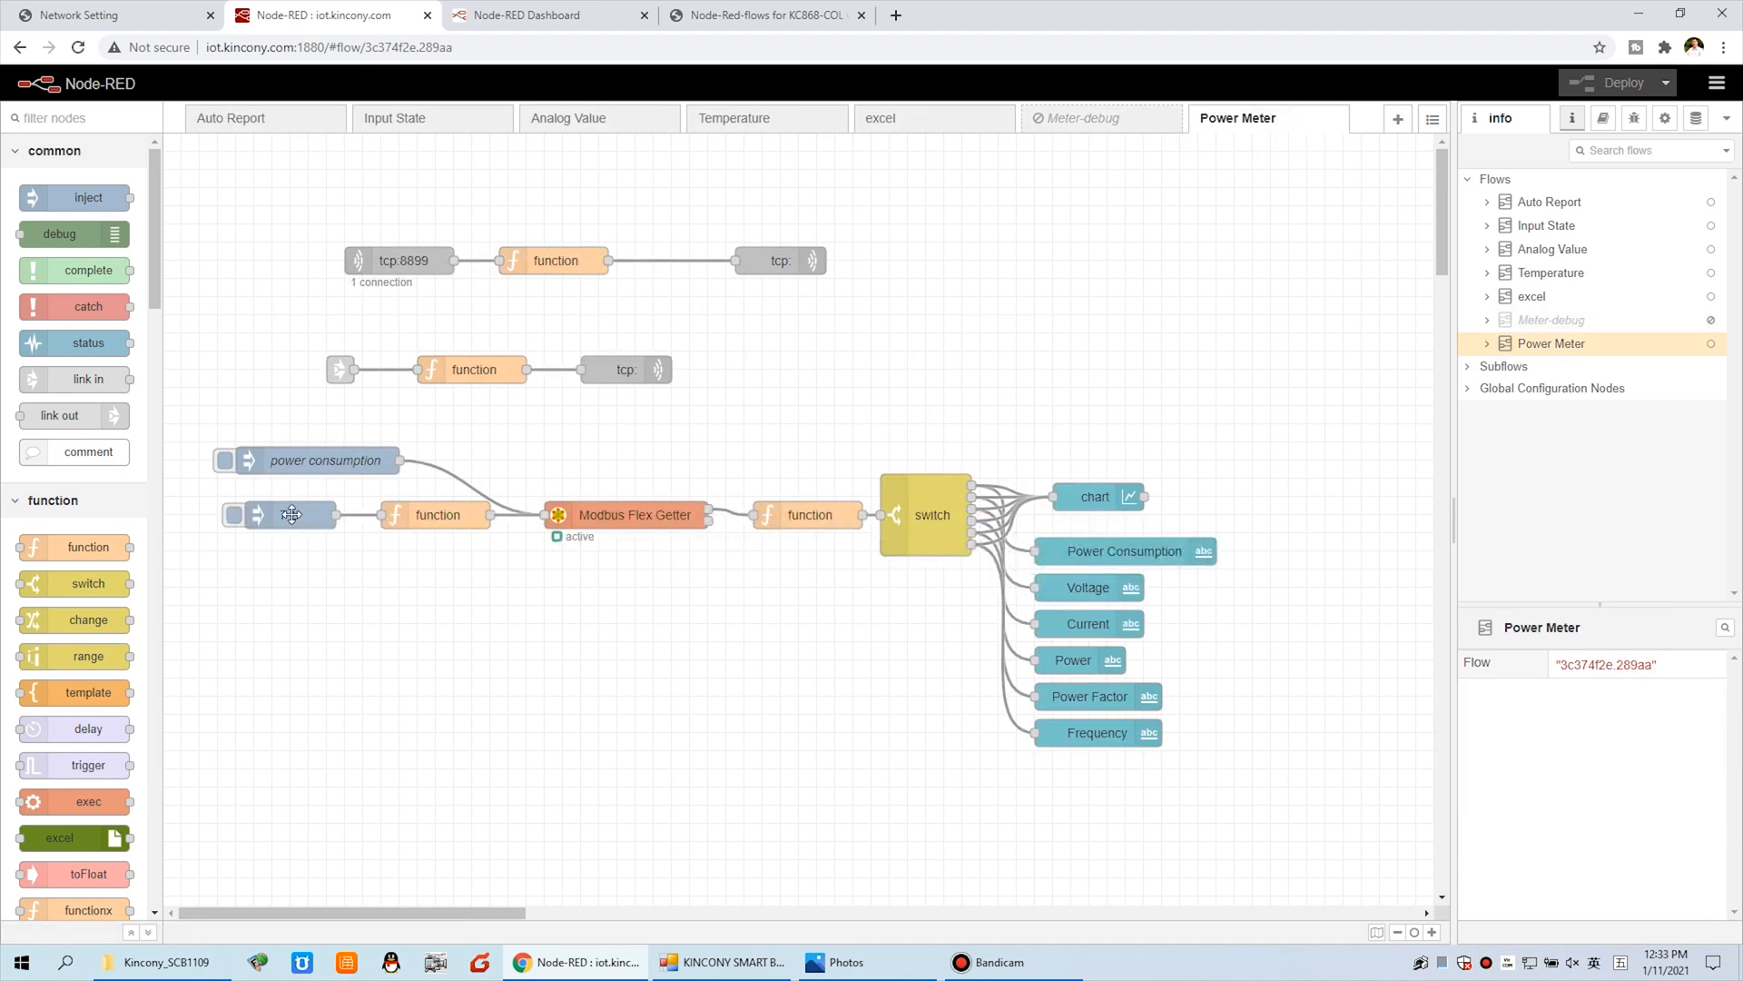
# - Reopen the '7' inject node settings, review its 5-second delay and 10-second repeat, and close
pyautogui.doubleClick(292, 515)
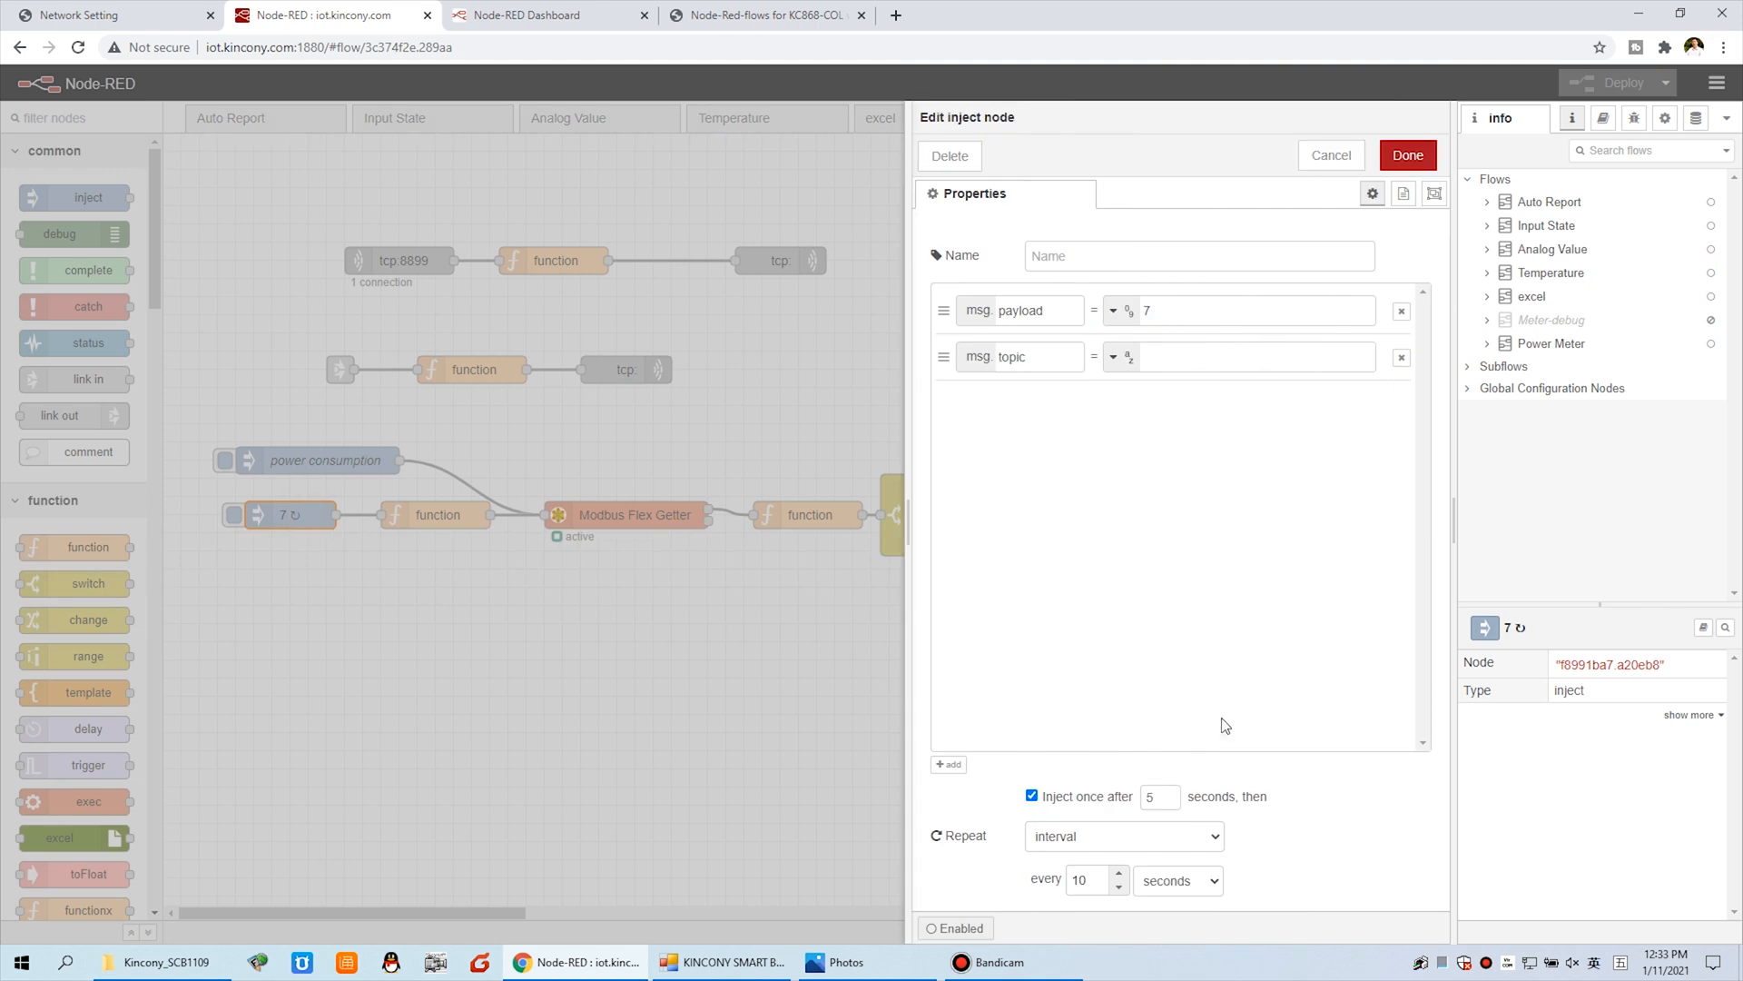
pyautogui.moveTo(1153, 773)
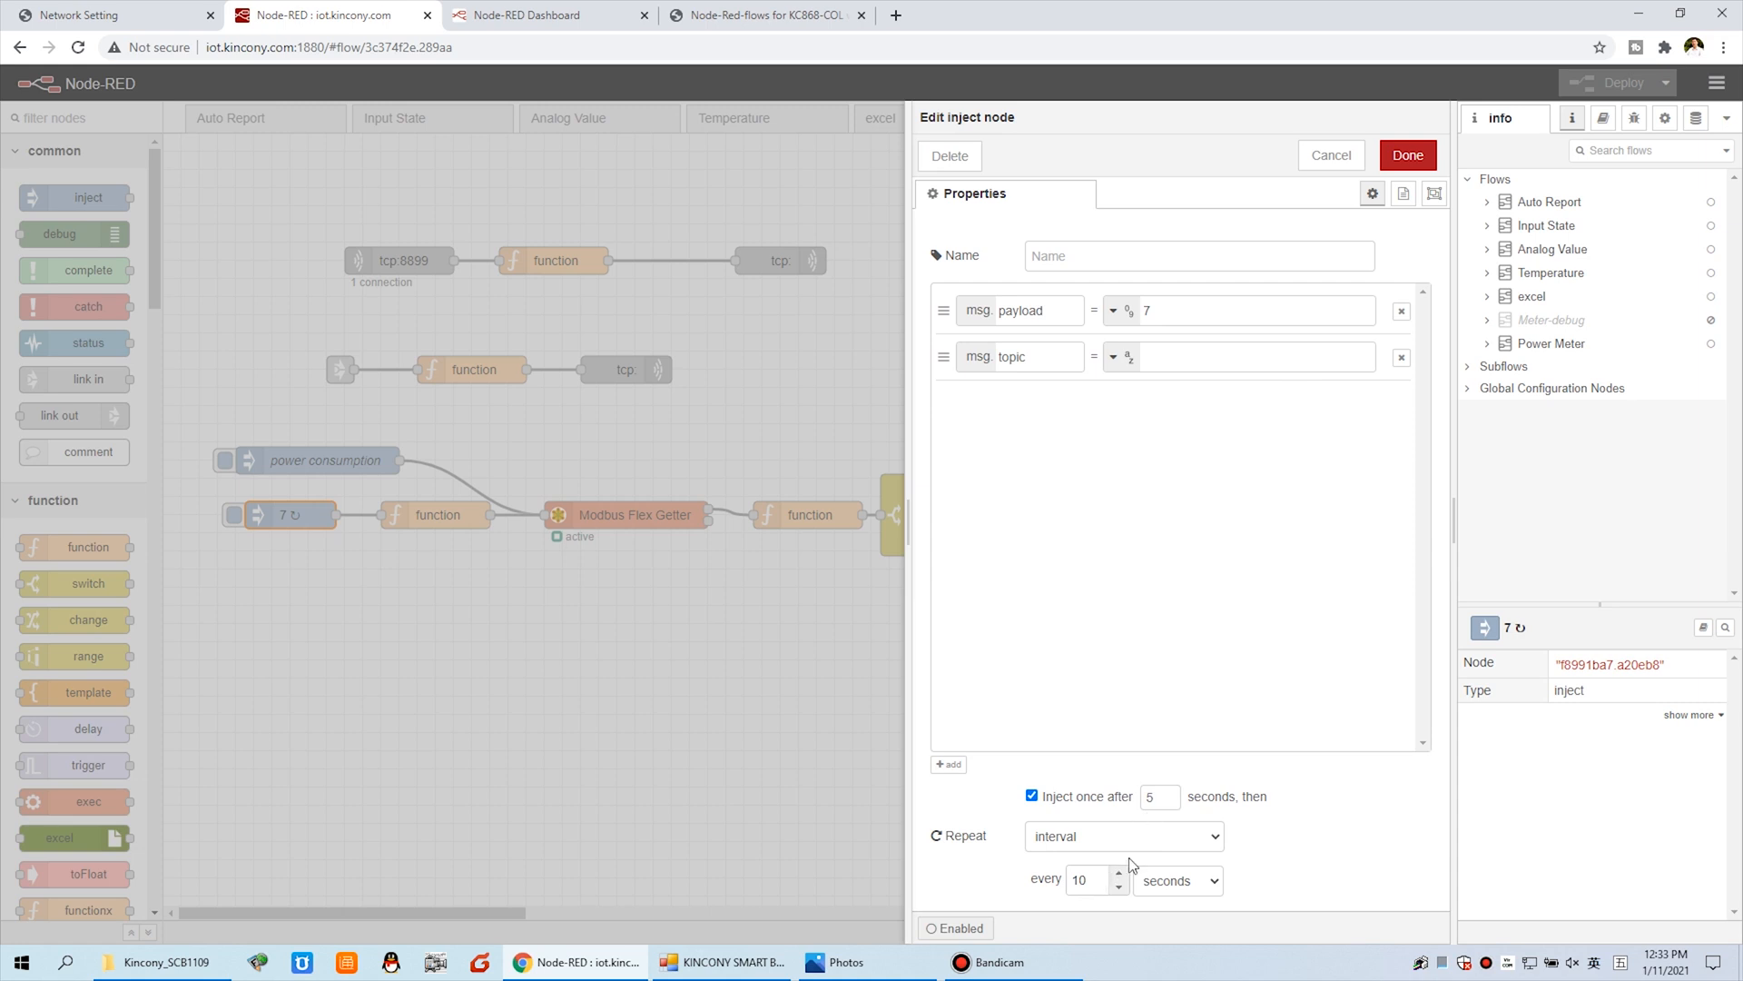
pyautogui.moveTo(1084, 879)
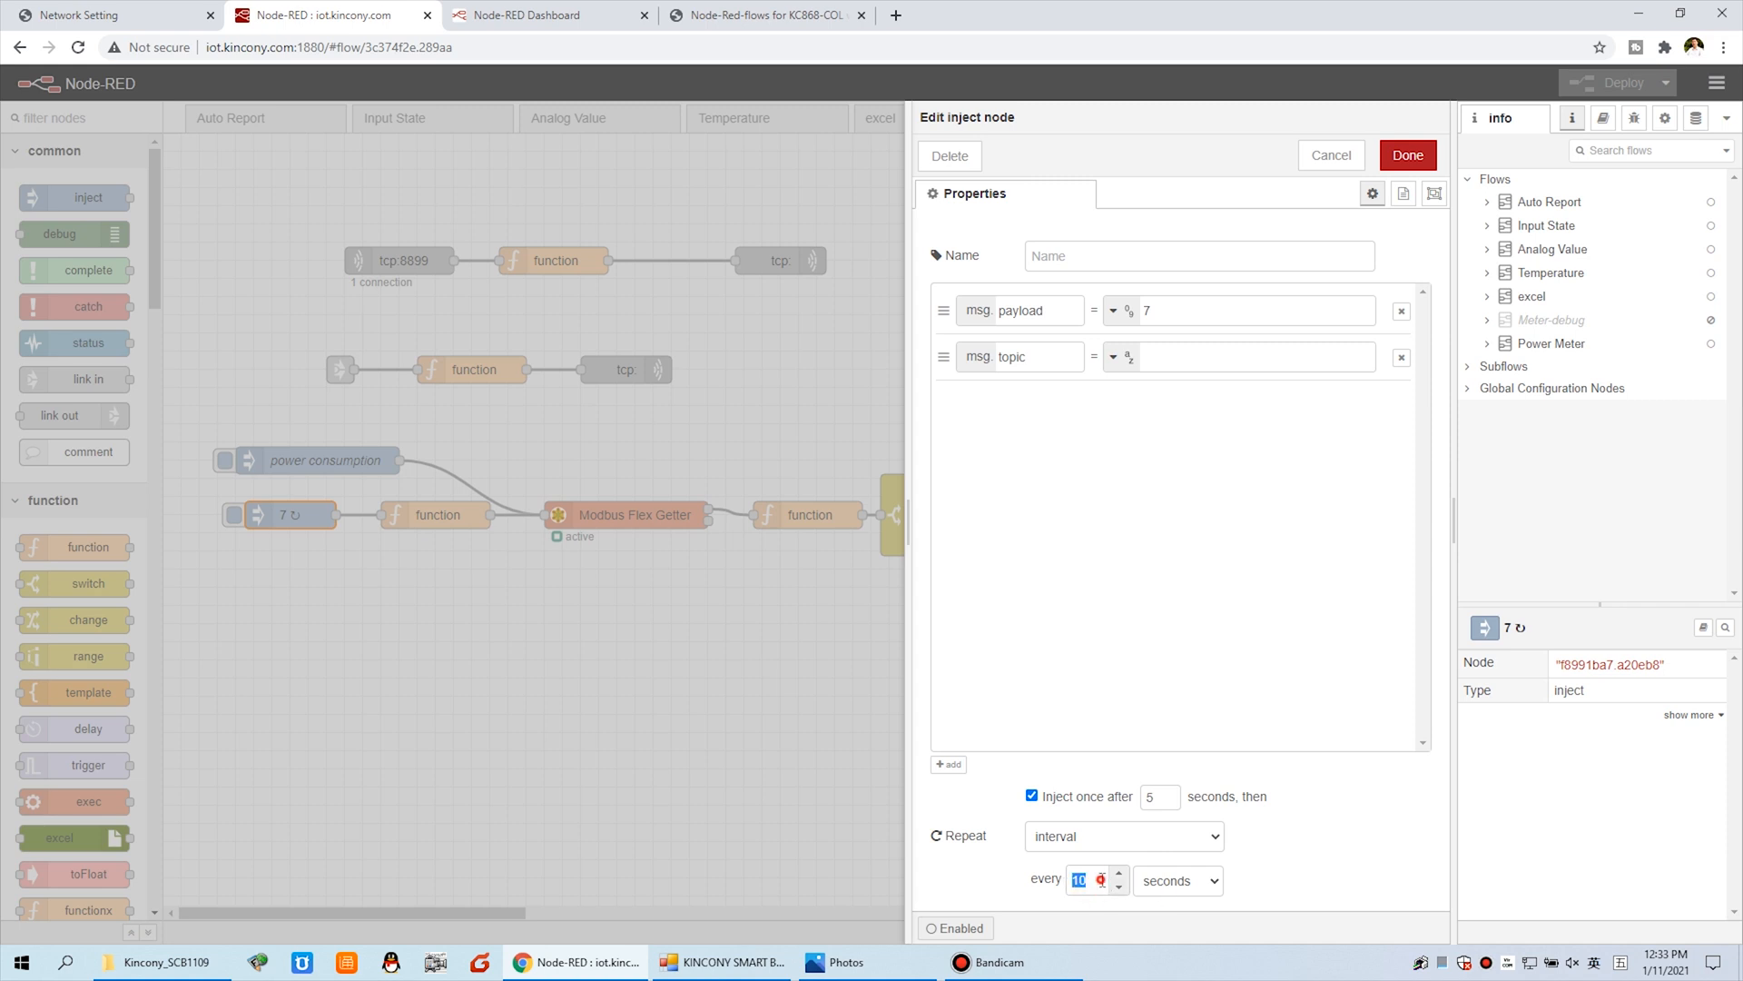
pyautogui.write('60')
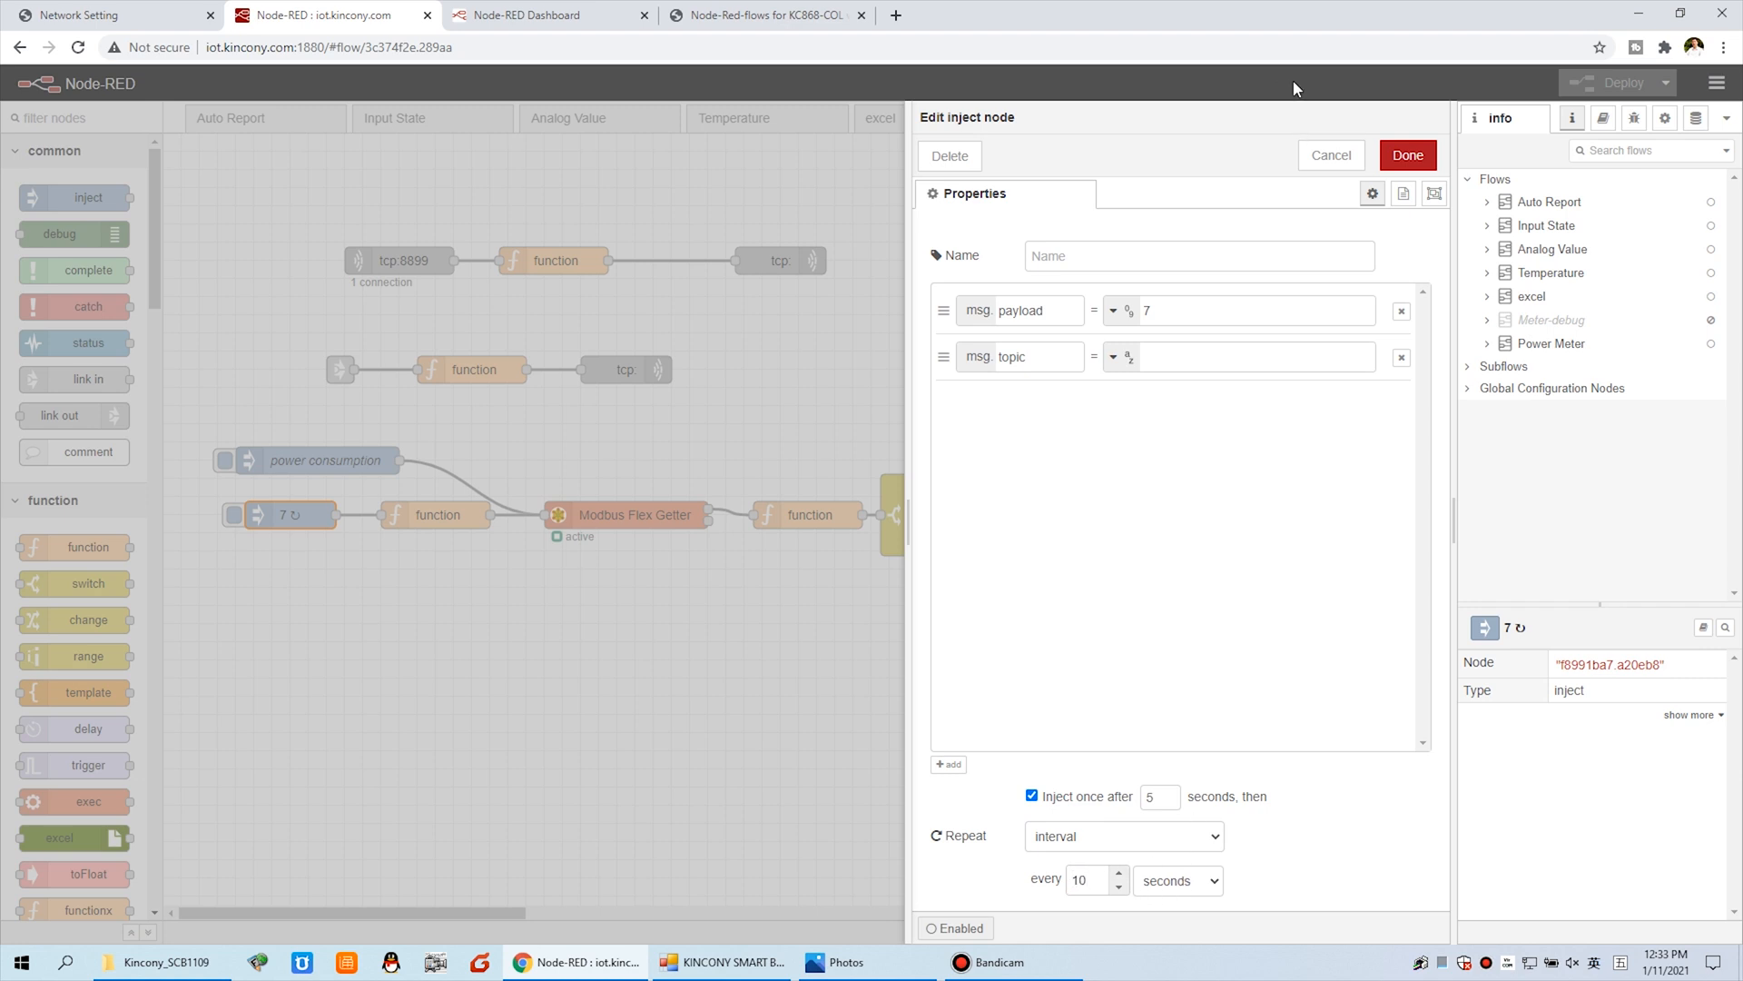
pyautogui.click(1330, 155)
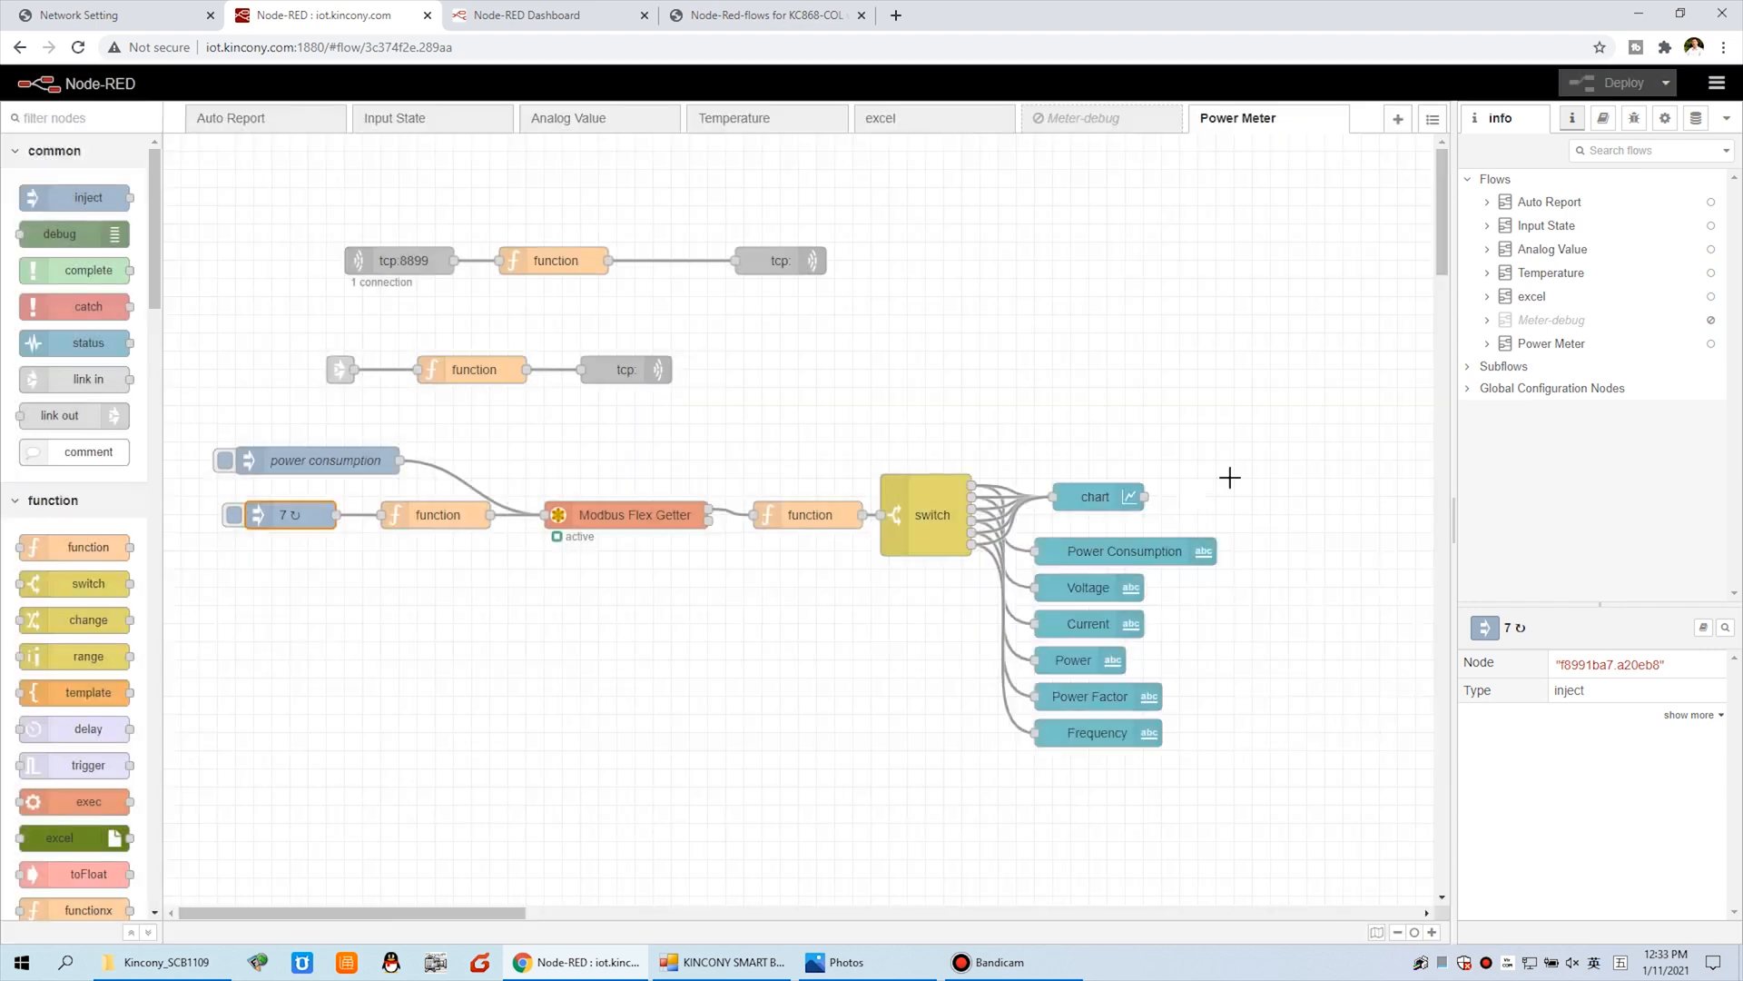
pyautogui.moveTo(823, 292)
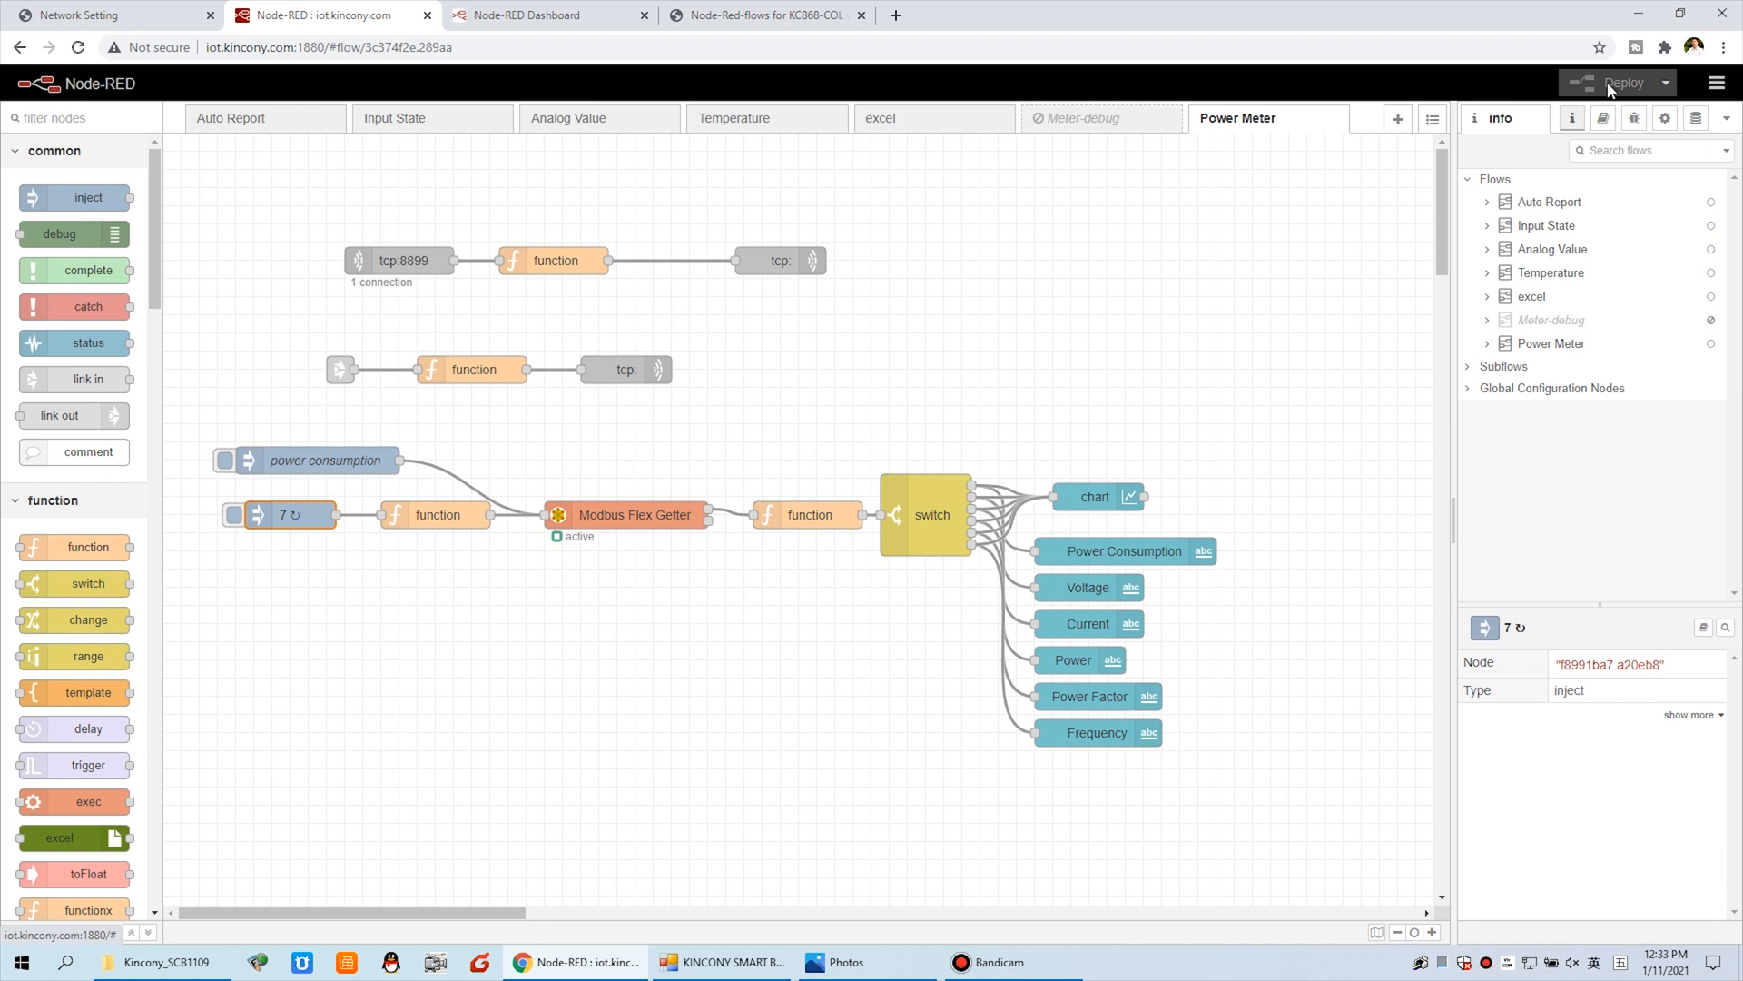
# - View Meter 1's live readings (0.12 kWh, 225.22 V, 50.04 Hz), then leave the dashboard tab
pyautogui.click(545, 15)
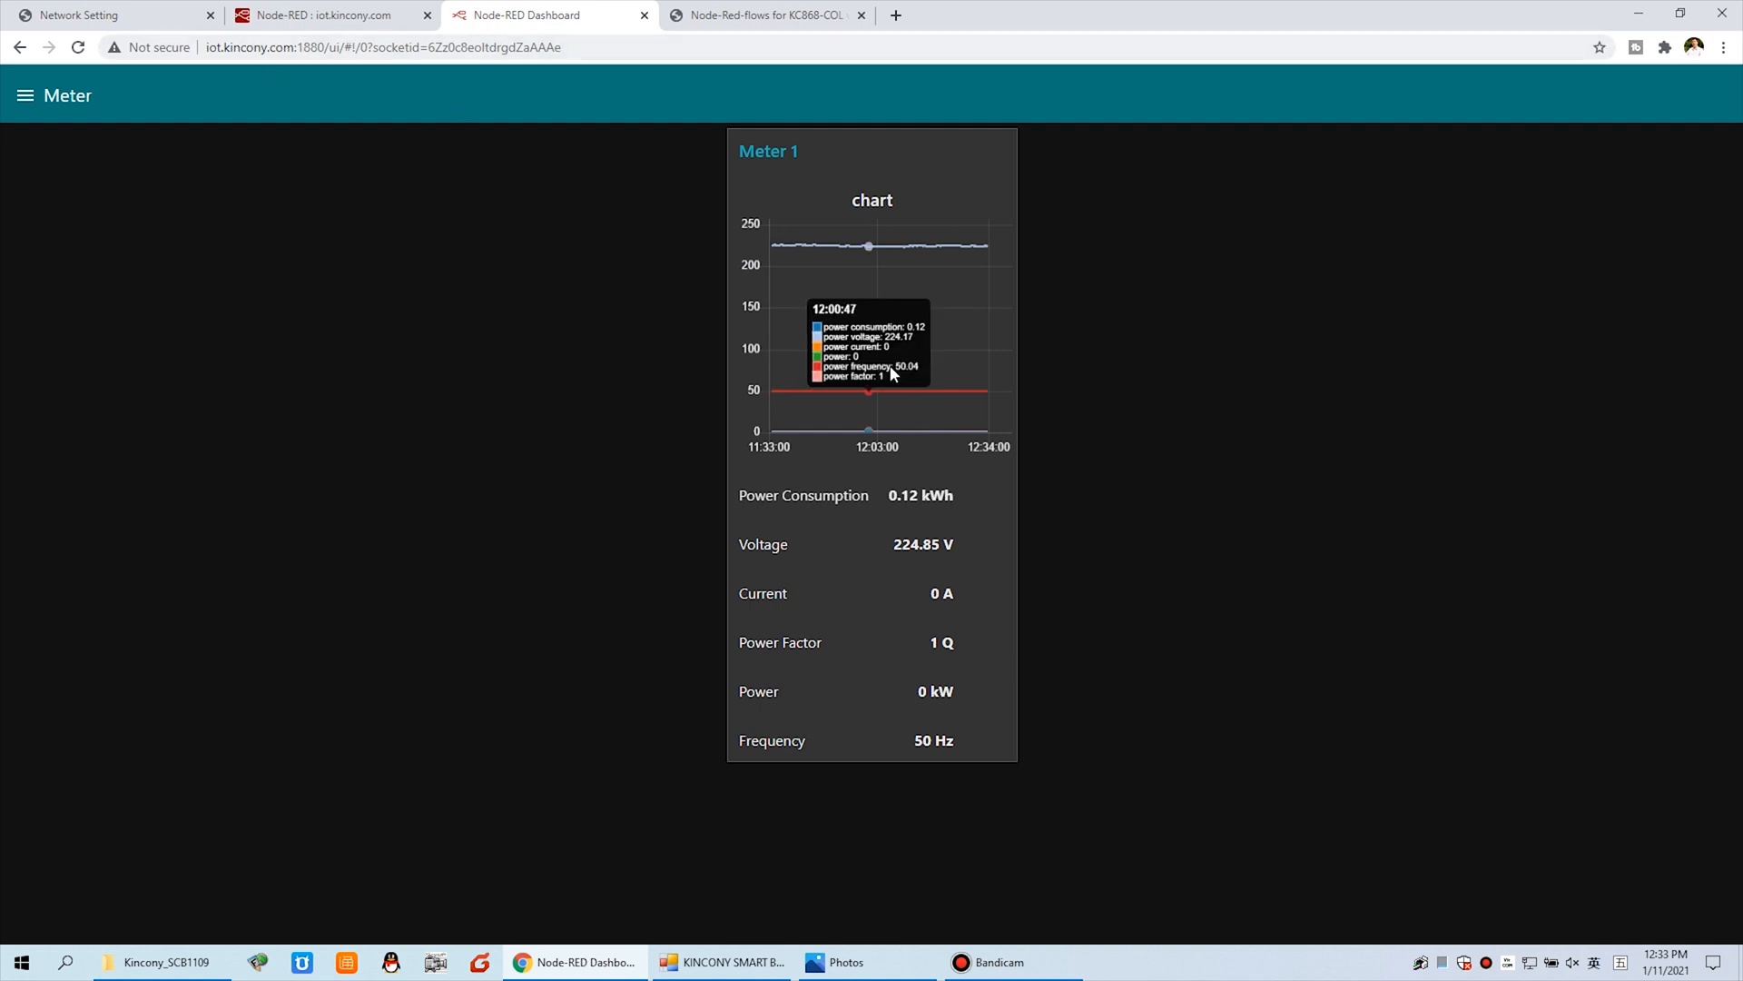
pyautogui.moveTo(1020, 383)
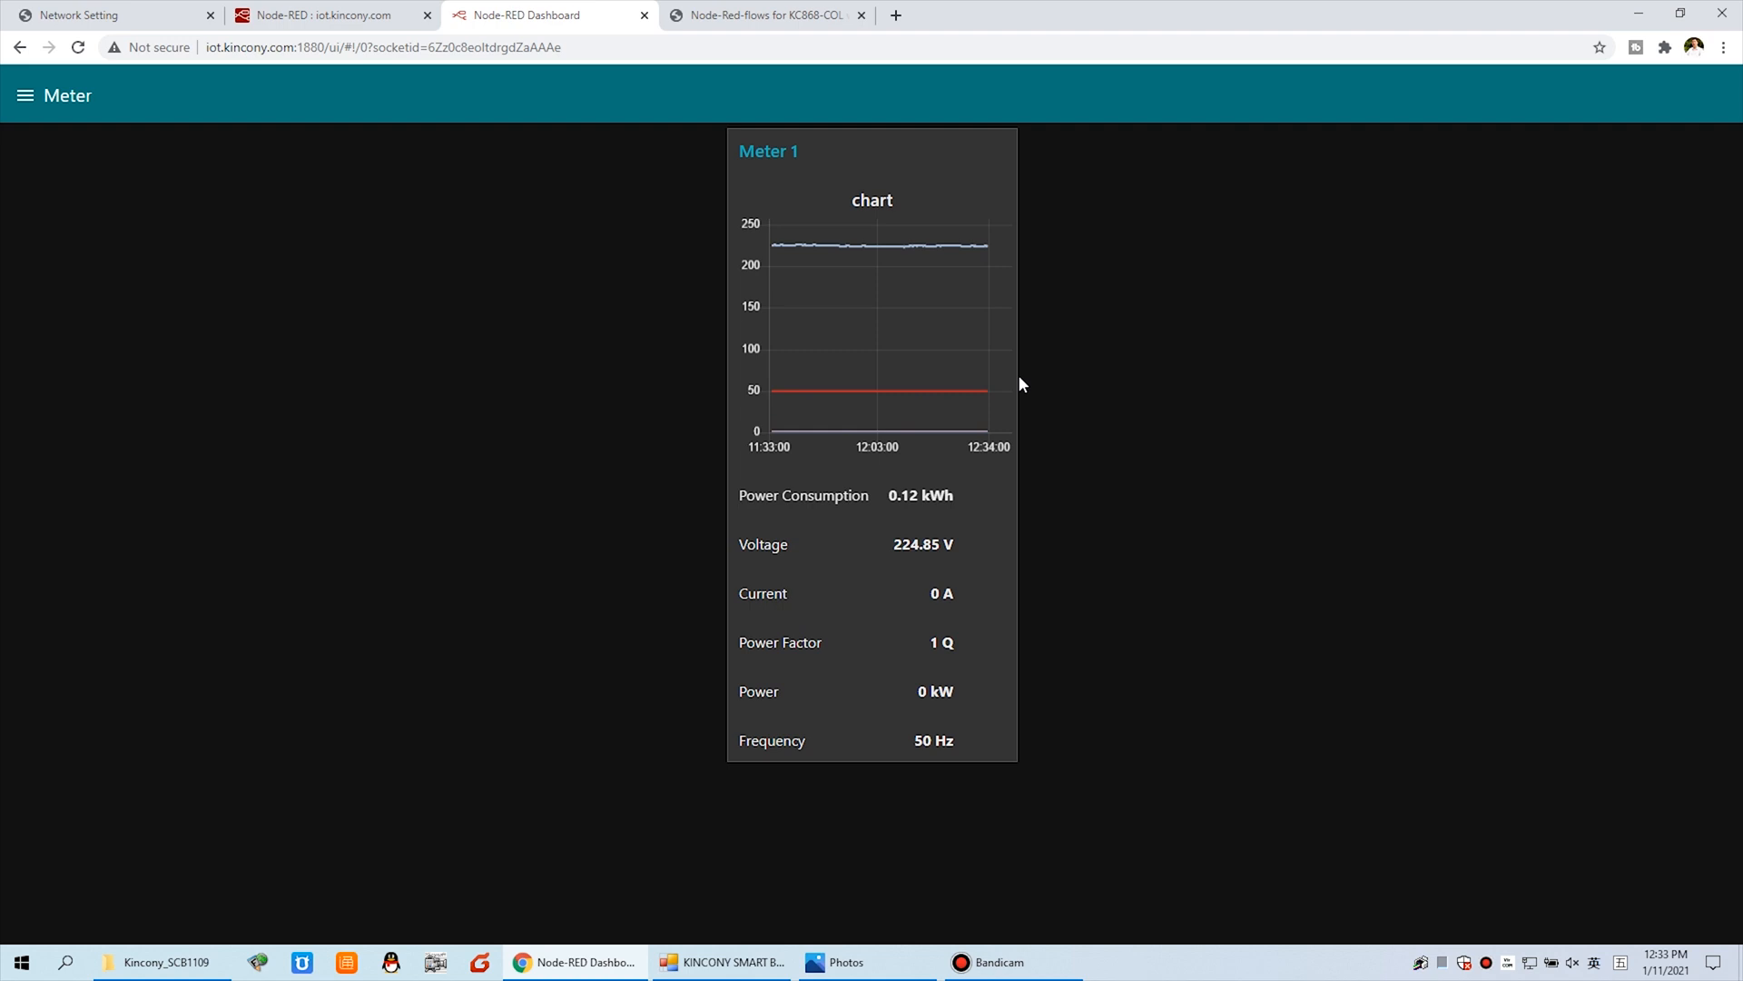
pyautogui.moveTo(910, 244)
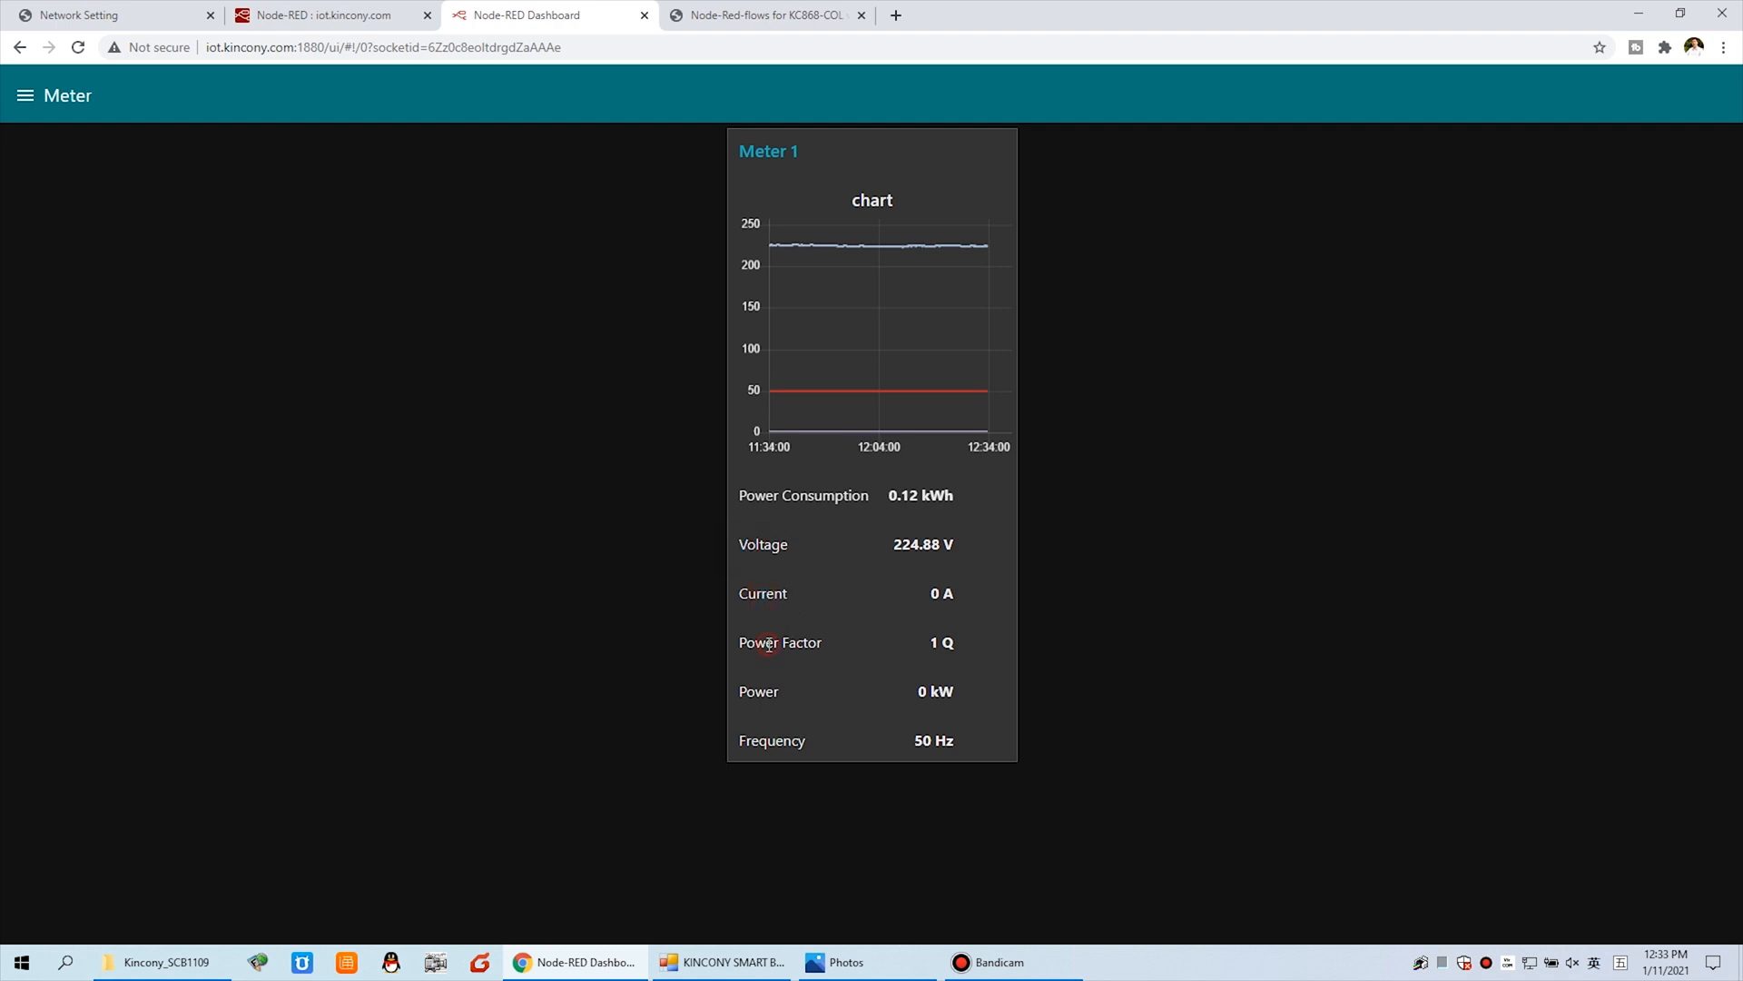
pyautogui.doubleClick(758, 690)
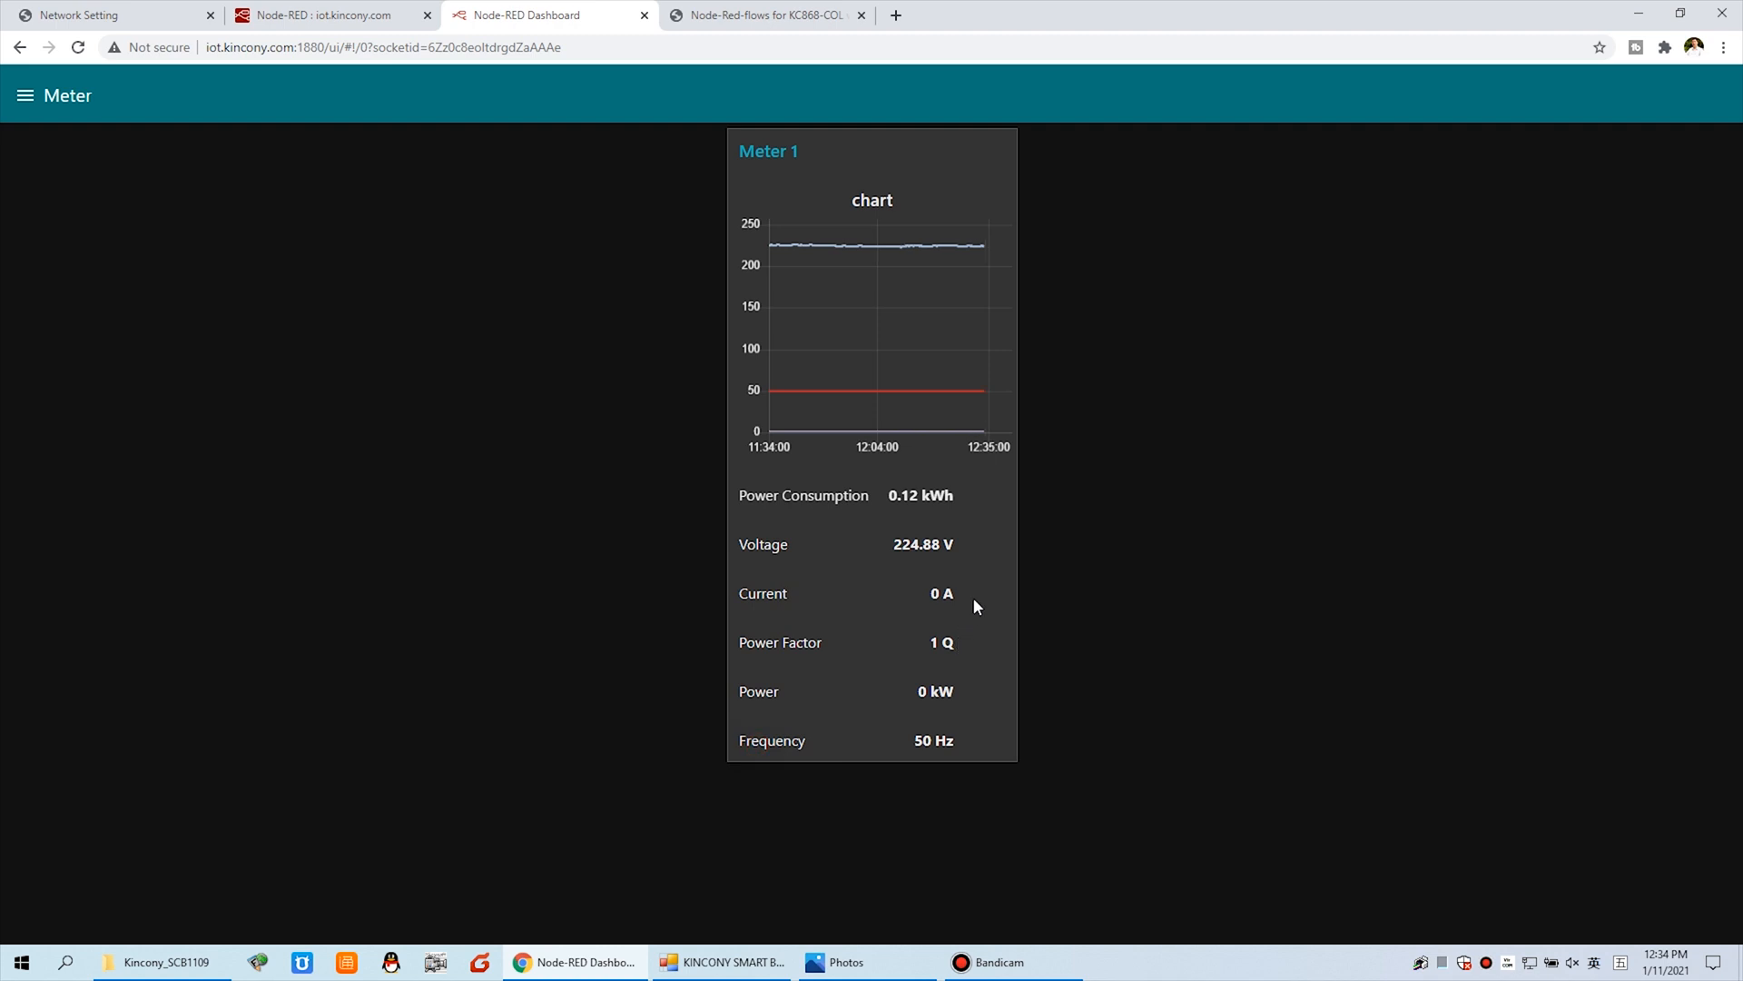
pyautogui.moveTo(842, 244)
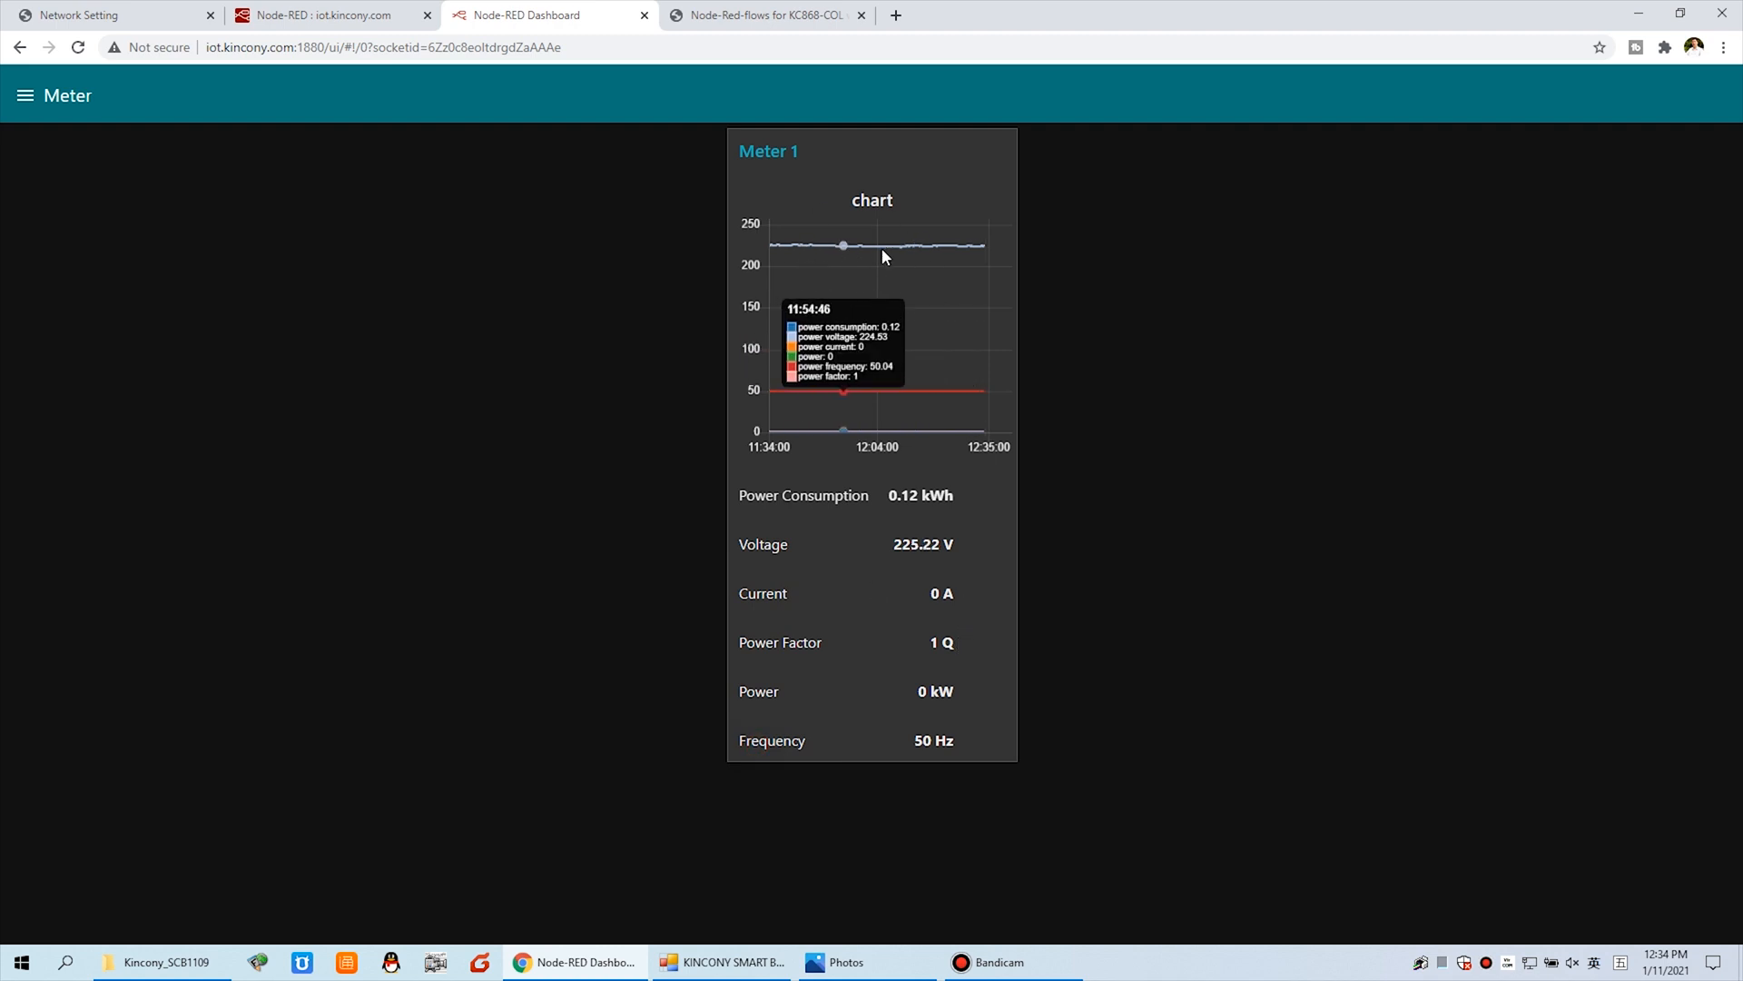
pyautogui.moveTo(954, 395)
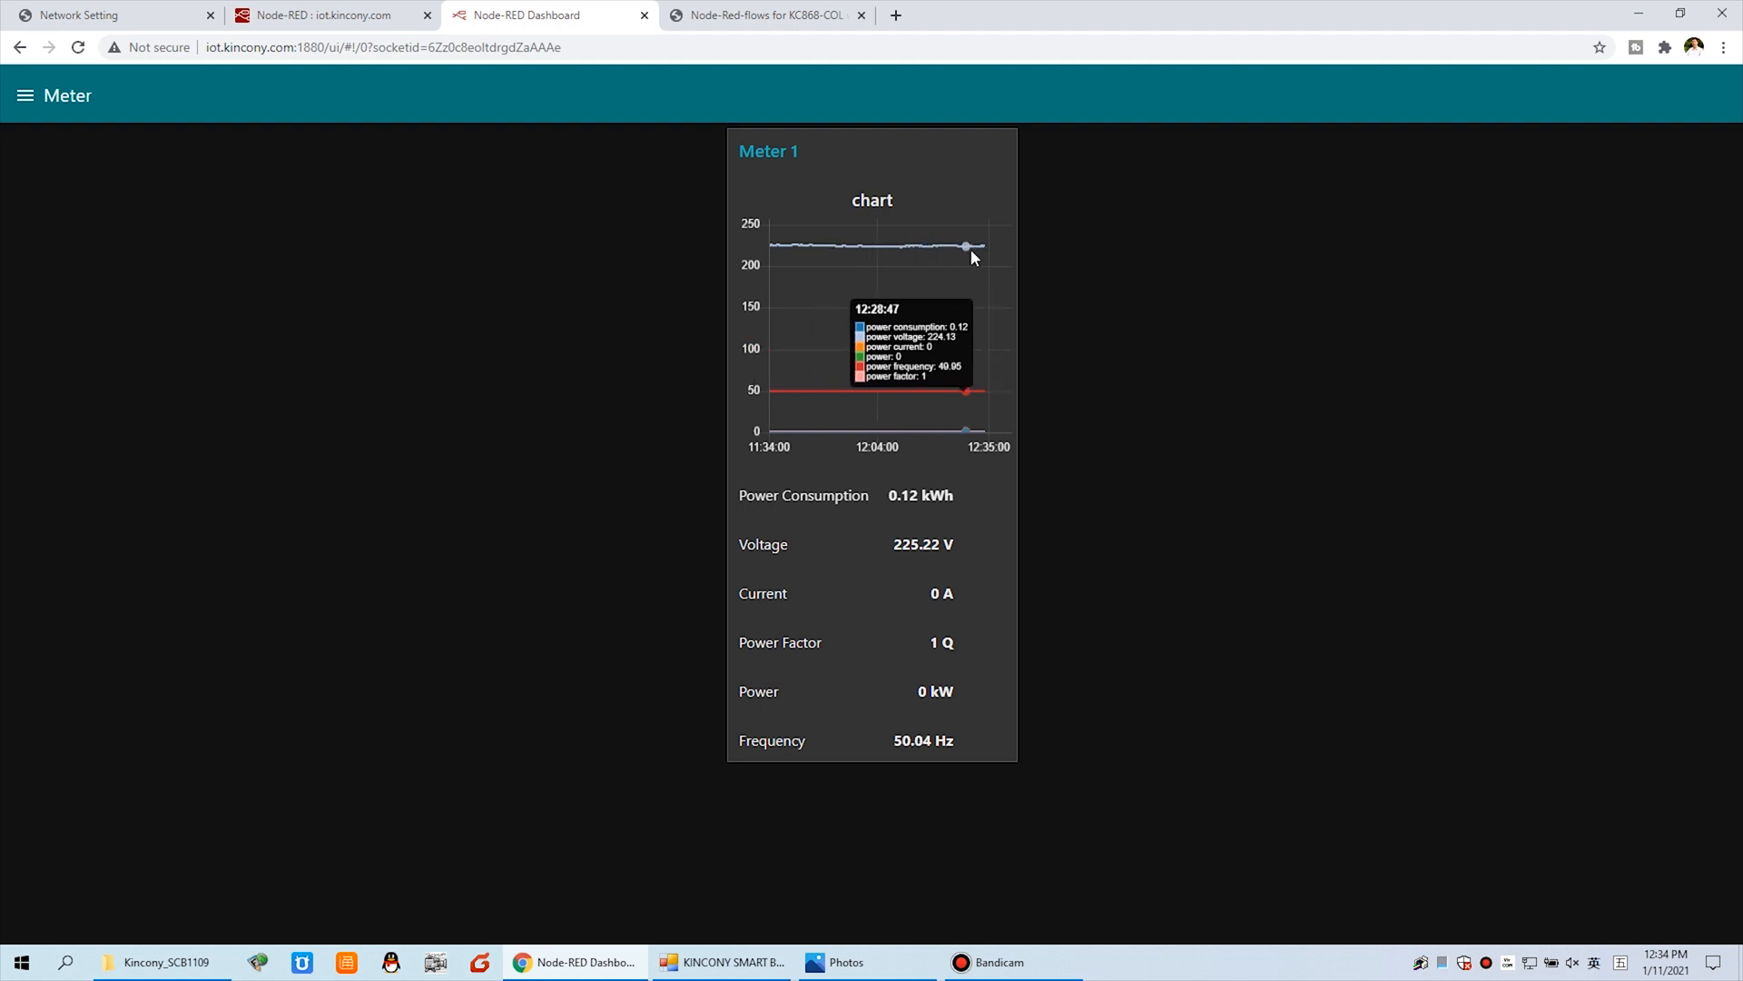
pyautogui.moveTo(967, 447)
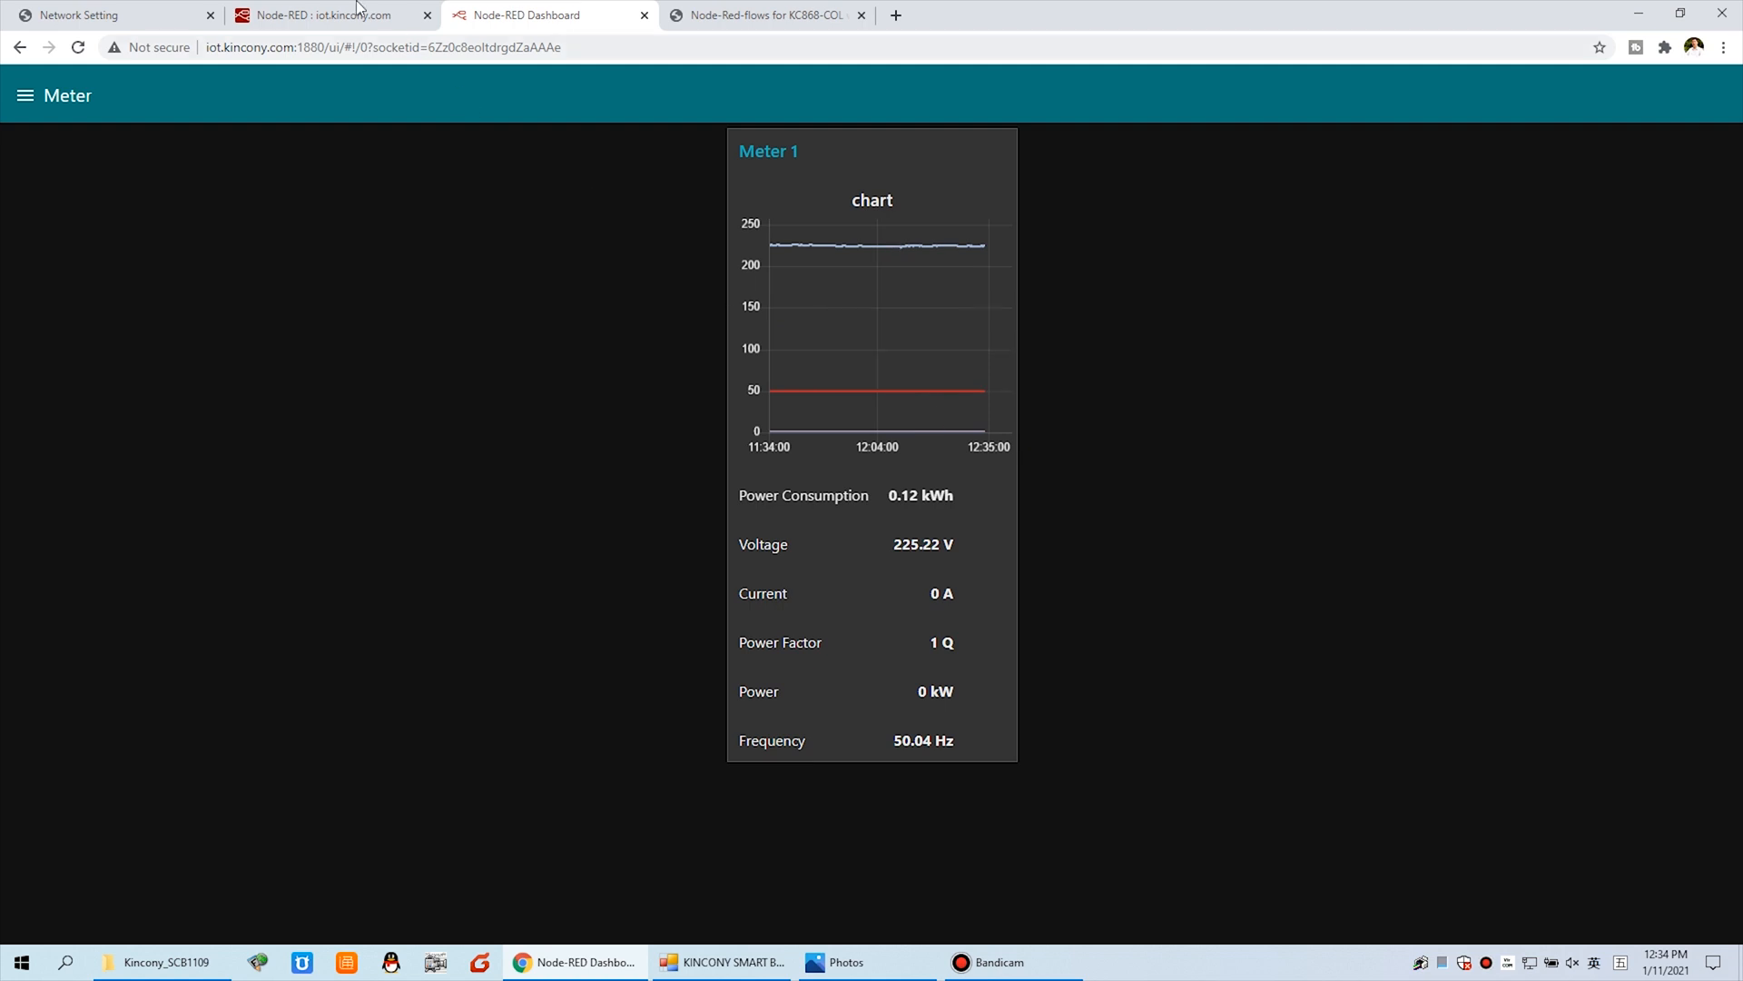
pyautogui.click(323, 15)
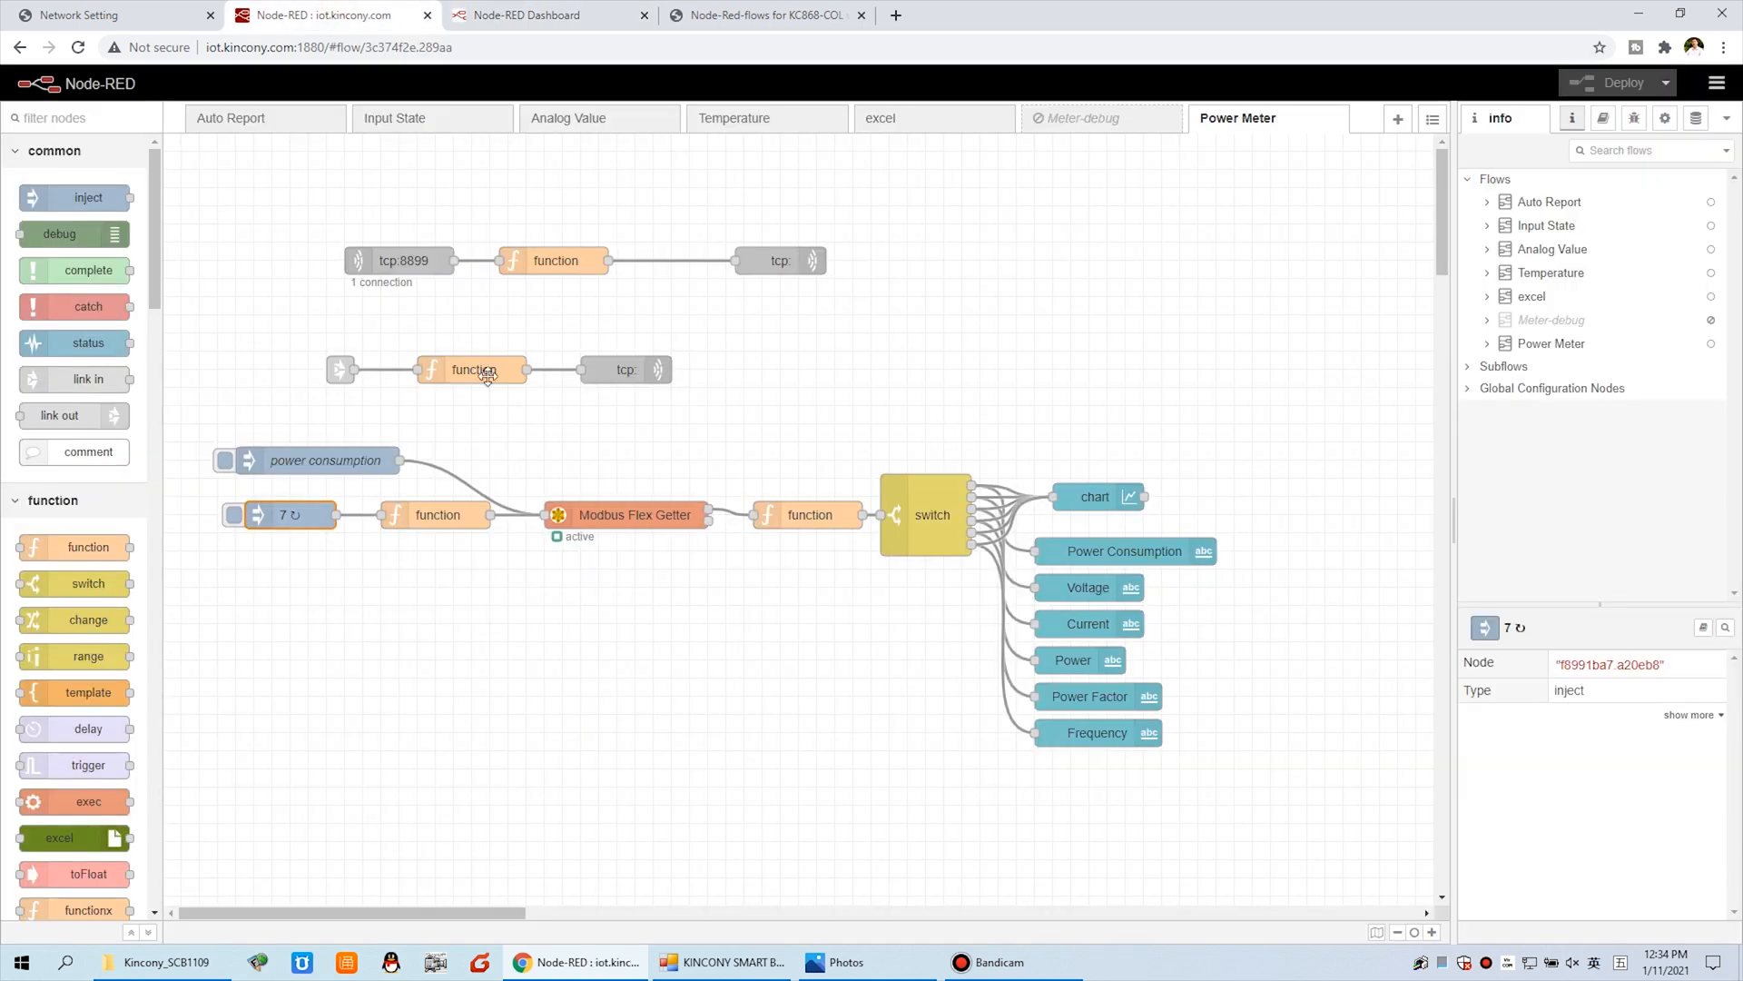
pyautogui.moveTo(341, 479)
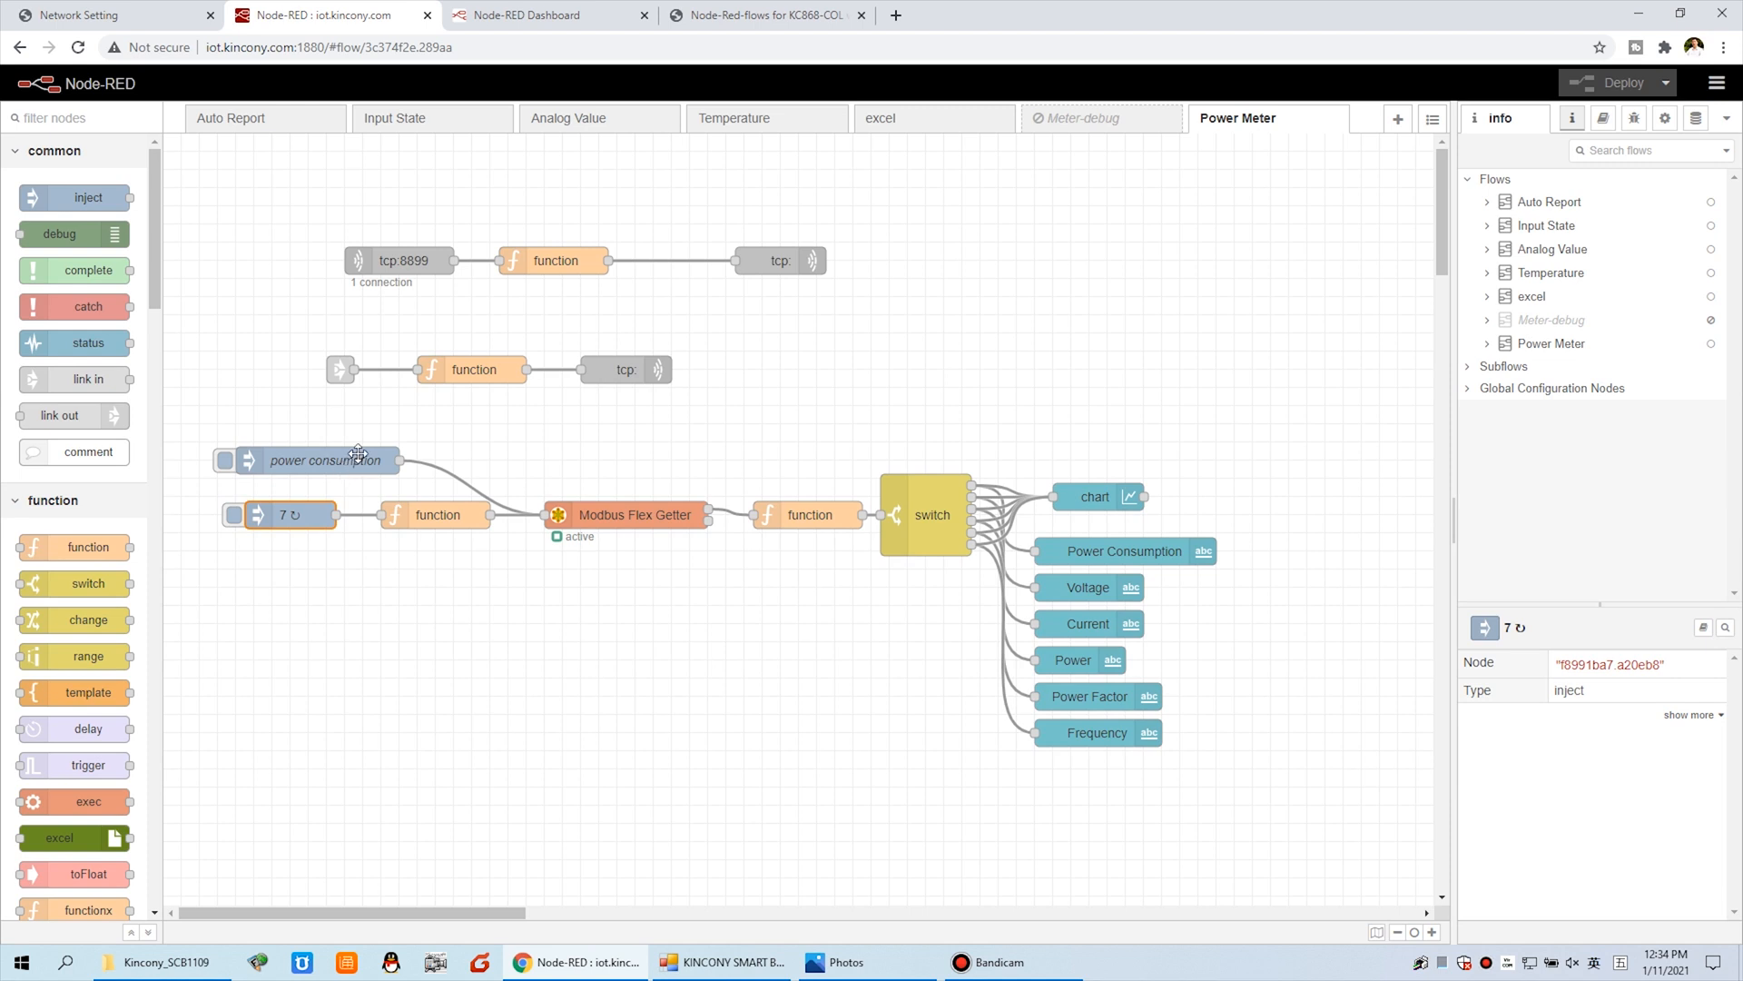
pyautogui.click(105, 15)
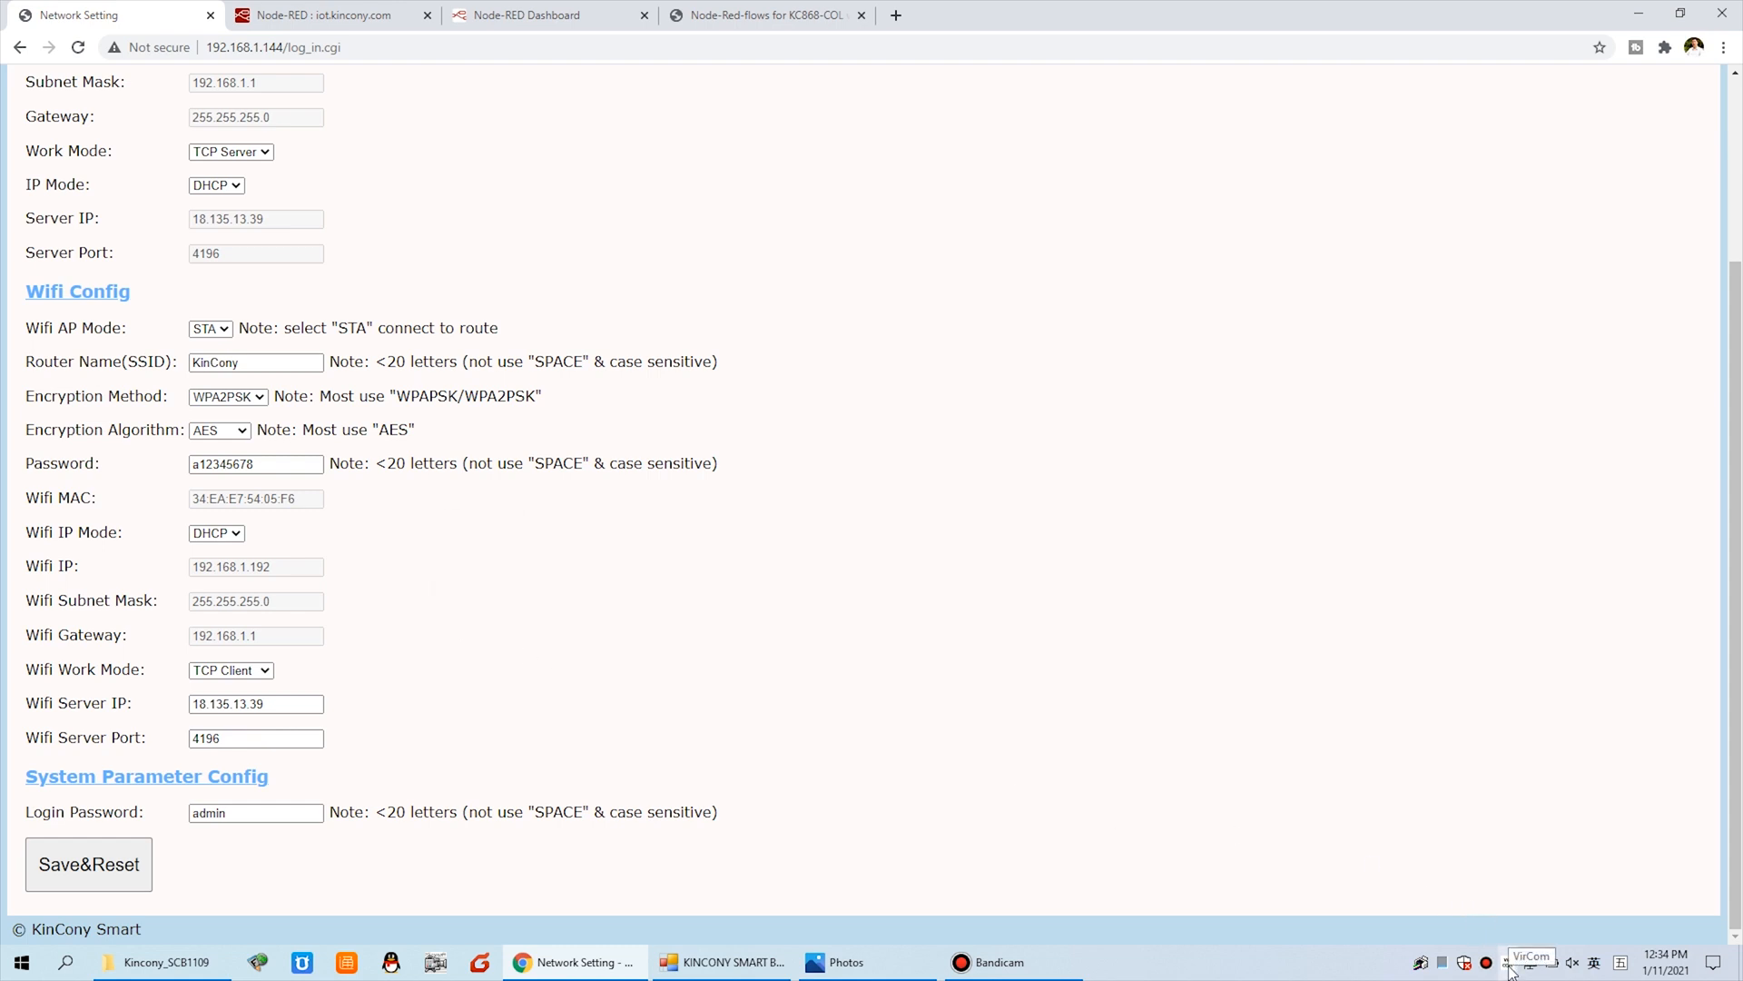
# - In VirCom Device Settings, enter Dest. Port 4196, check Dest. IP 18.135.13.39, and close
pyautogui.click(1531, 961)
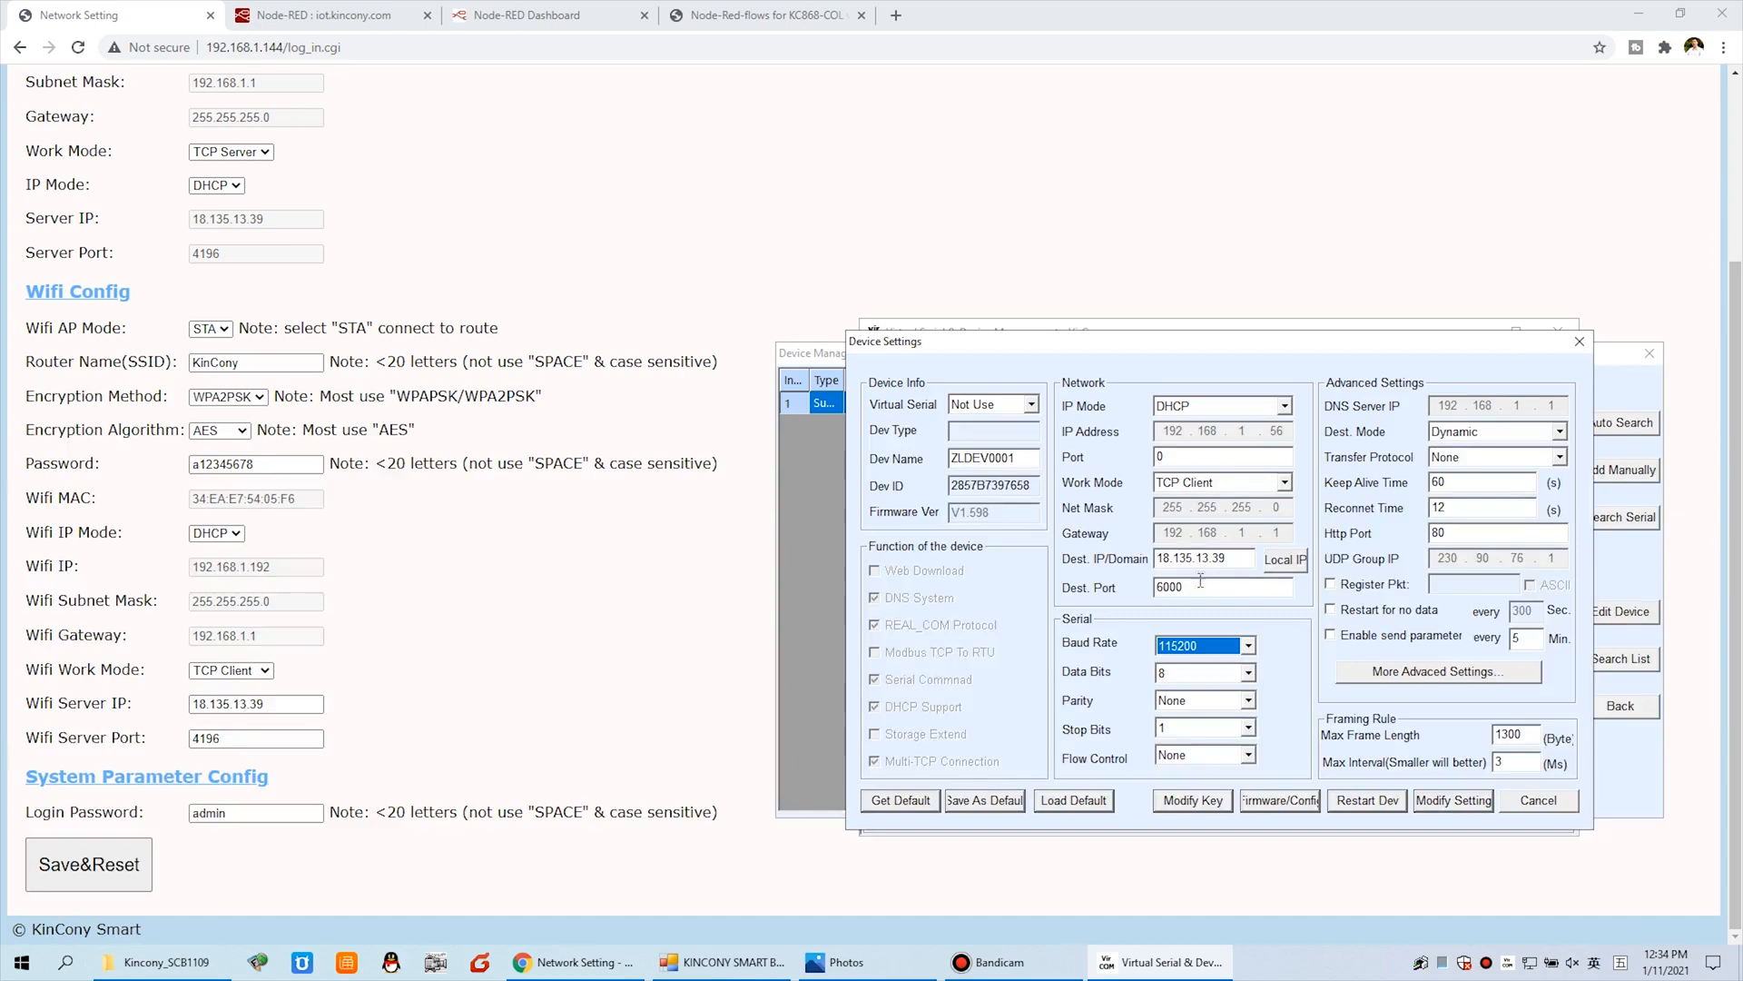
pyautogui.click(1207, 557)
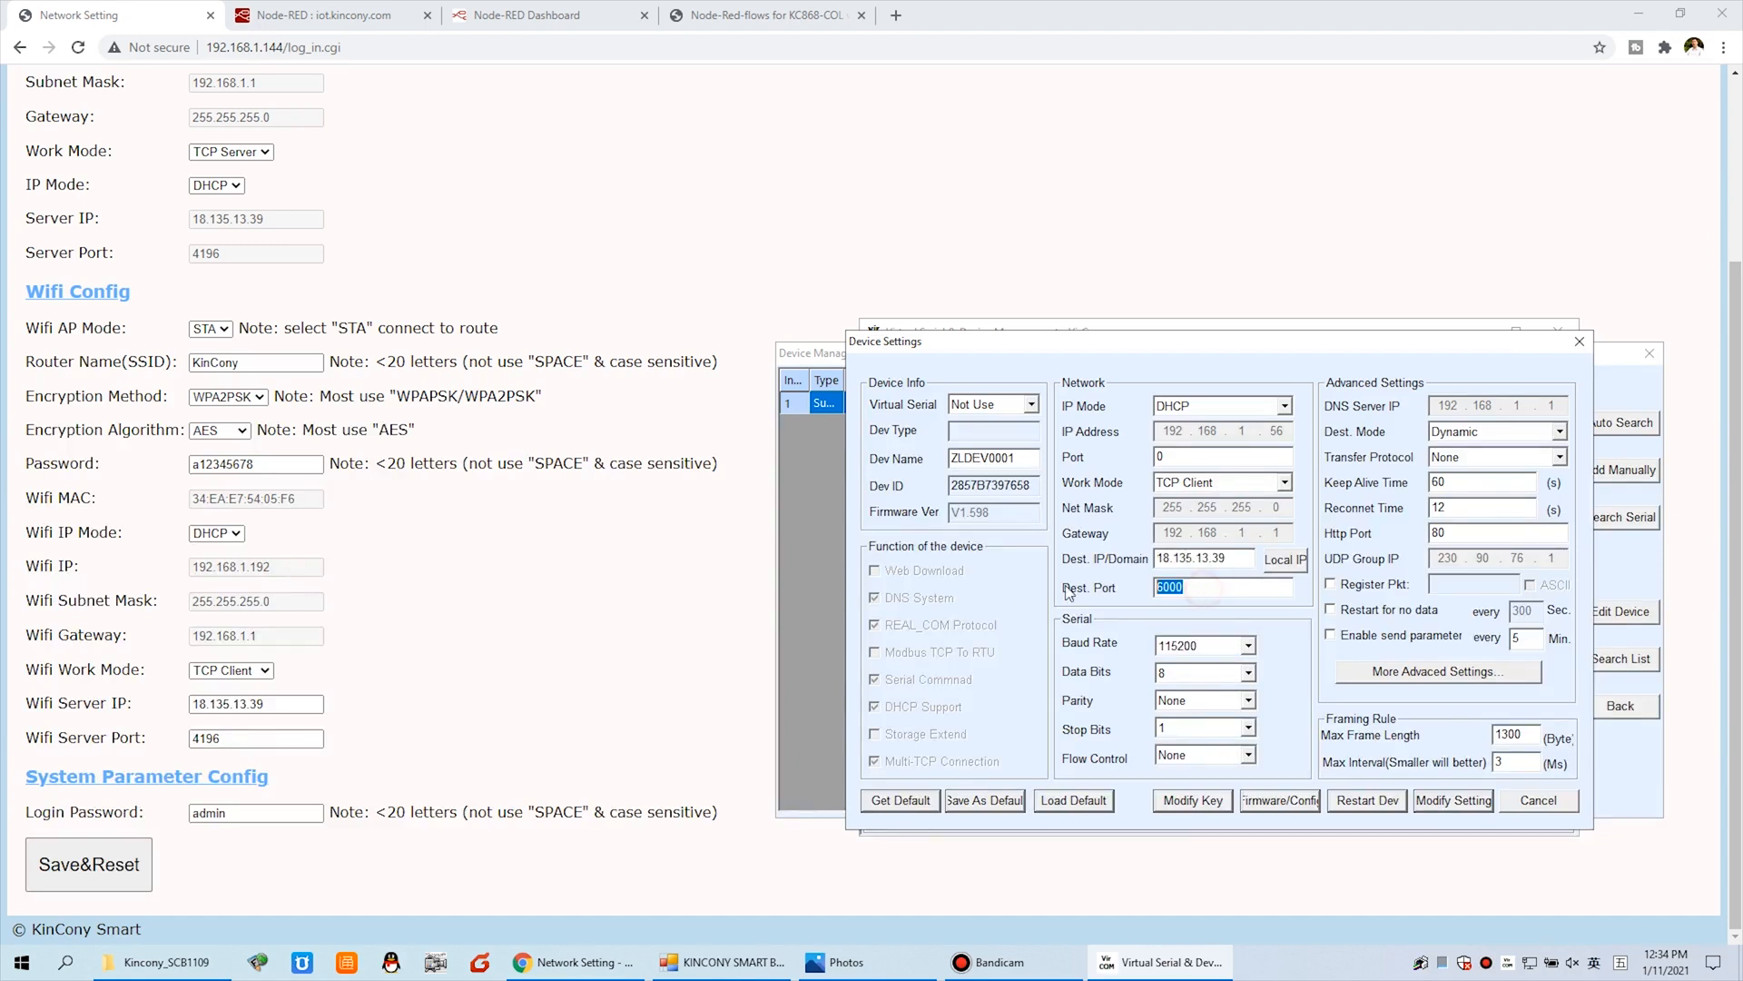
pyautogui.write('4196')
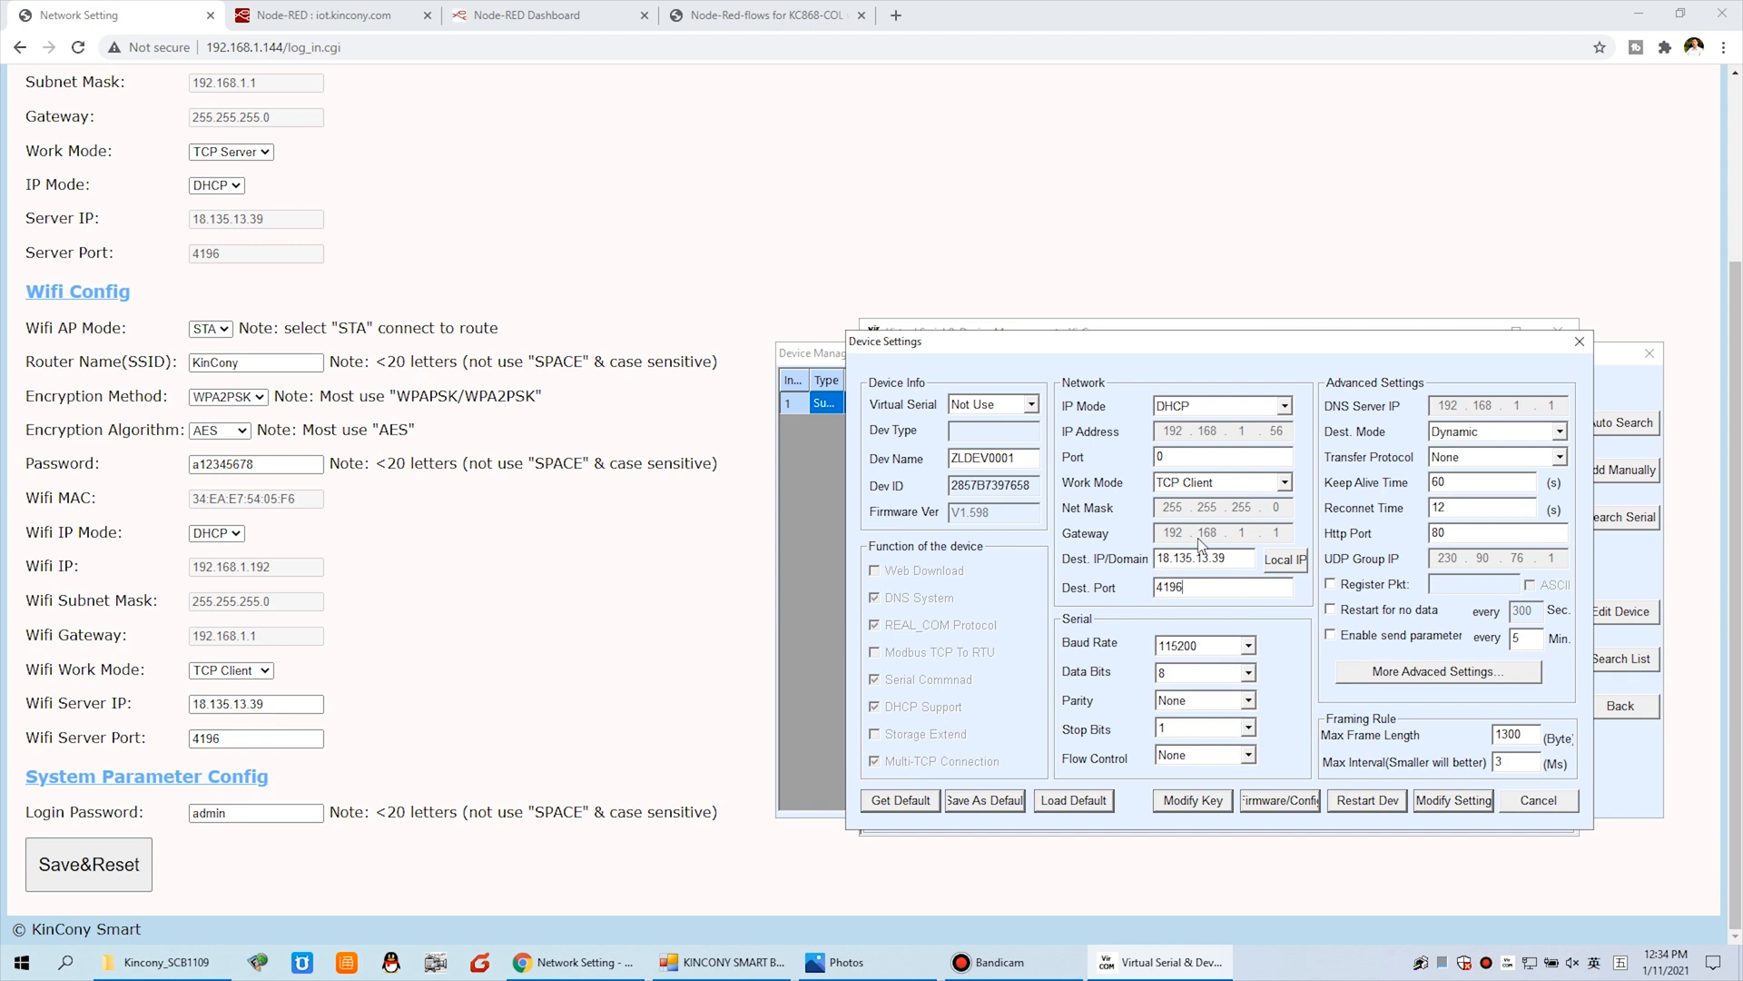
pyautogui.doubleClick(1204, 557)
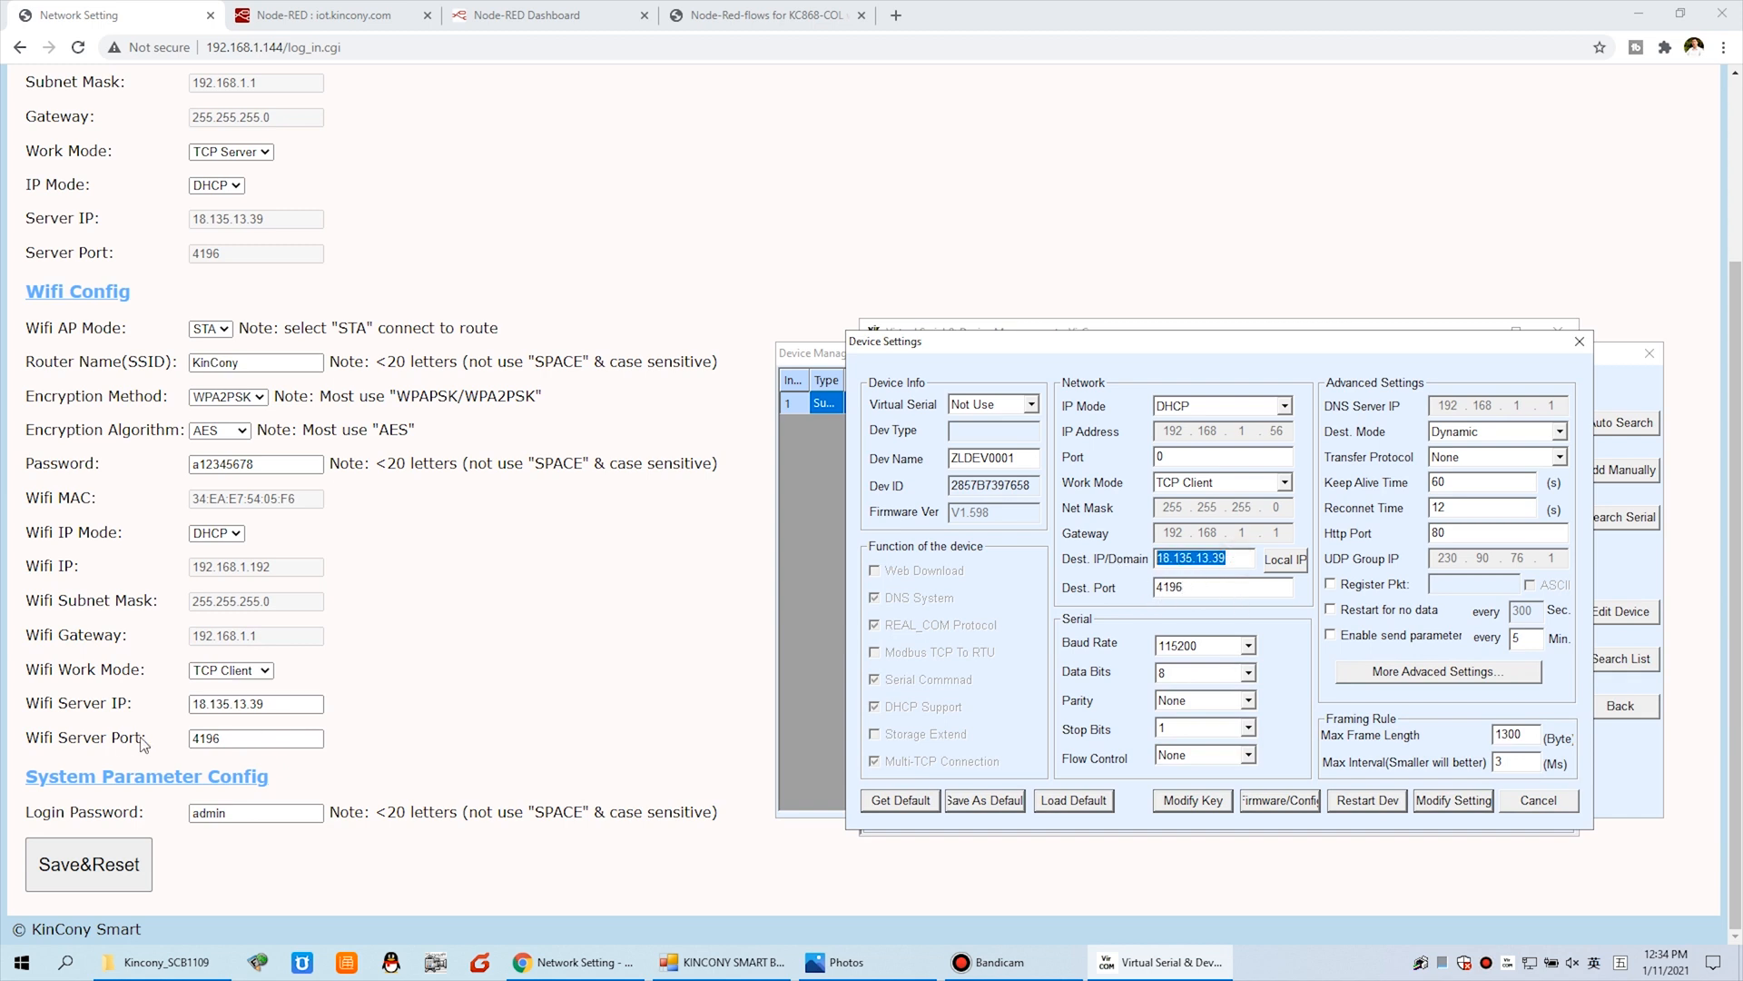
pyautogui.click(1212, 588)
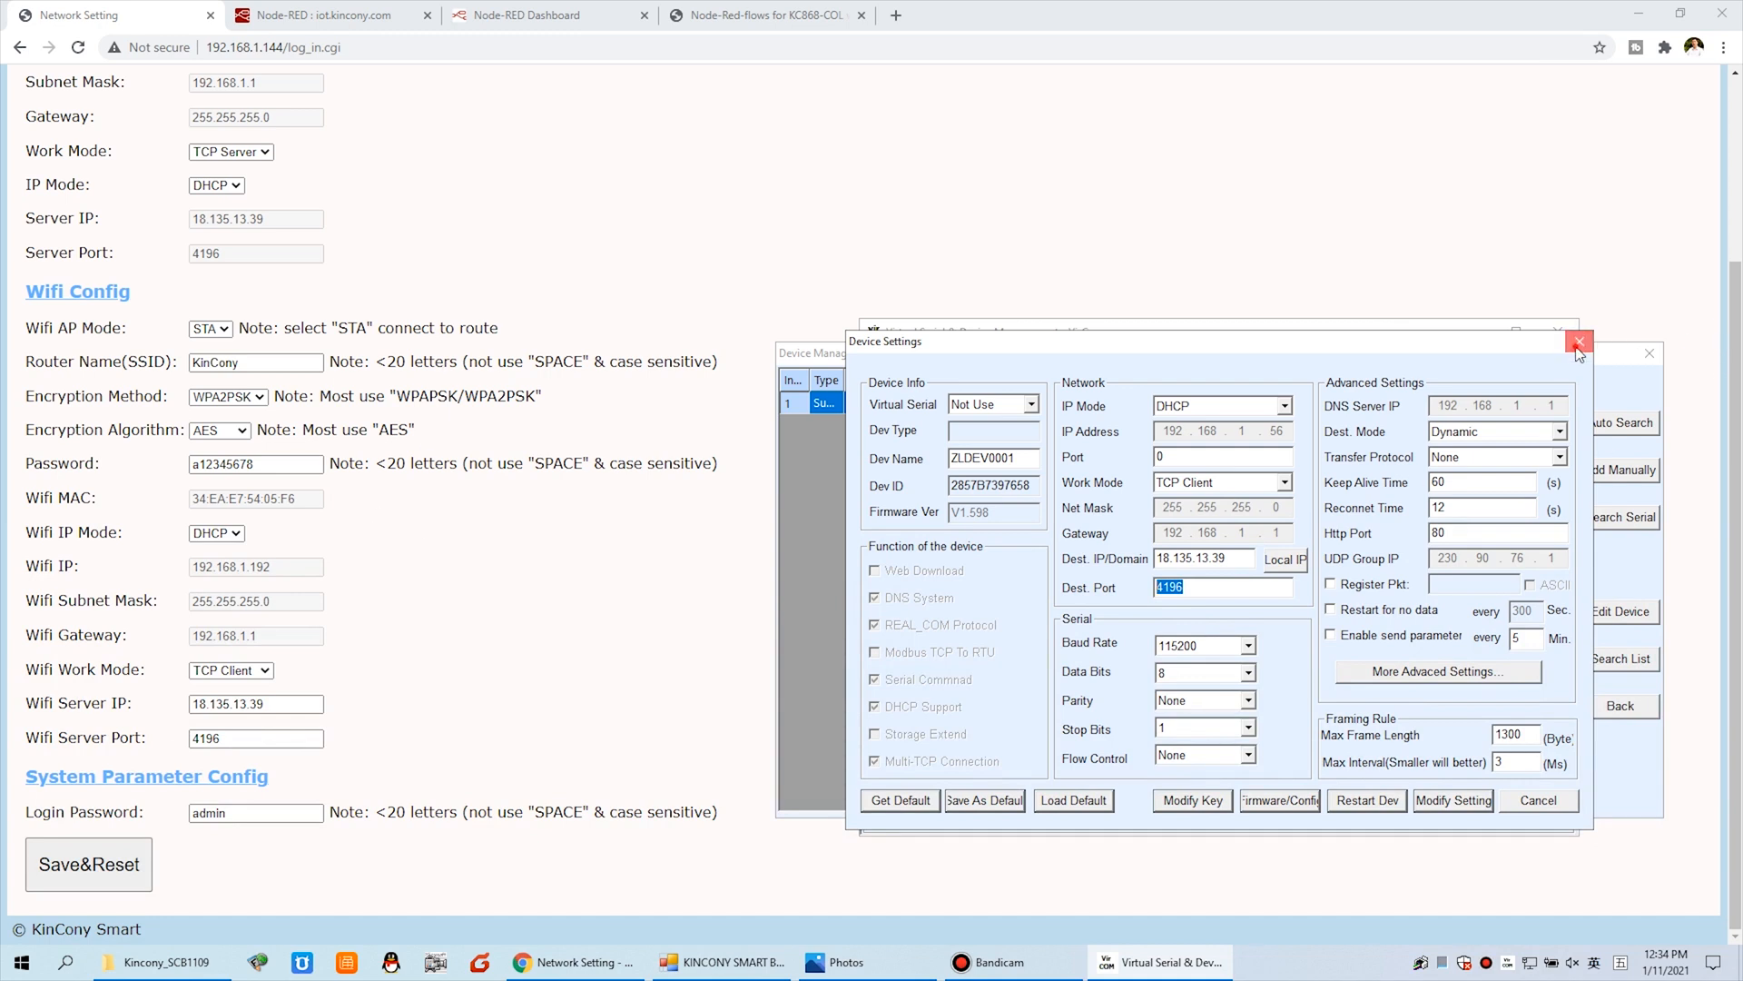
pyautogui.click(1578, 341)
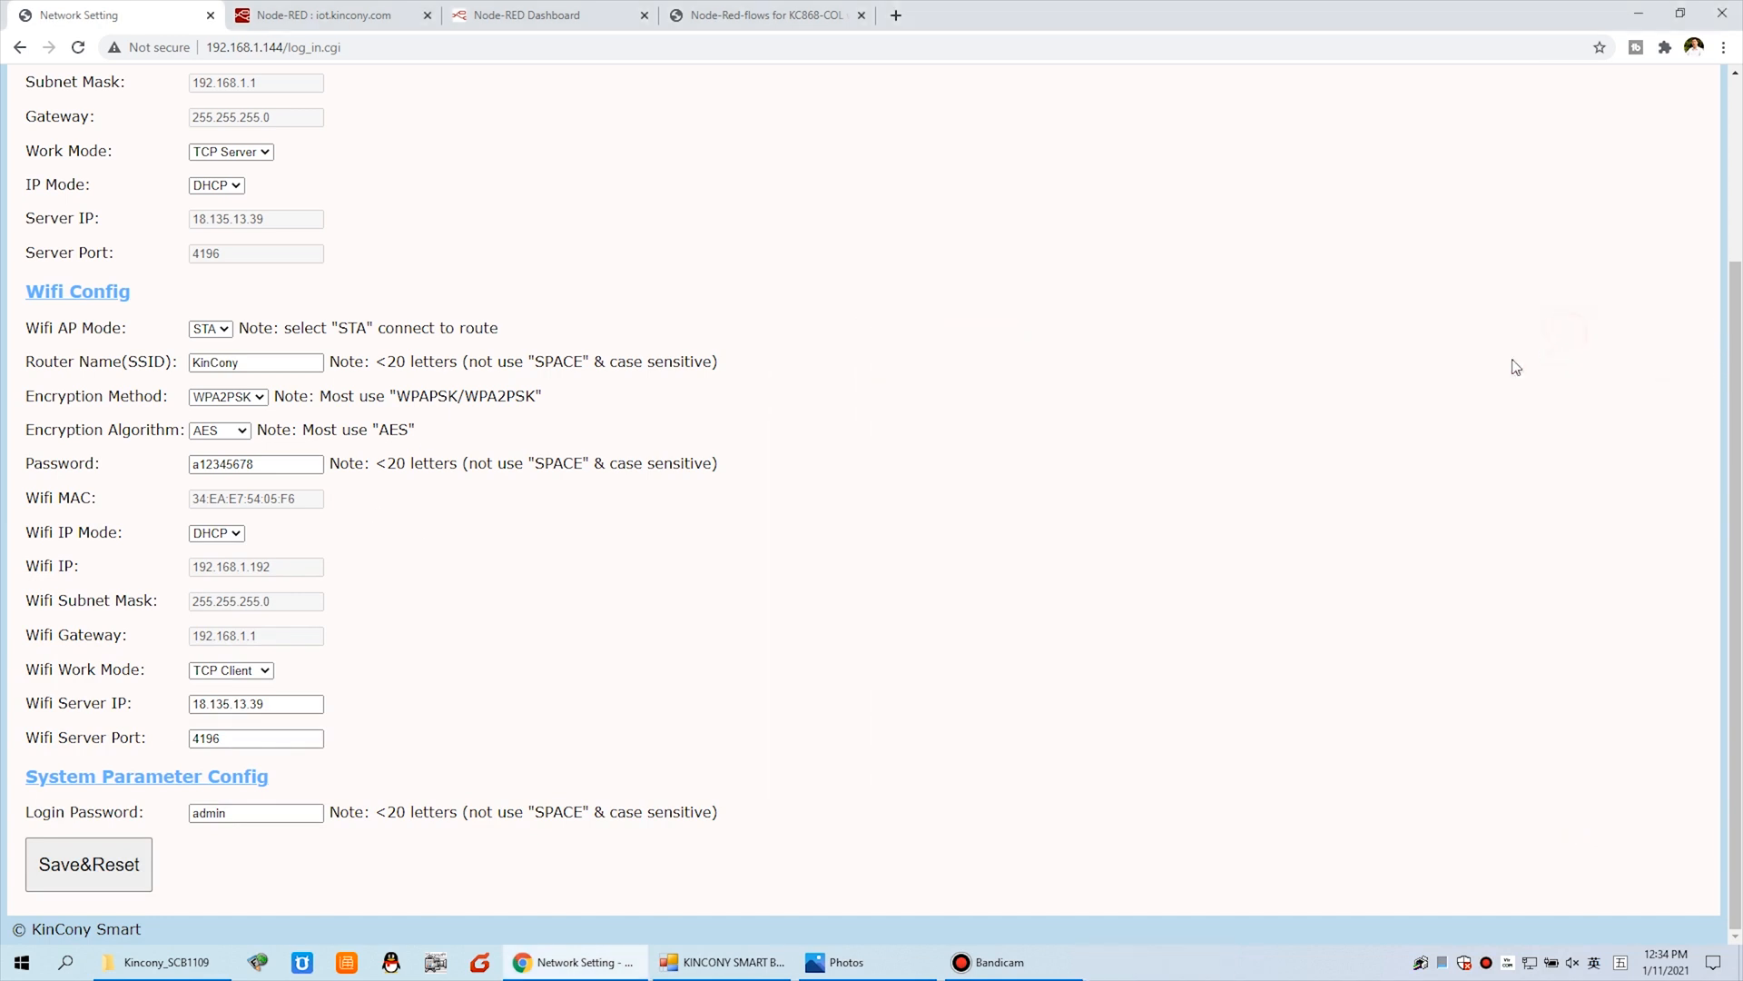
pyautogui.moveTo(1057, 888)
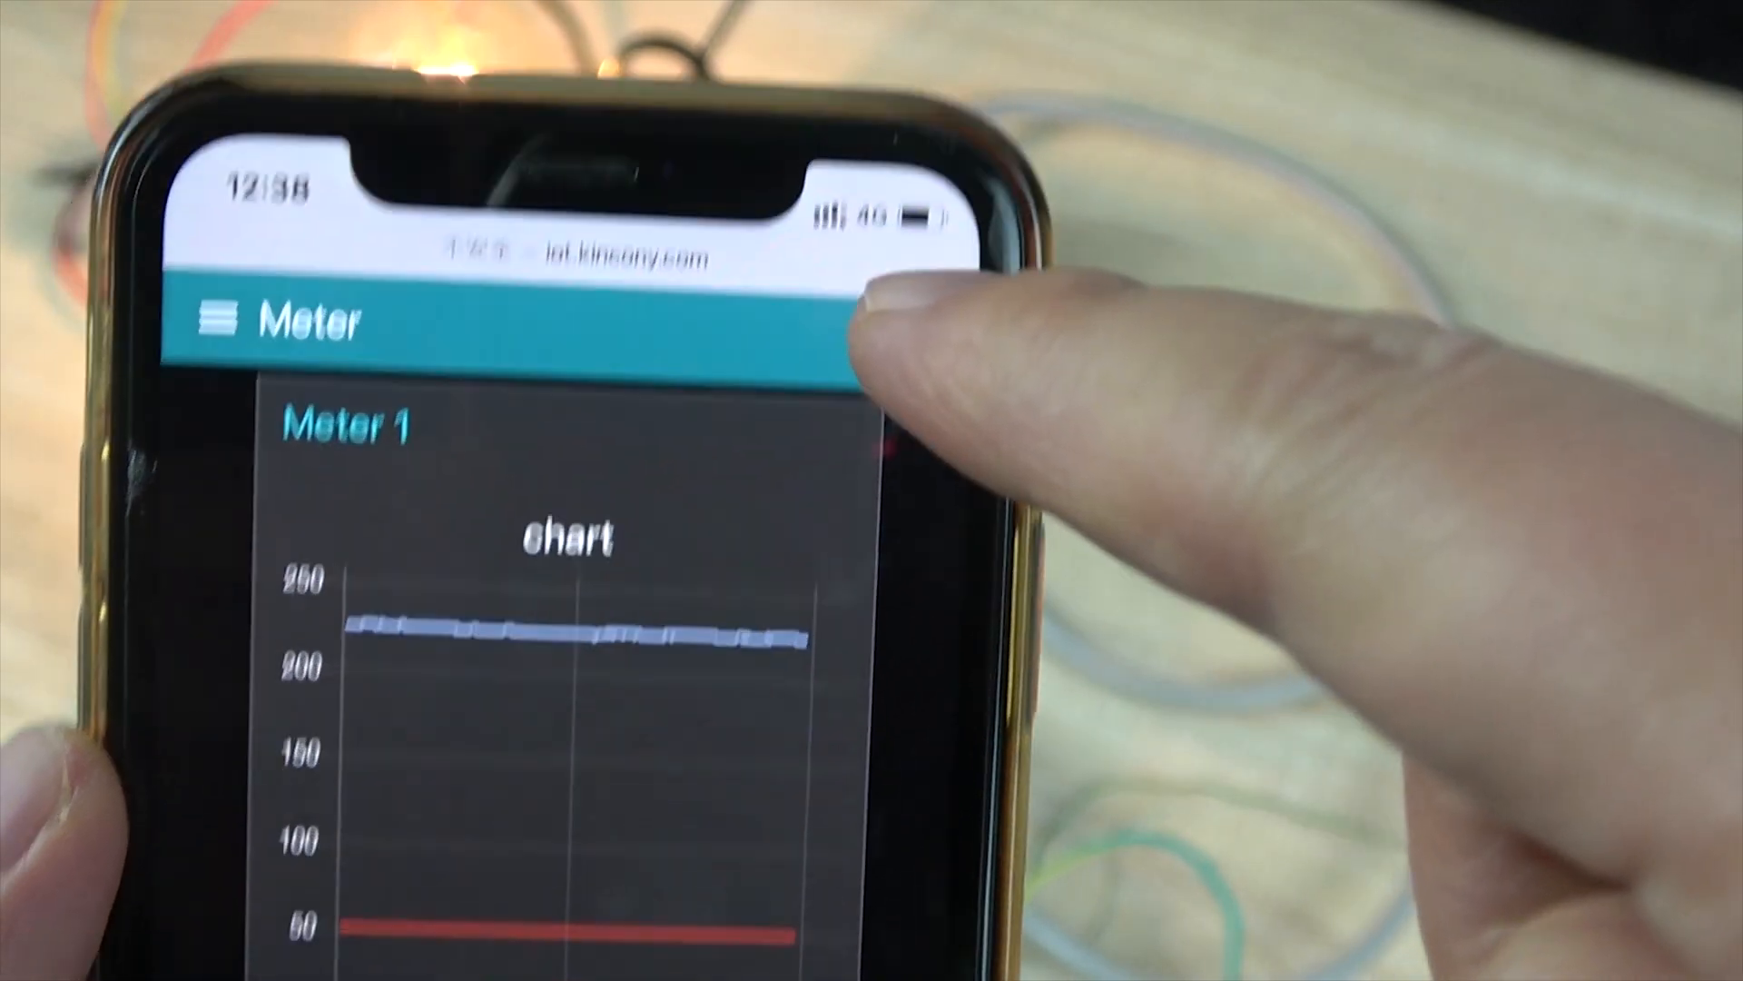
# - Scroll through Meter 1 readings (224.36 V, 0.12 A, 0.03 kW, 49.95 Hz) and inspect chart point tooltips
pyautogui.scroll(-3)
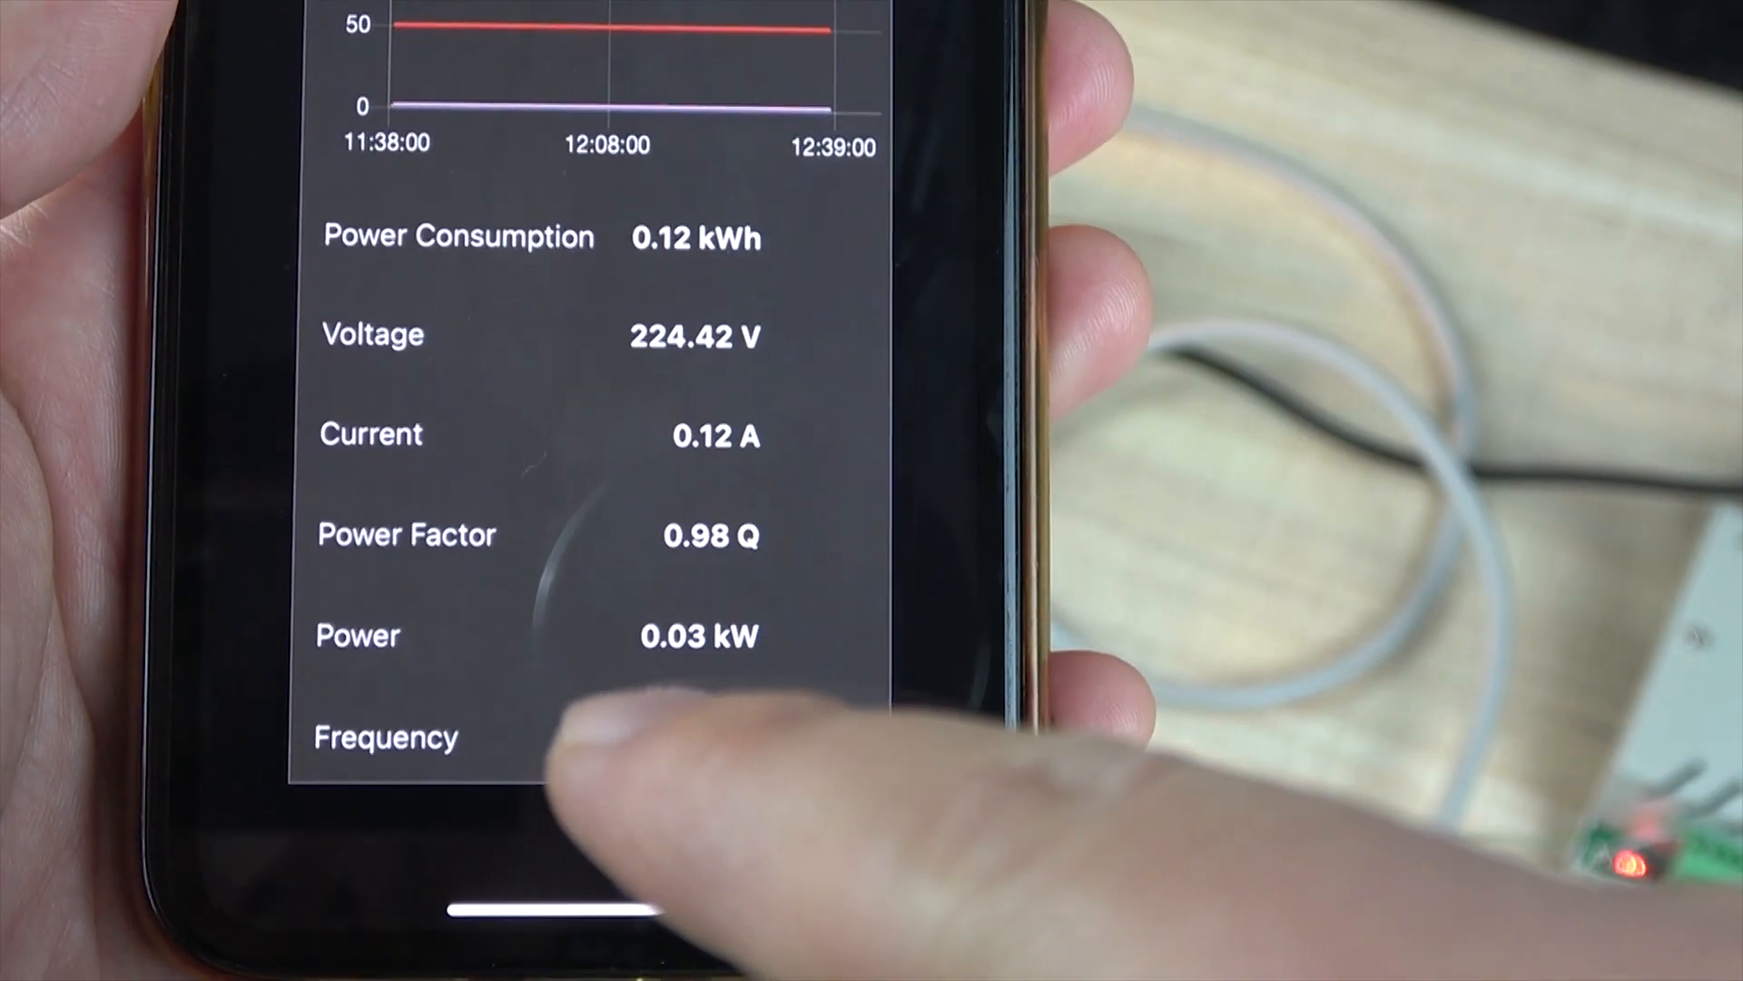
pyautogui.scroll(-3)
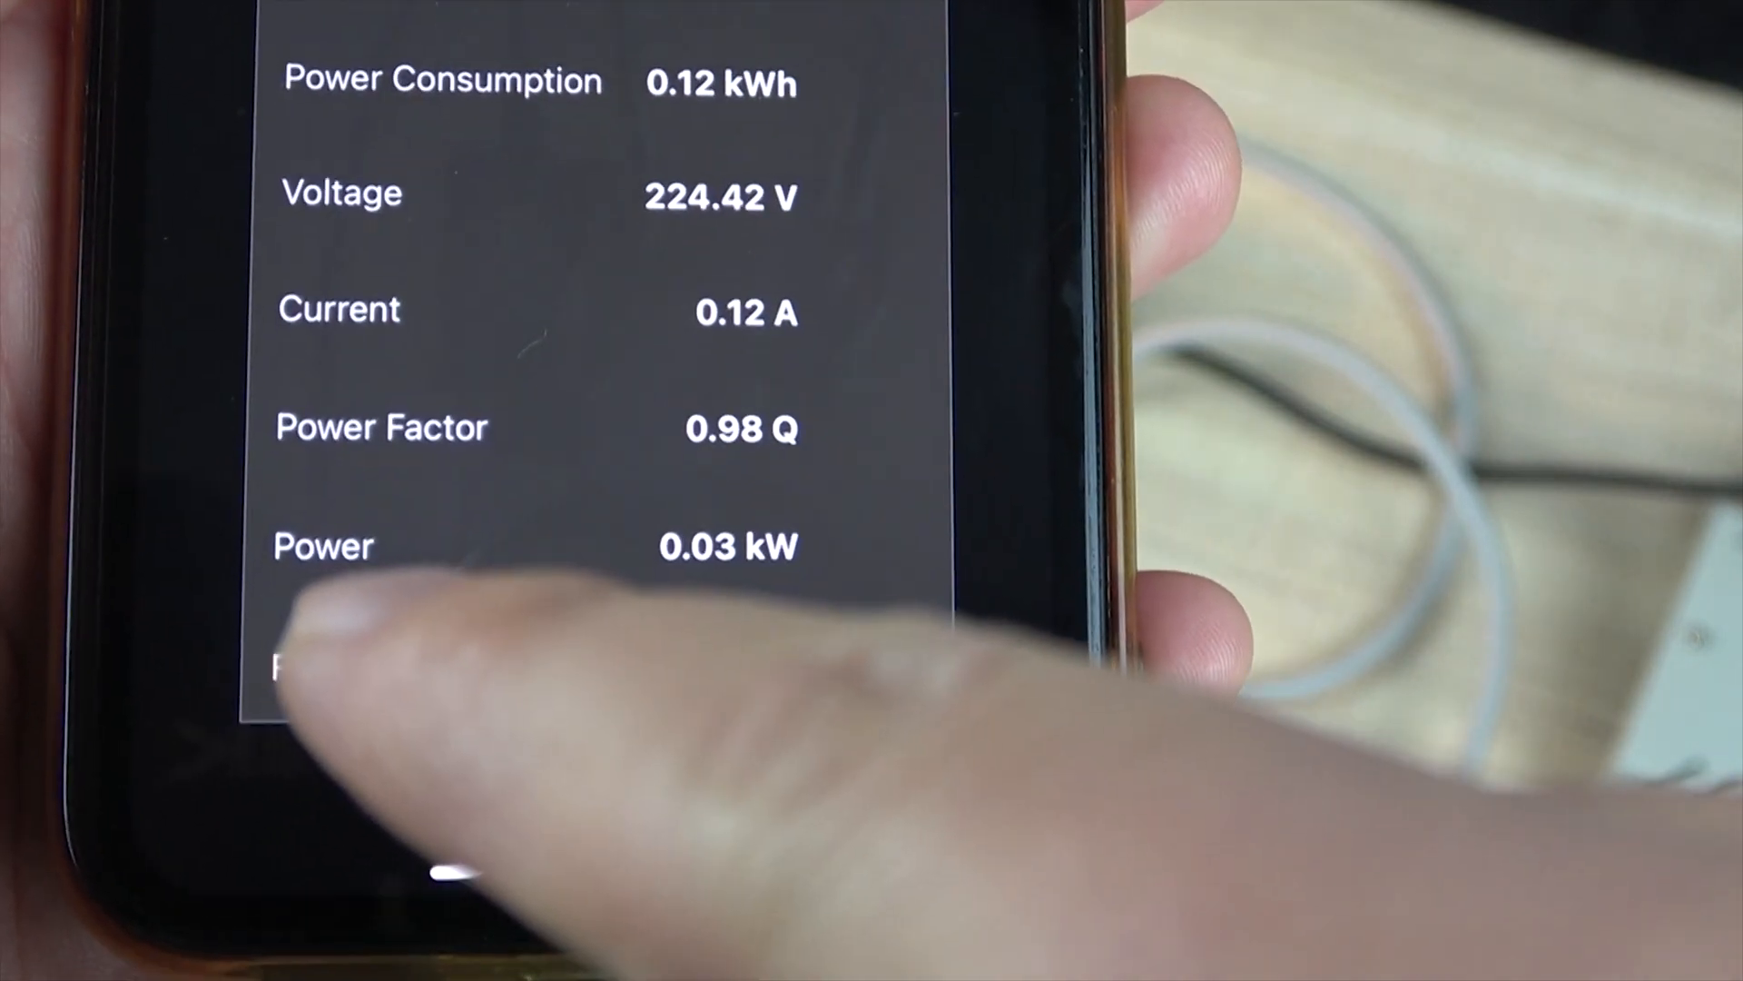
pyautogui.scroll(-3)
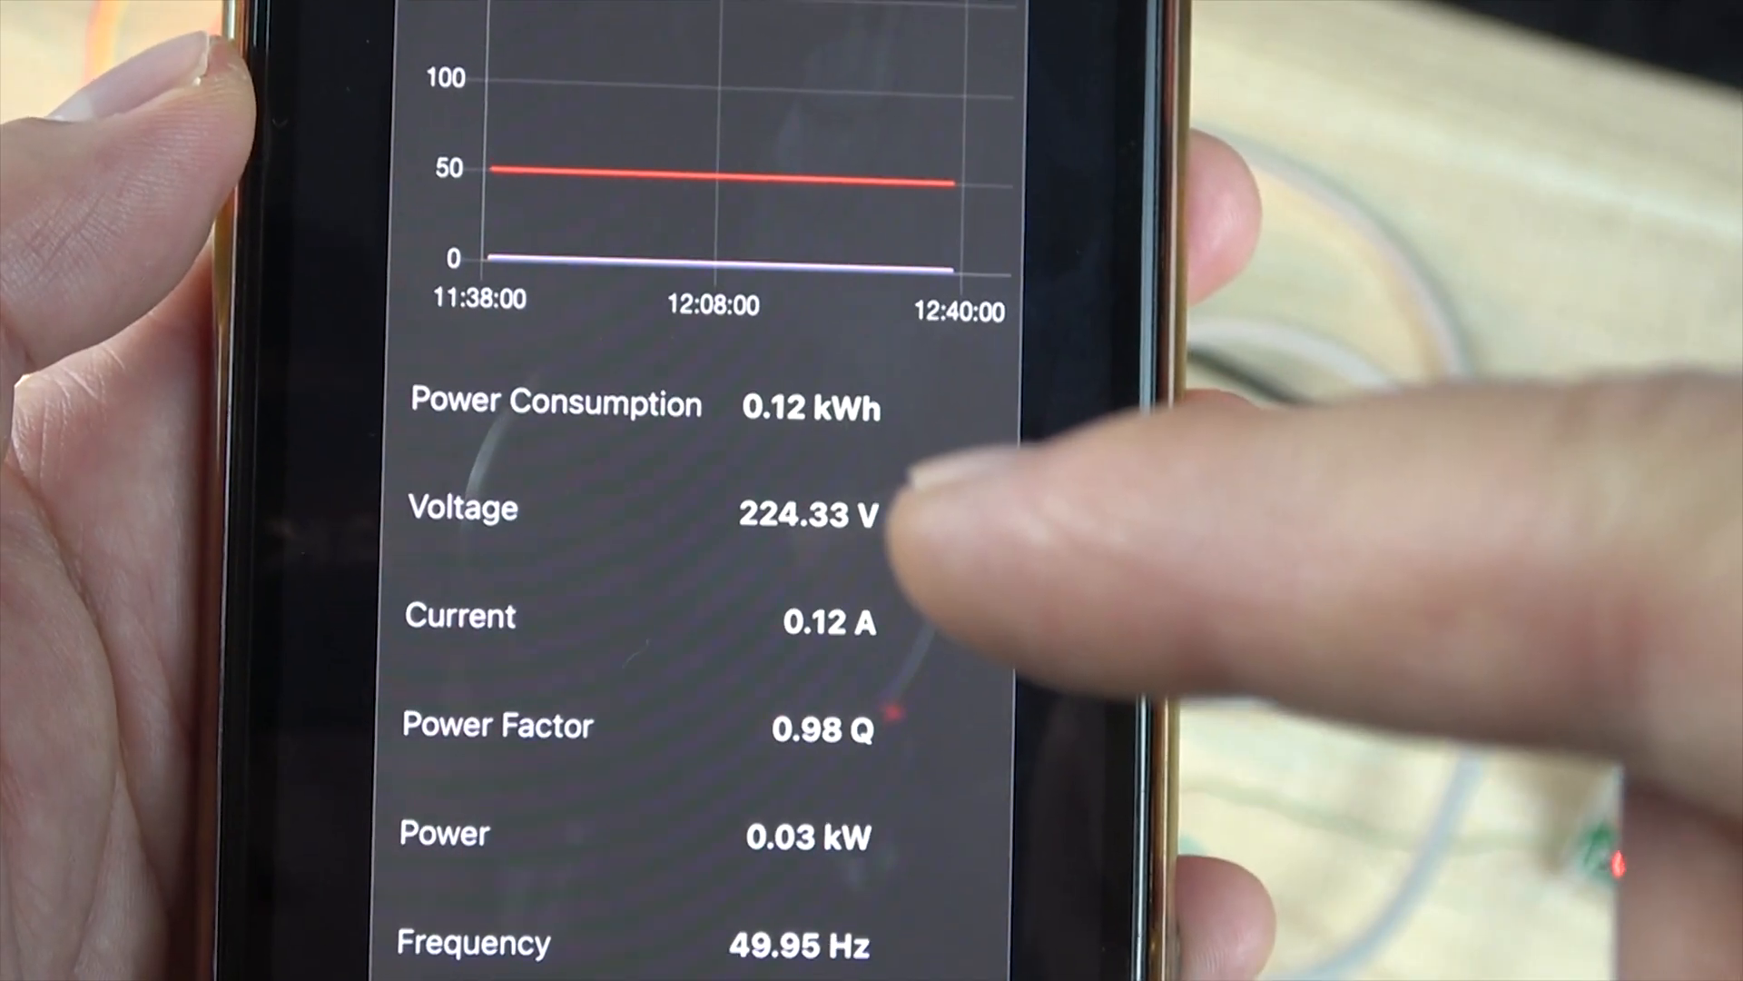
pyautogui.scroll(-3)
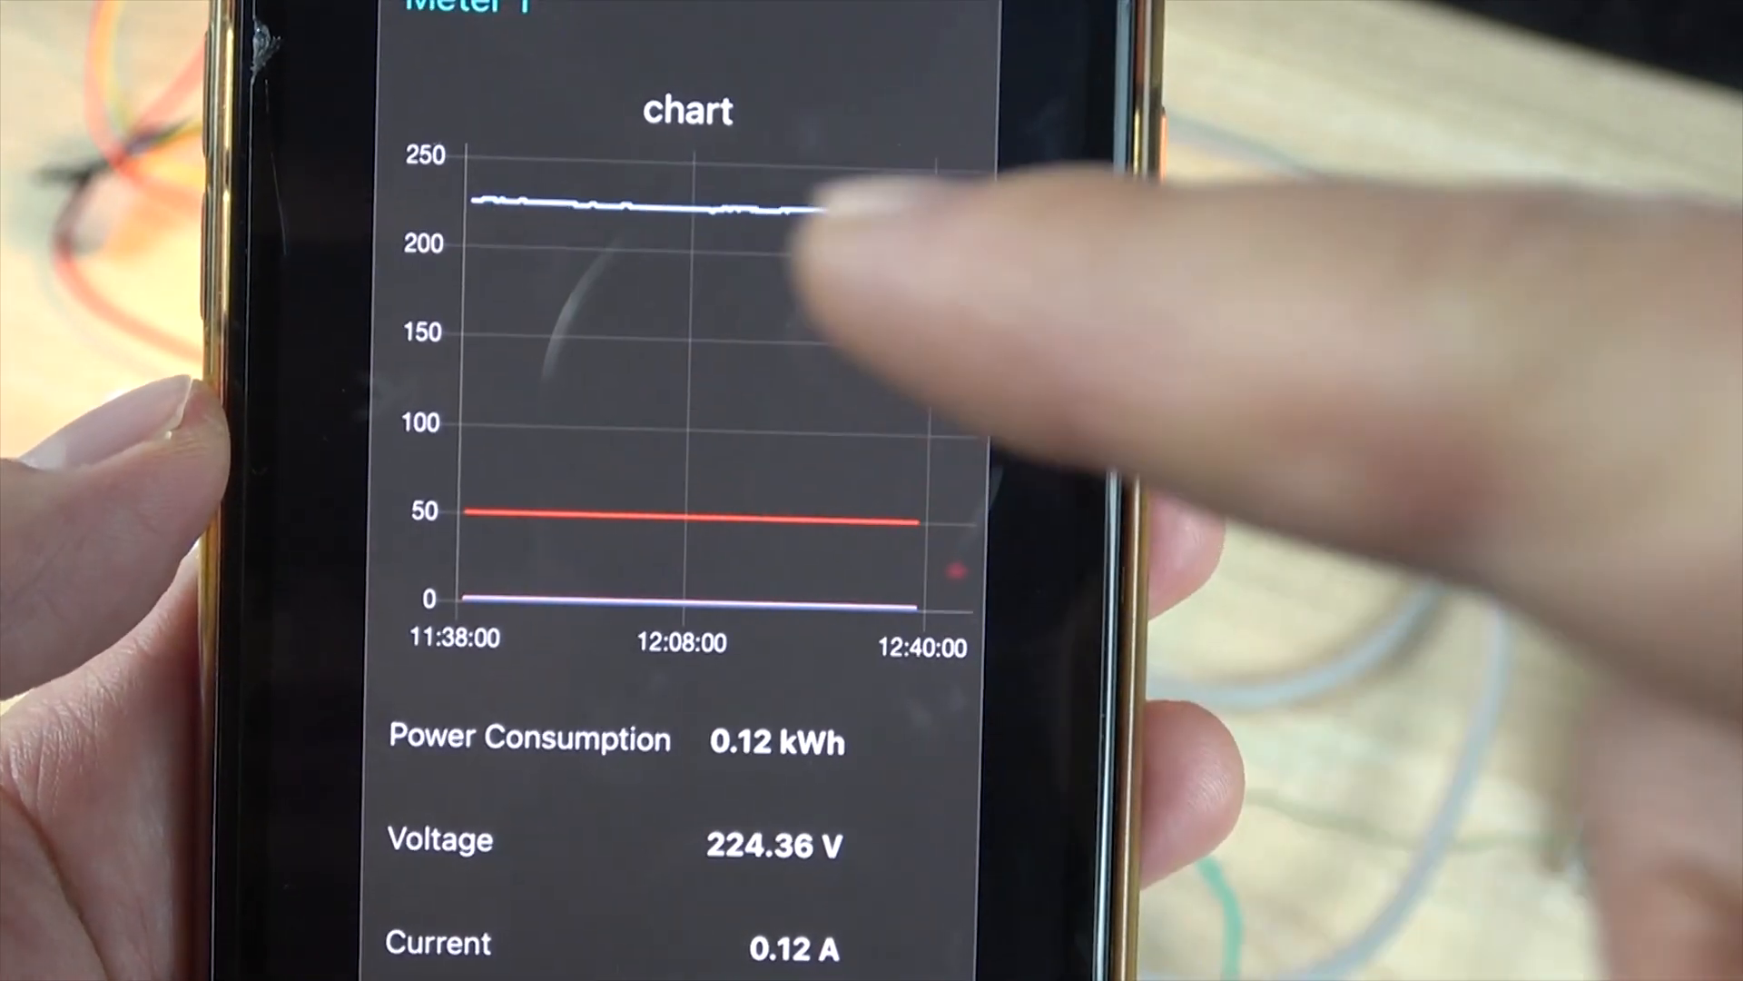
pyautogui.click(812, 222)
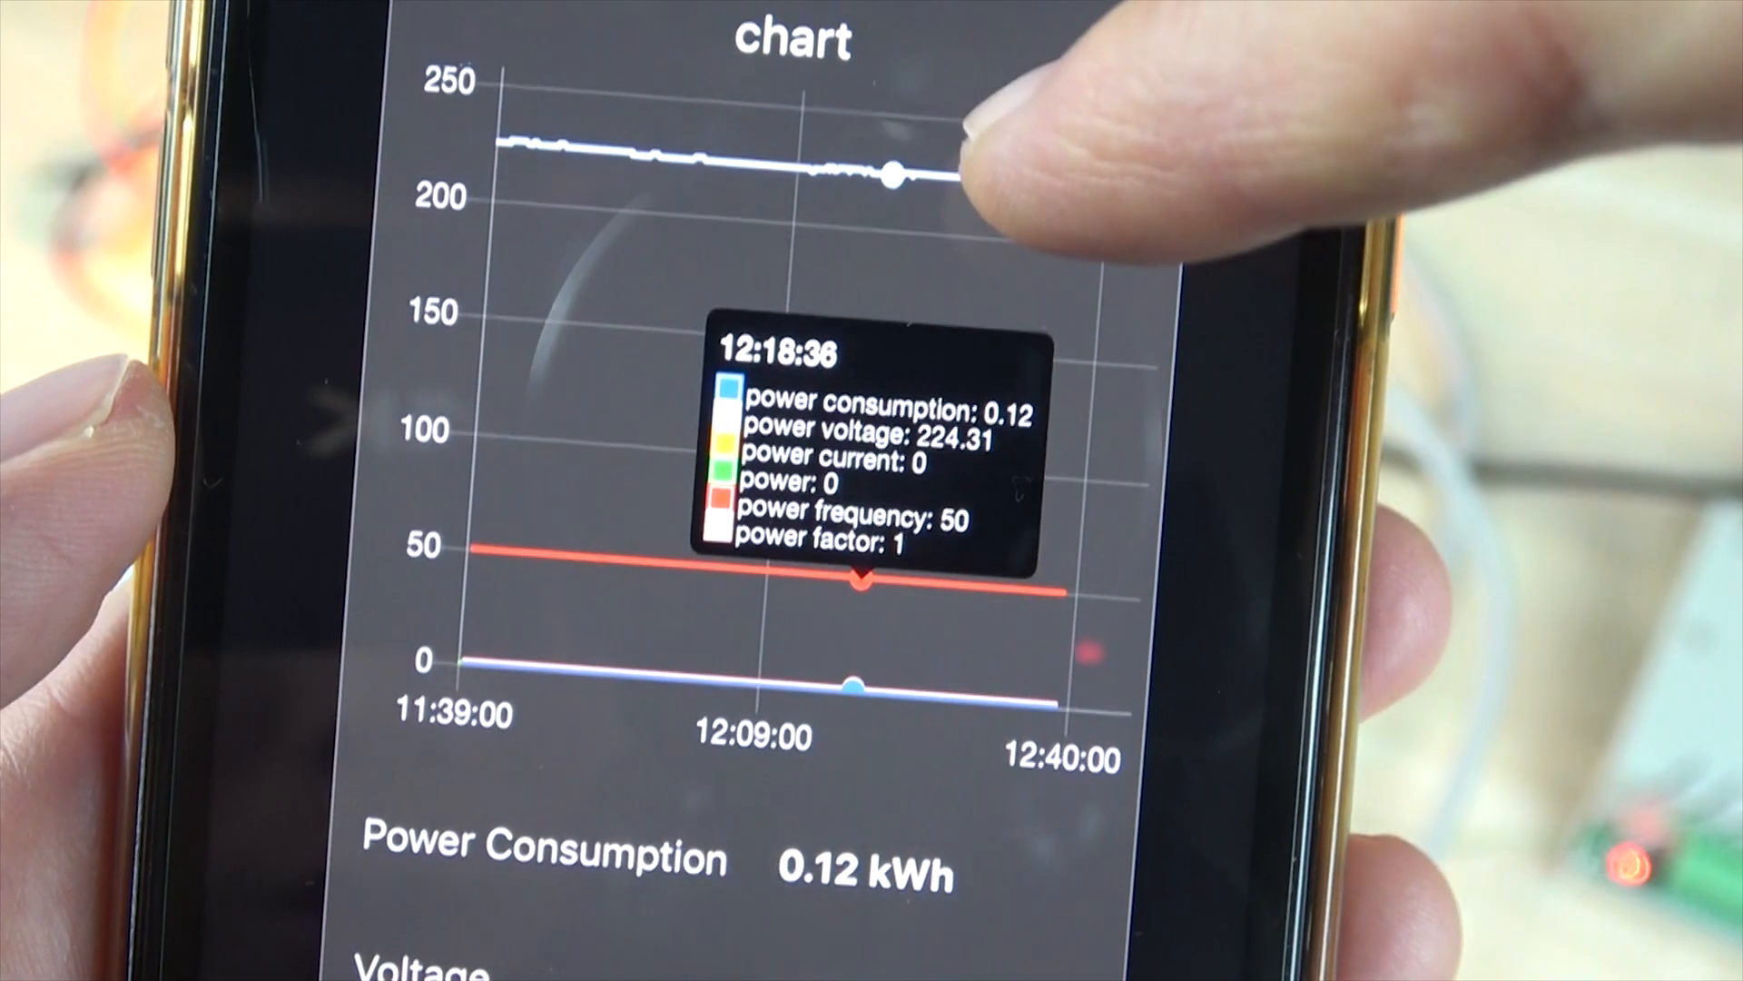
pyautogui.moveTo(901, 175); pyautogui.dragTo(667, 134)
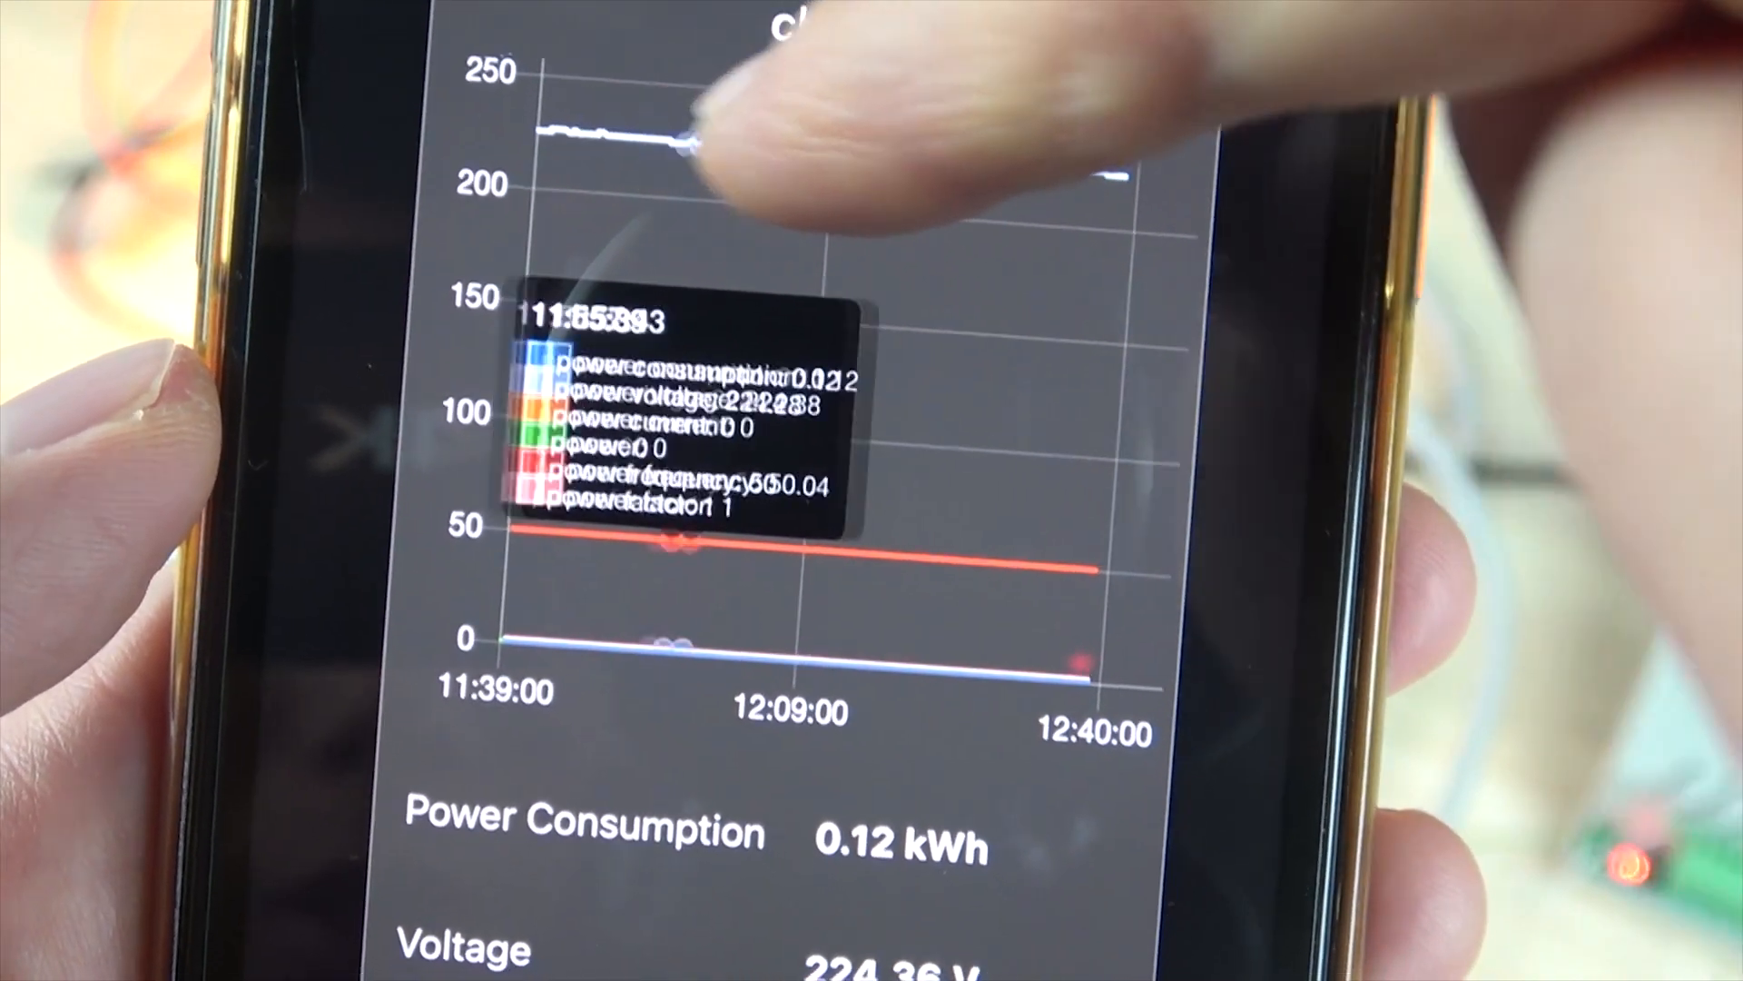